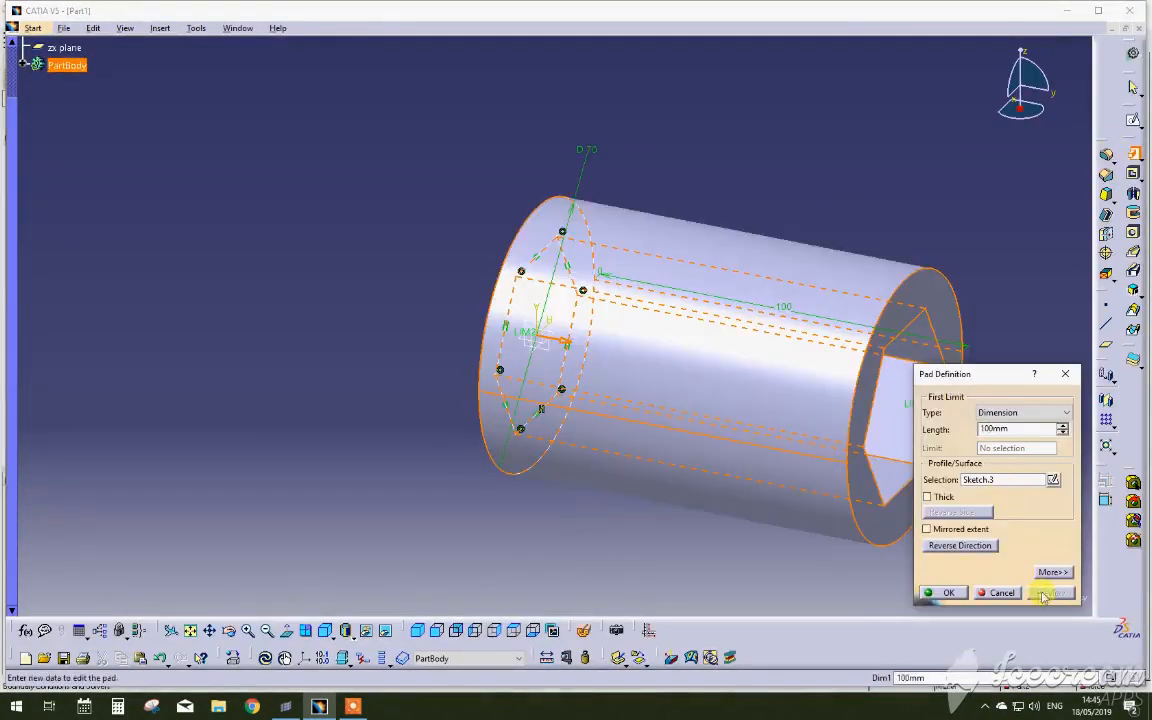
# Step: Confirm the socket pad and create the new hex bar part, Part2
pyautogui.click(948, 592)
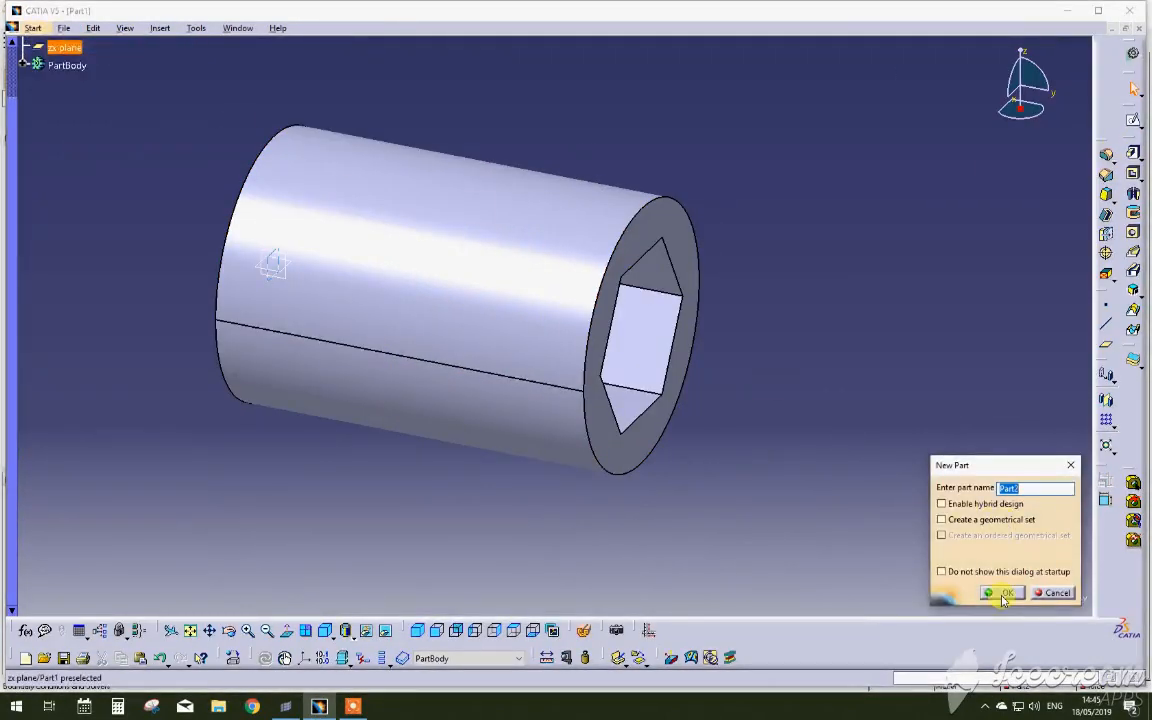
pyautogui.click(1002, 592)
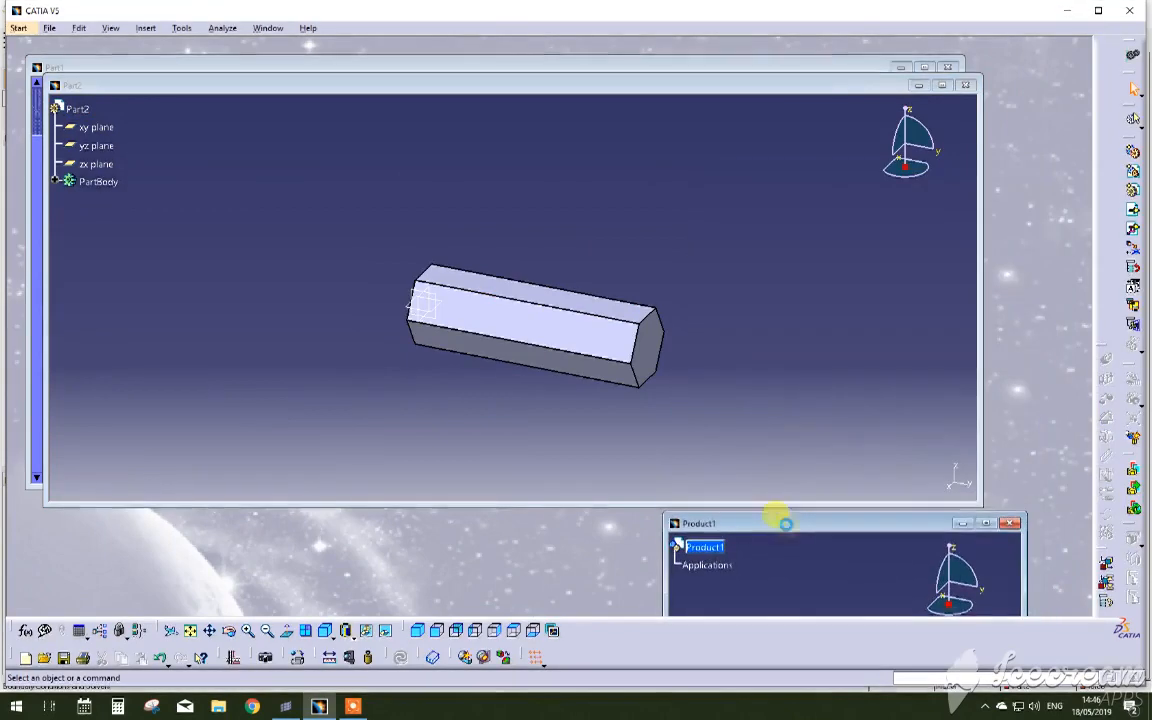
# Step: Paste Part2 and Part1 into Product1 and maximize the assembly window
pyautogui.click(78, 108)
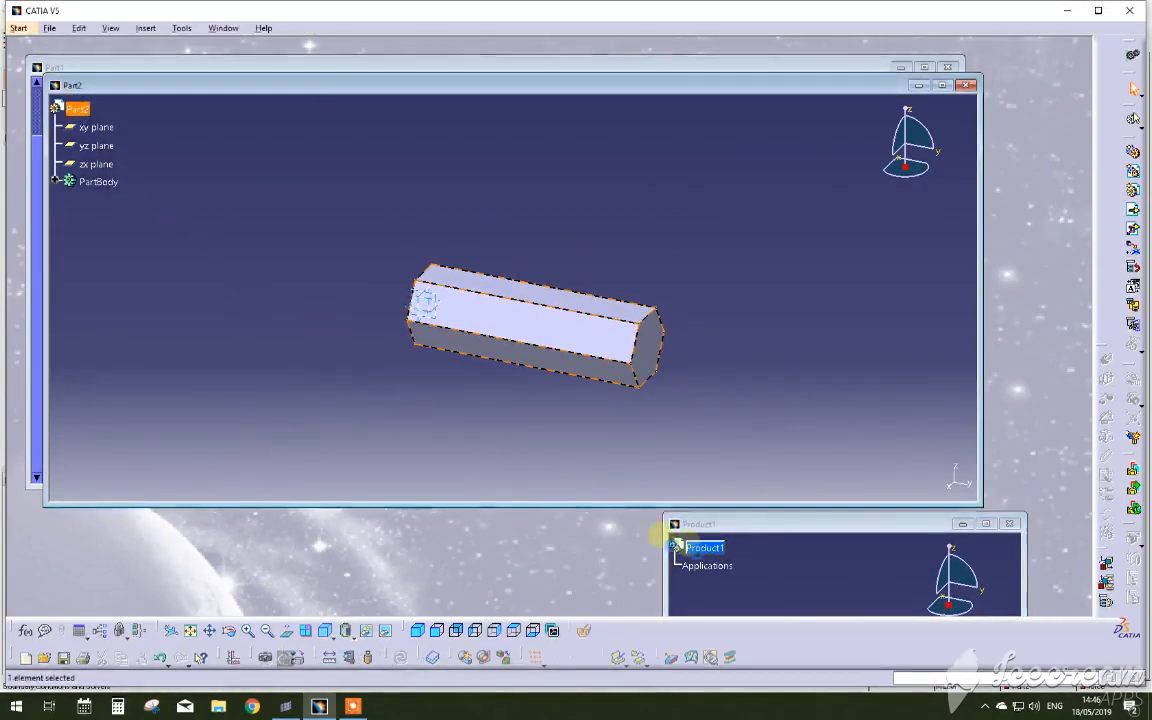
pyautogui.click(705, 547)
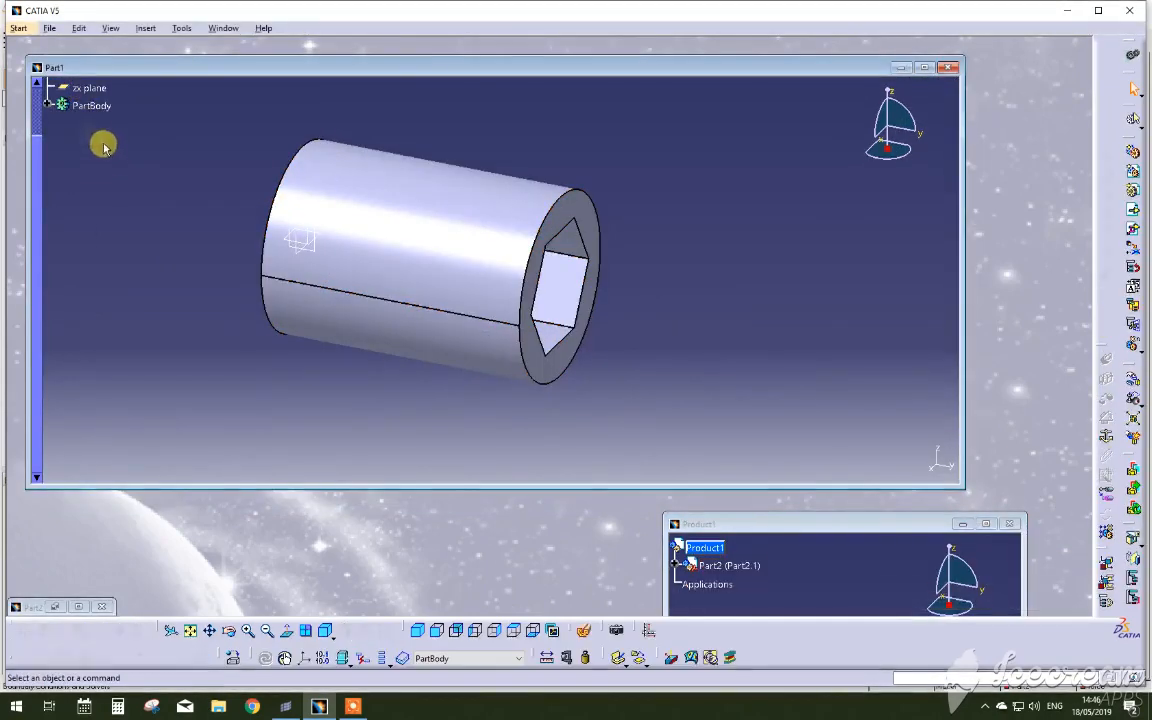
pyautogui.click(705, 548)
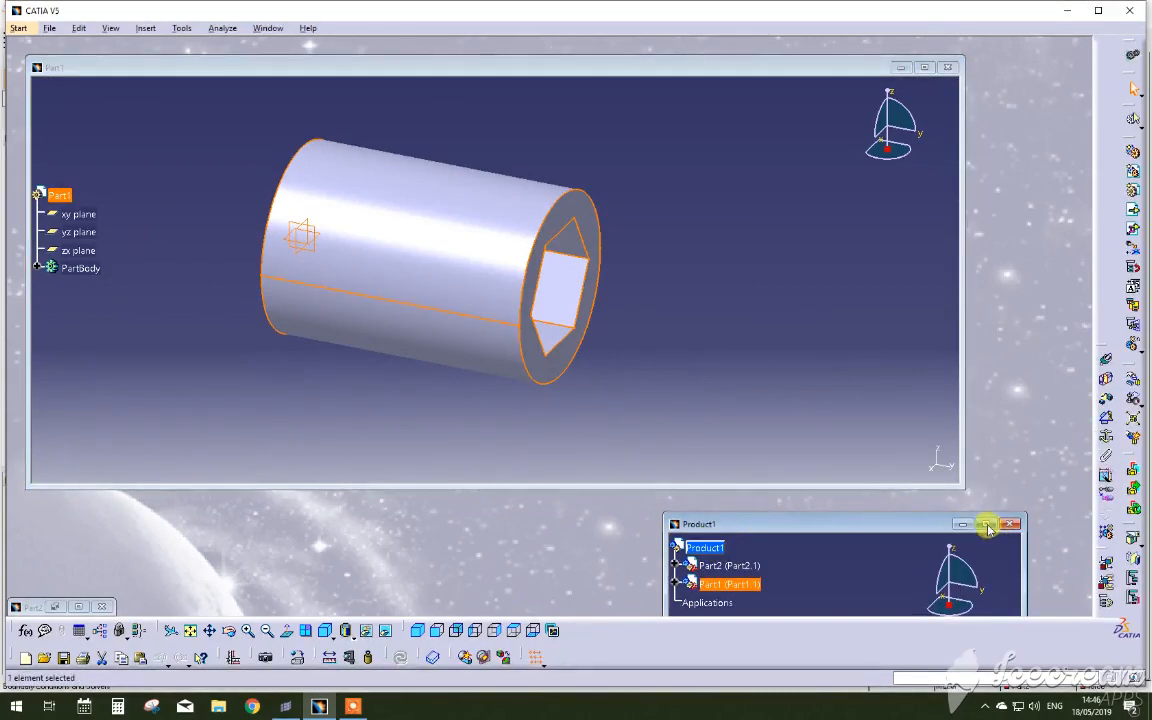
pyautogui.click(986, 524)
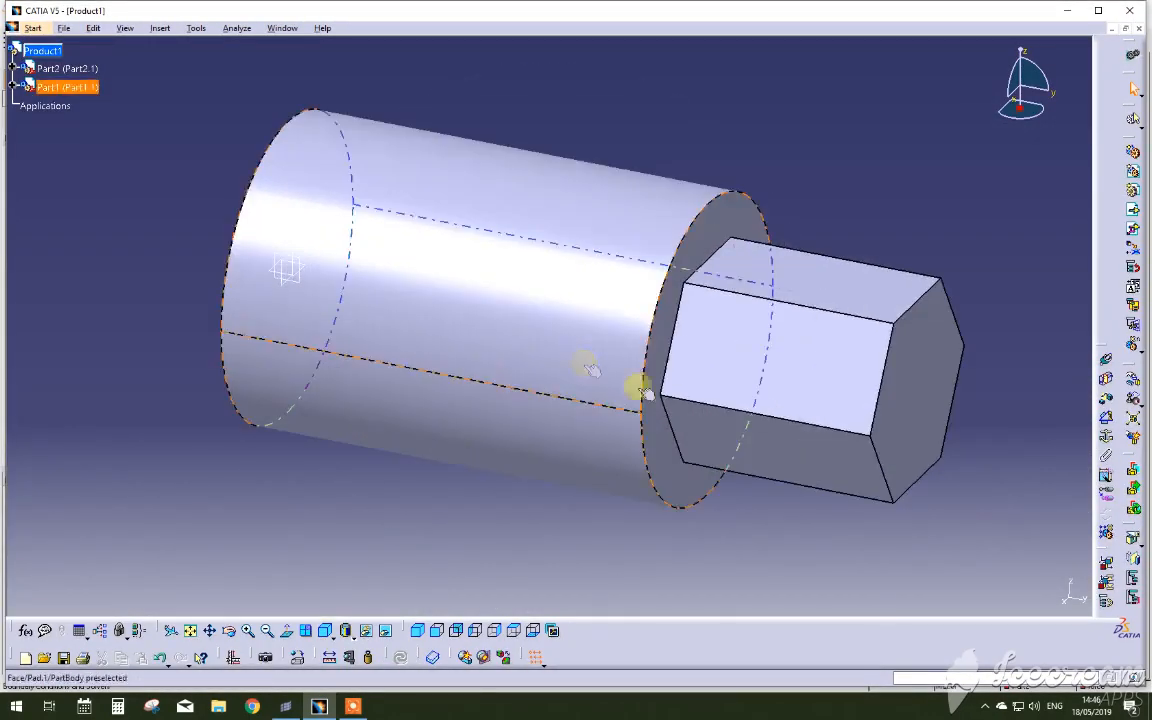
pyautogui.click(1133, 378)
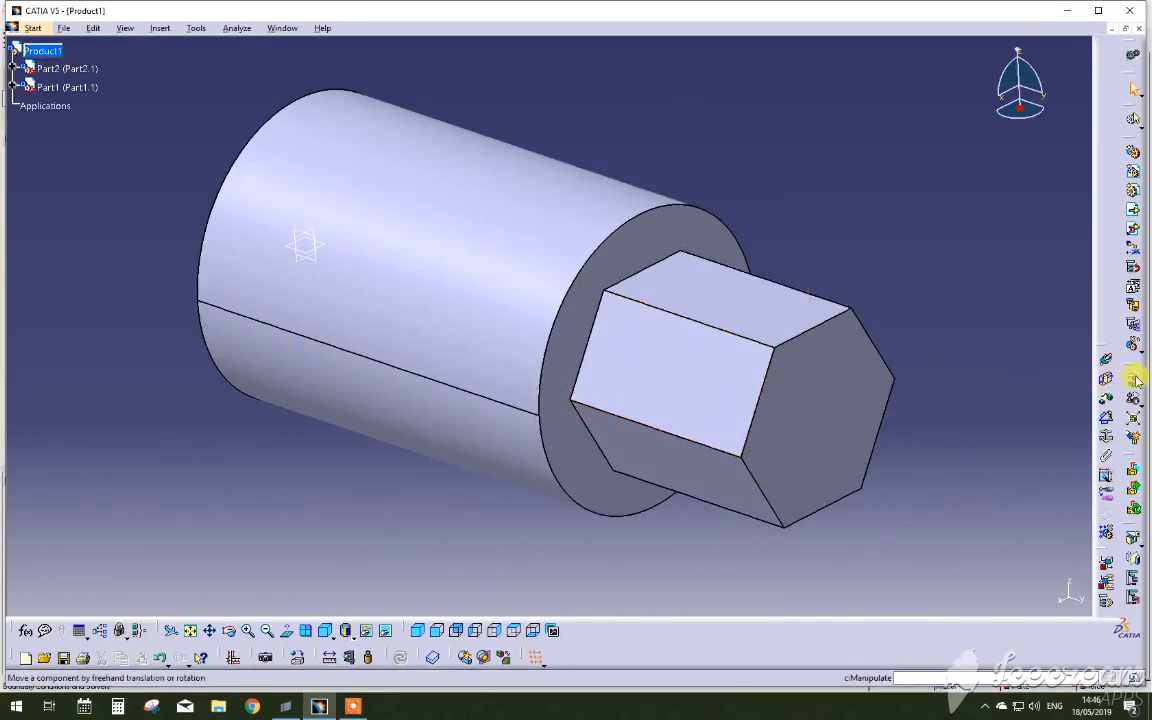
# Step: Move the hex bar away from the socket and make their axes coincide
pyautogui.click(1133, 381)
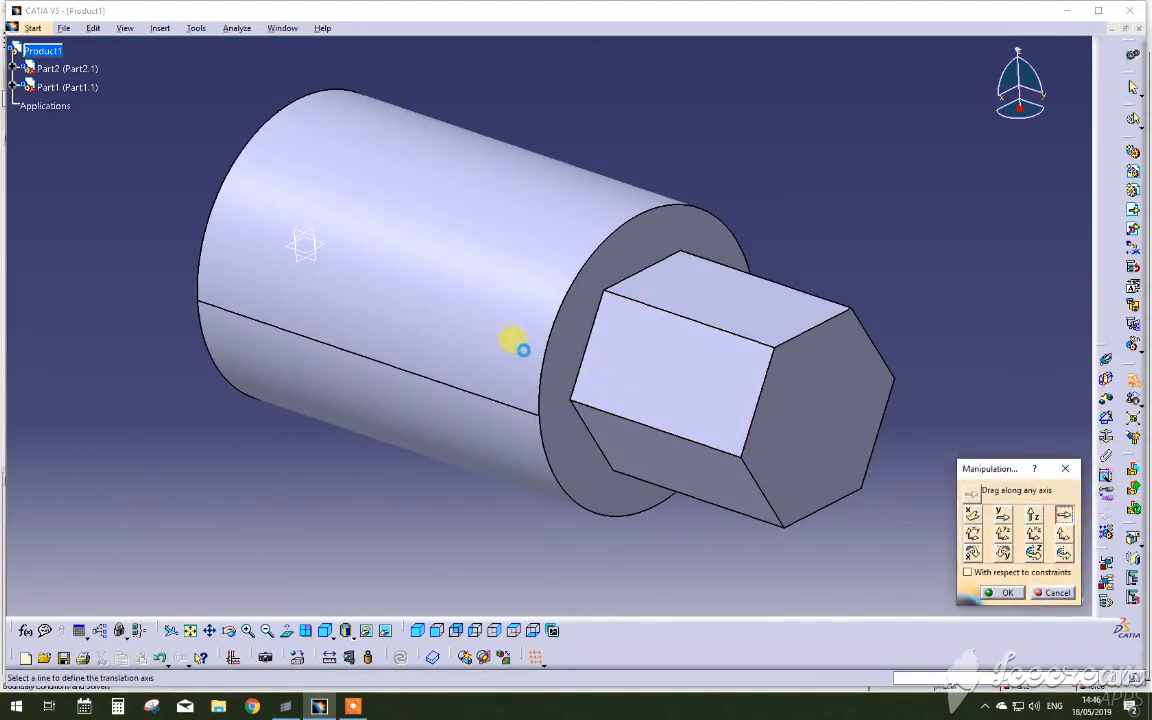
pyautogui.moveTo(520, 350); pyautogui.dragTo(783, 453)
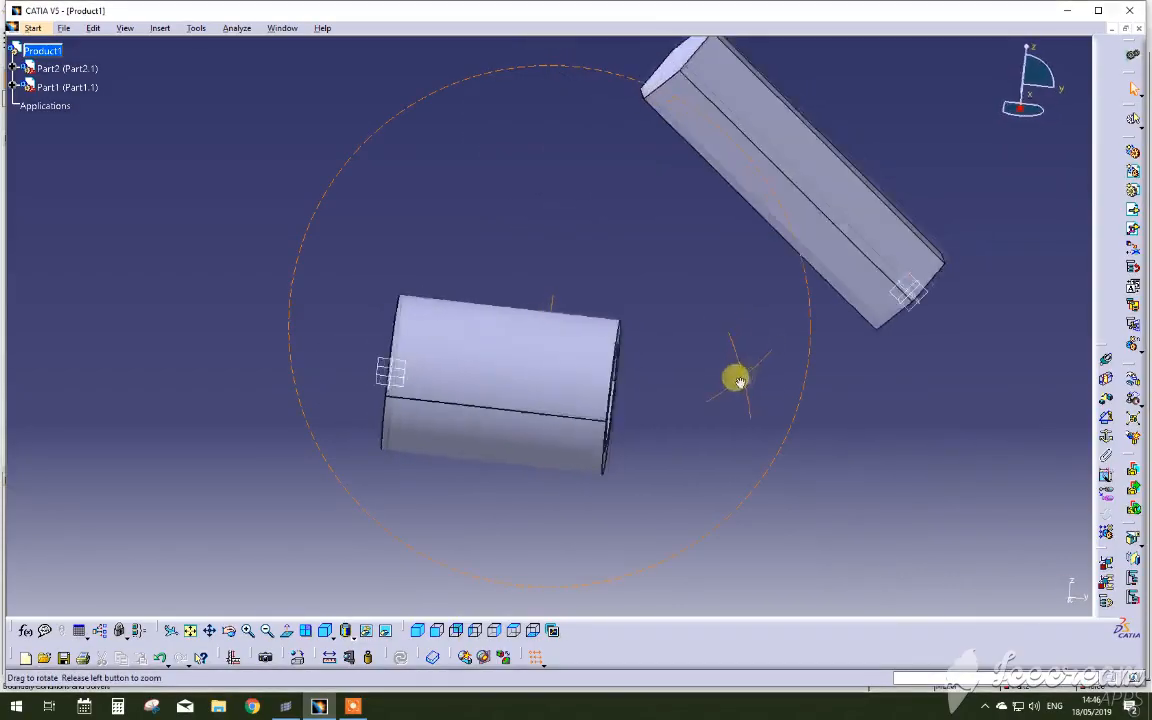
pyautogui.moveTo(740, 380); pyautogui.dragTo(575, 388)
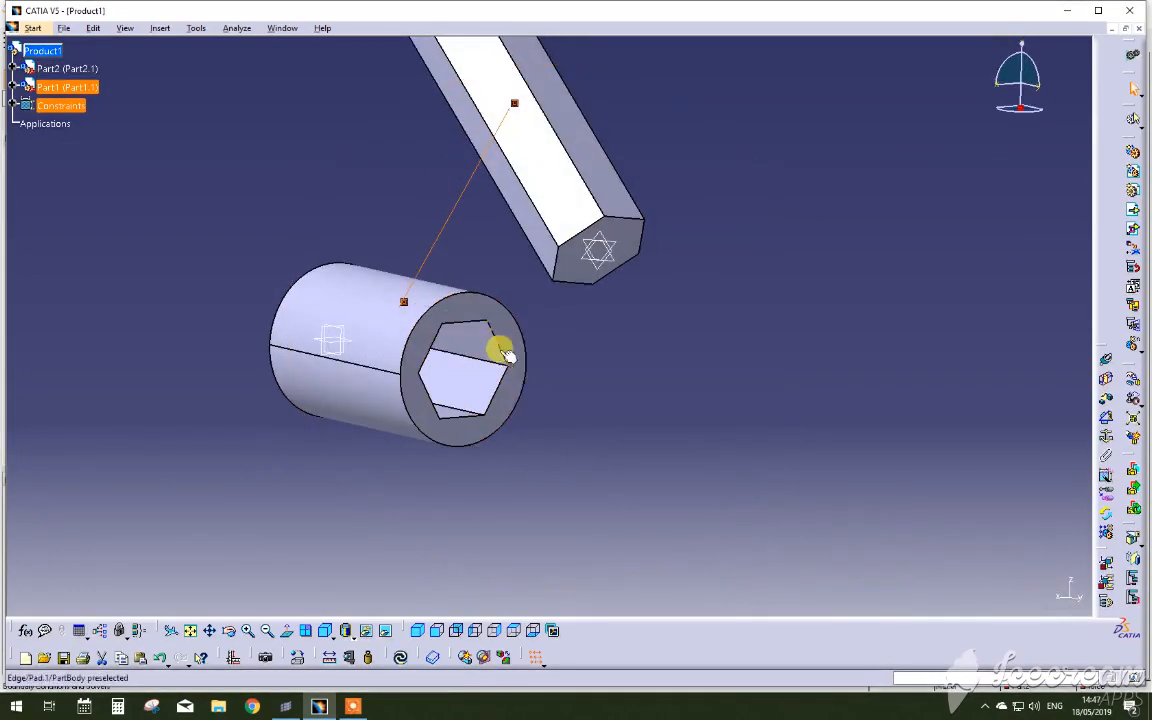
pyautogui.click(400, 657)
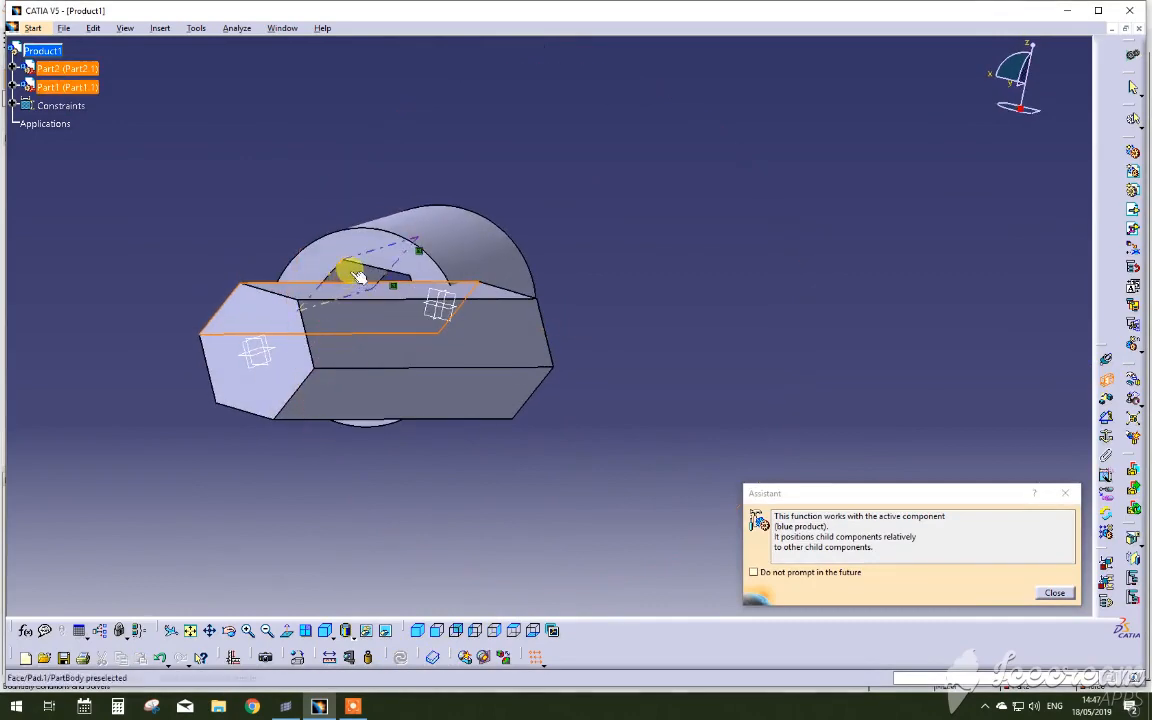
# Step: Add contact between matching hex faces, dismiss the redundancy warning, and seat the bar
pyautogui.click(1054, 592)
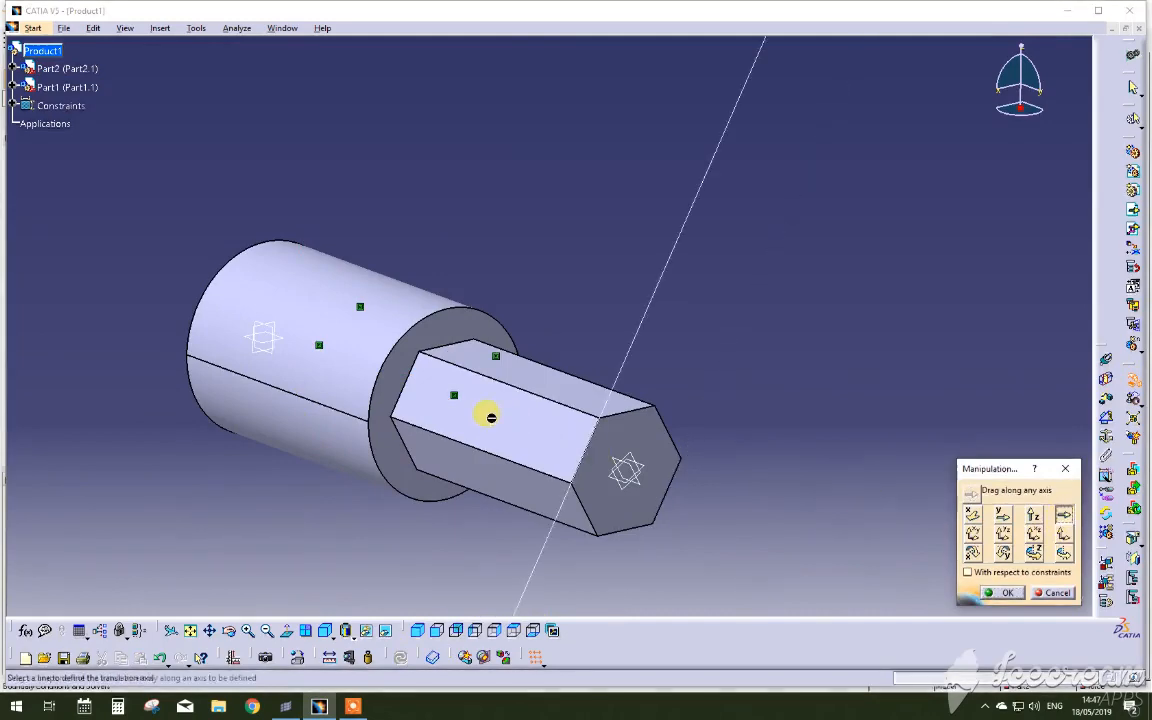
pyautogui.moveTo(490, 417); pyautogui.dragTo(800, 505)
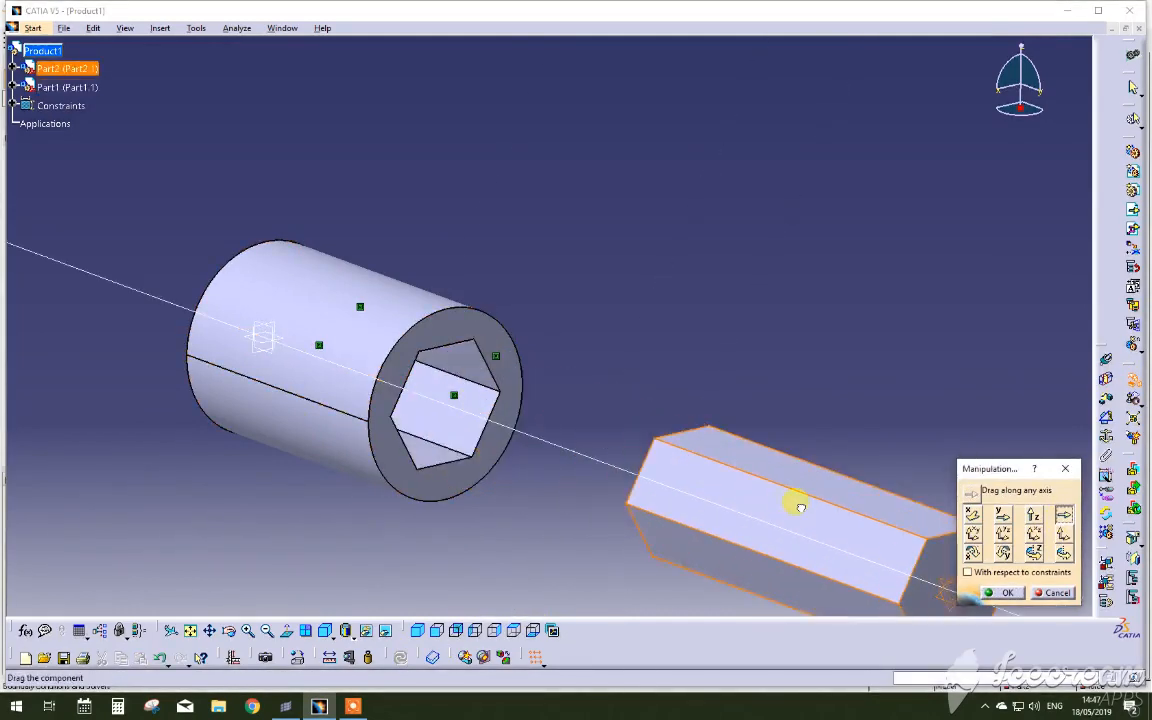
pyautogui.click(1007, 592)
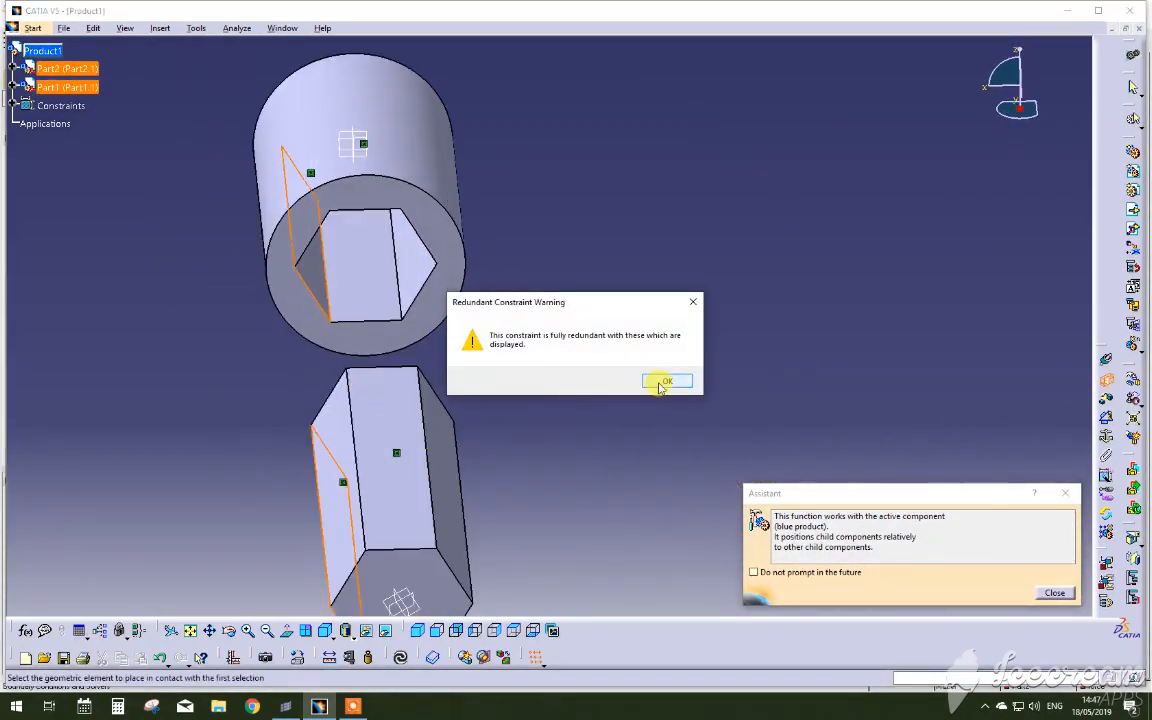
pyautogui.click(666, 382)
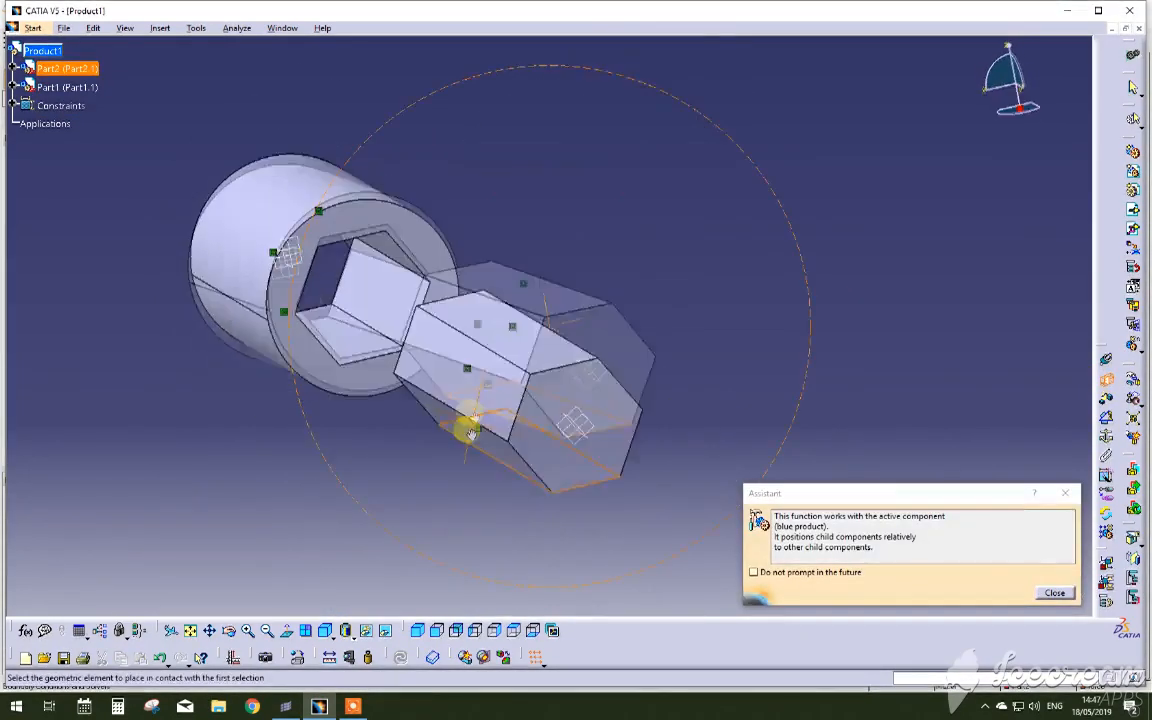
pyautogui.click(1053, 592)
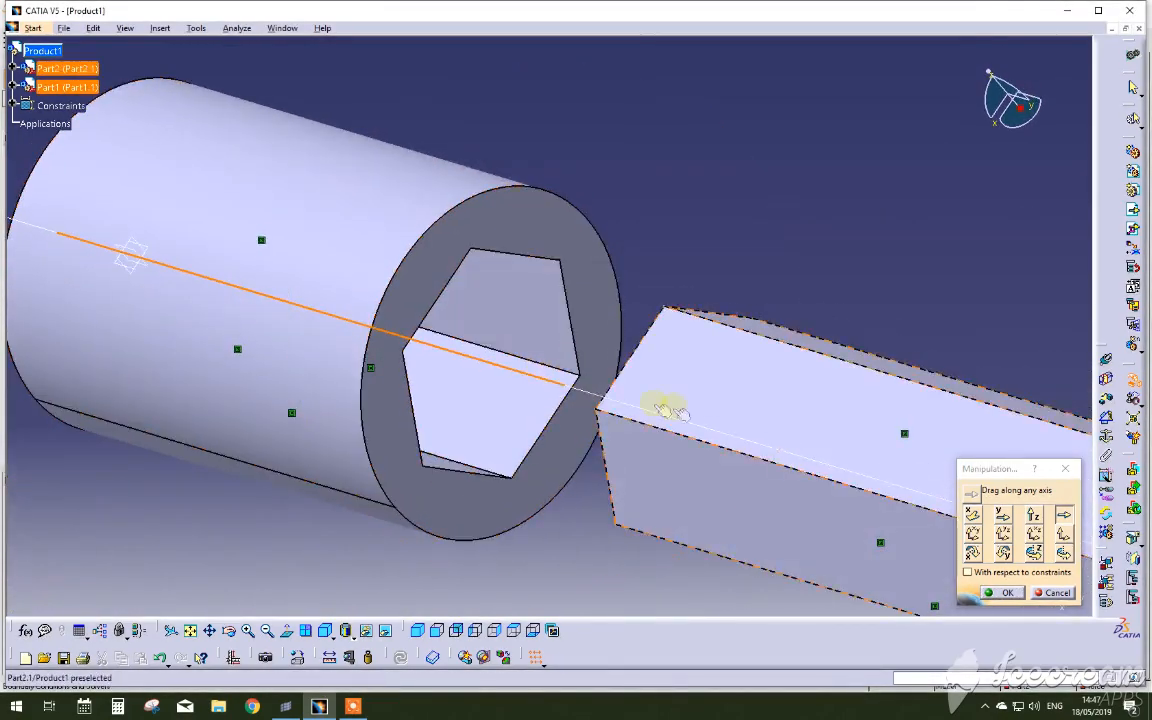
pyautogui.moveTo(670, 410); pyautogui.dragTo(487, 377)
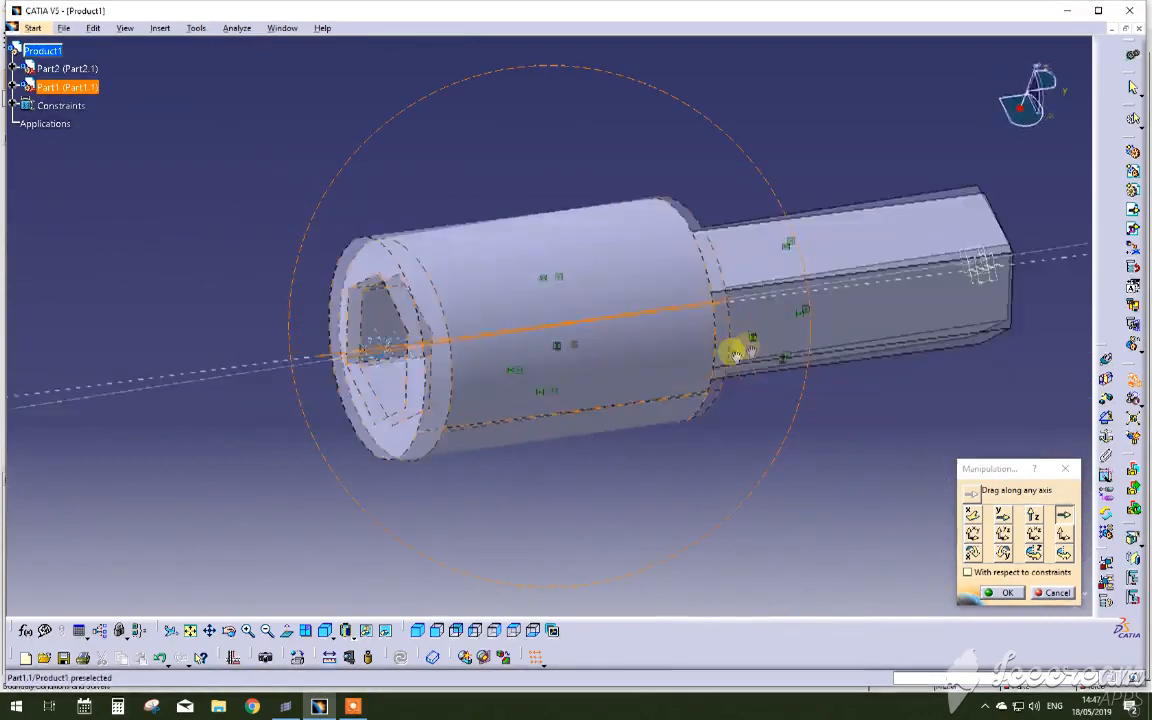
pyautogui.moveTo(735, 350); pyautogui.dragTo(815, 305)
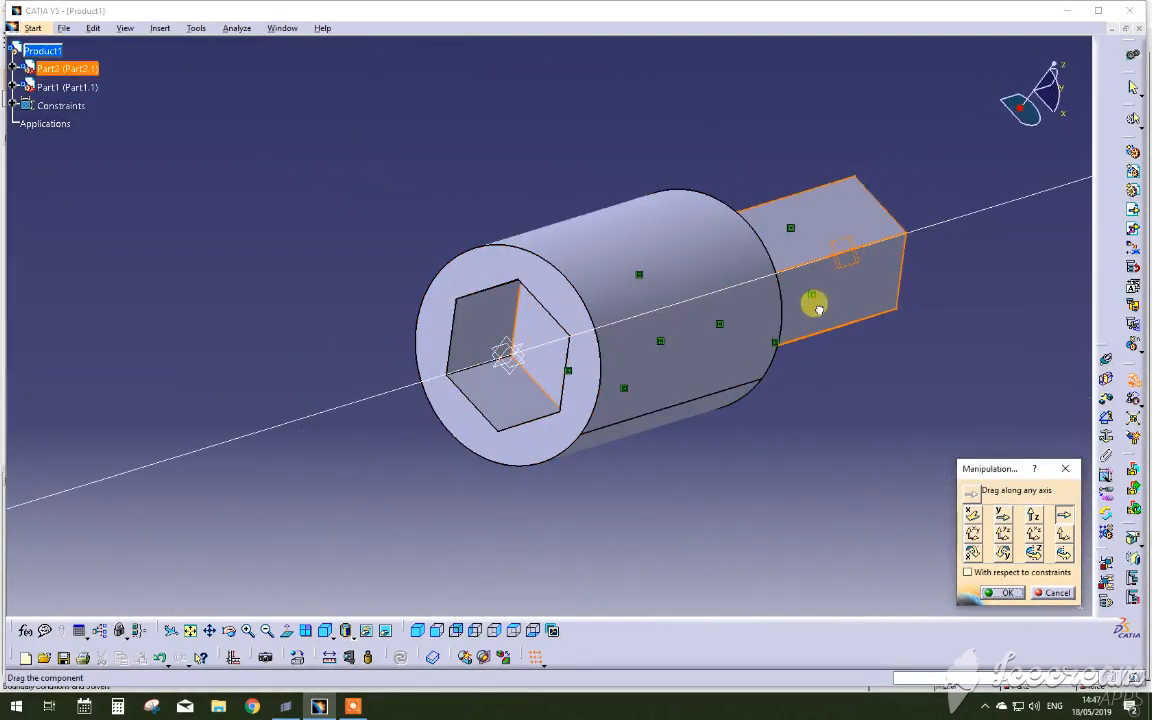
pyautogui.click(1007, 592)
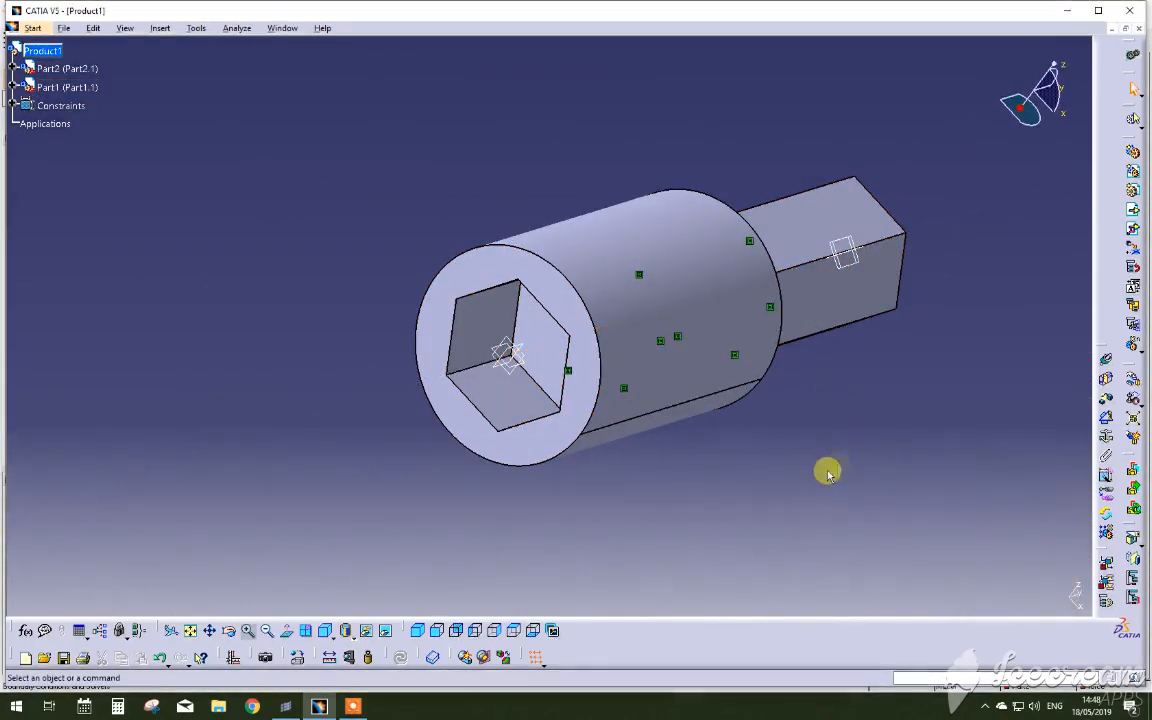
pyautogui.moveTo(828, 472); pyautogui.dragTo(468, 277)
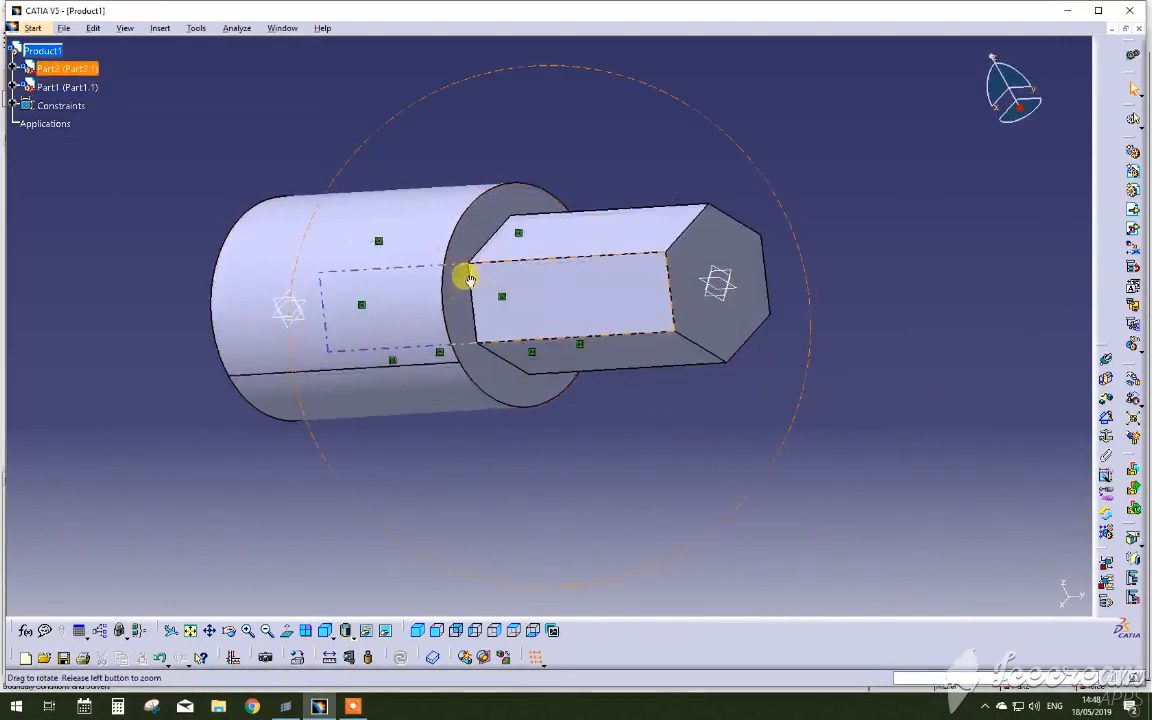
pyautogui.moveTo(470, 278); pyautogui.dragTo(565, 388)
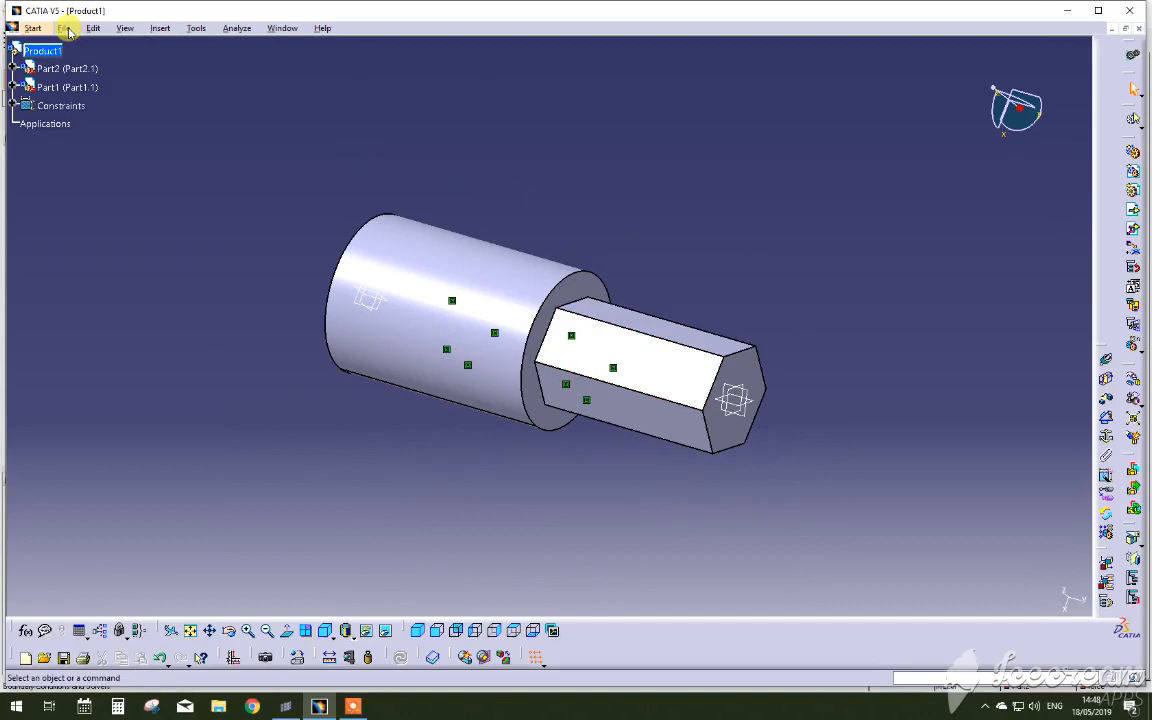
# Step: Save the assembly as a STEP file named 'Product for tutorial'
pyautogui.click(64, 27)
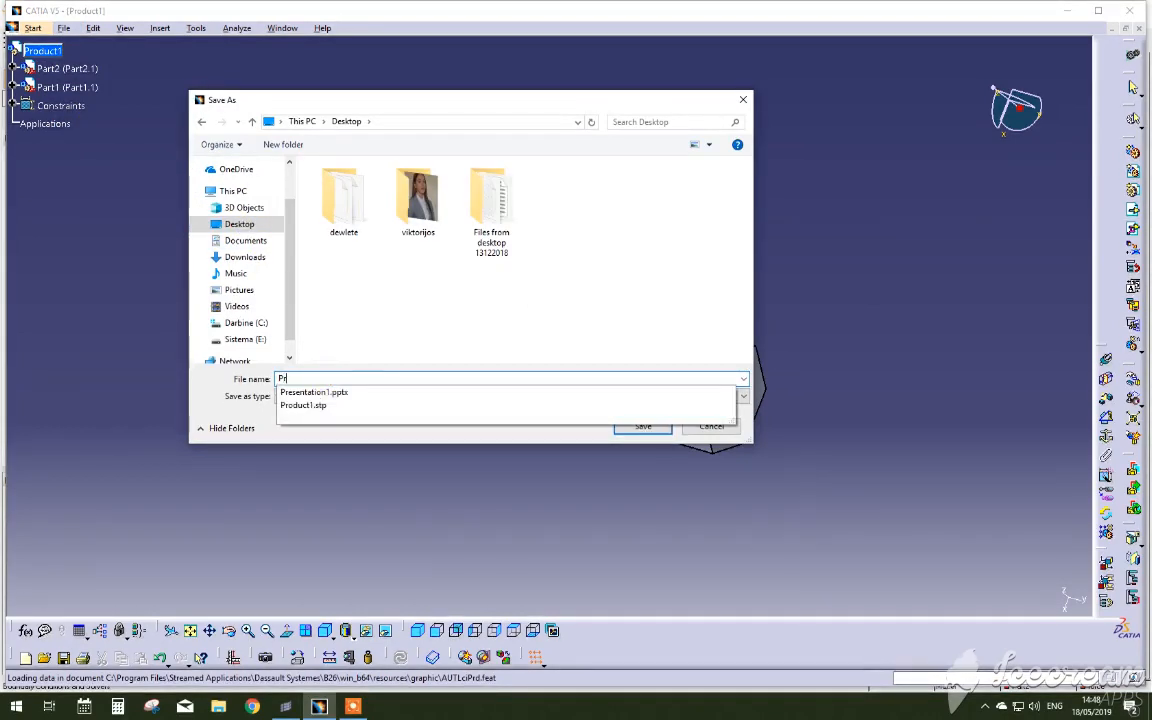
pyautogui.write('Product for tuto')
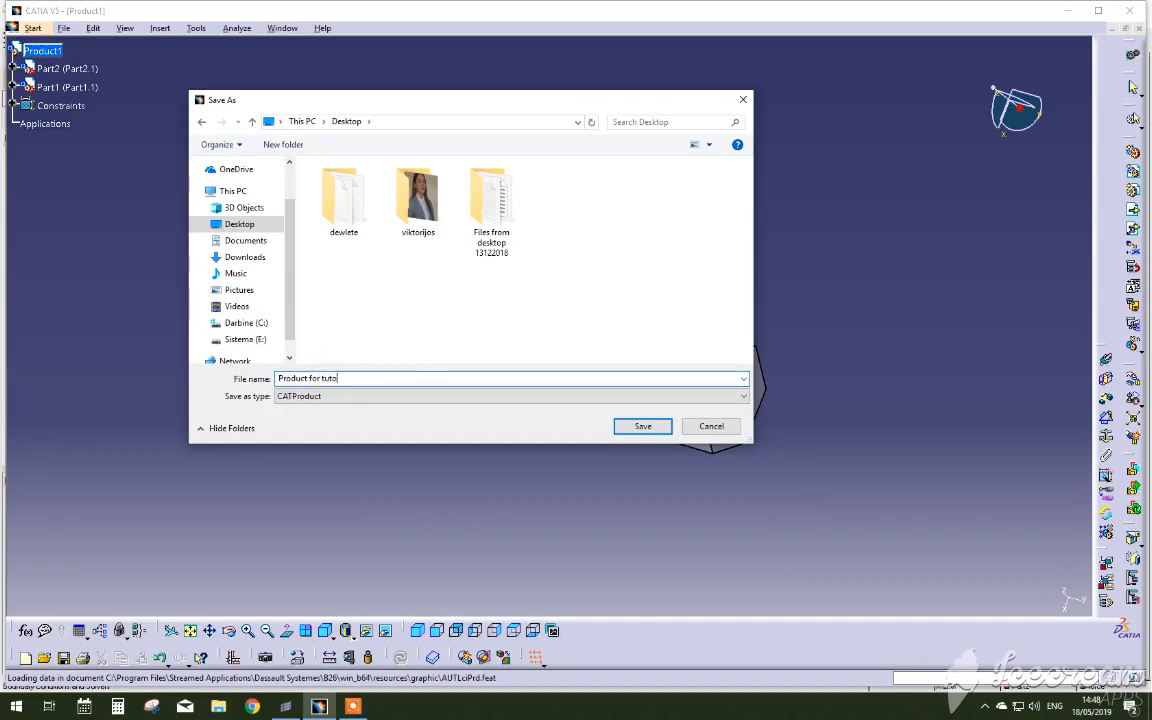
pyautogui.write('rial')
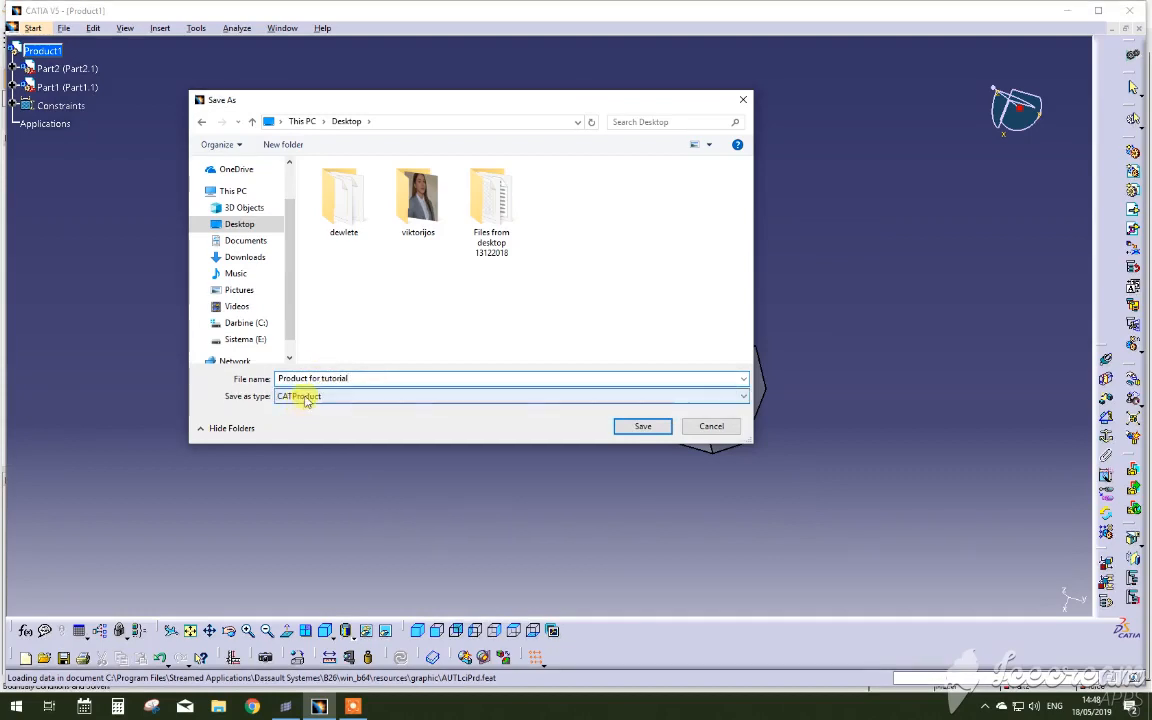
pyautogui.click(511, 396)
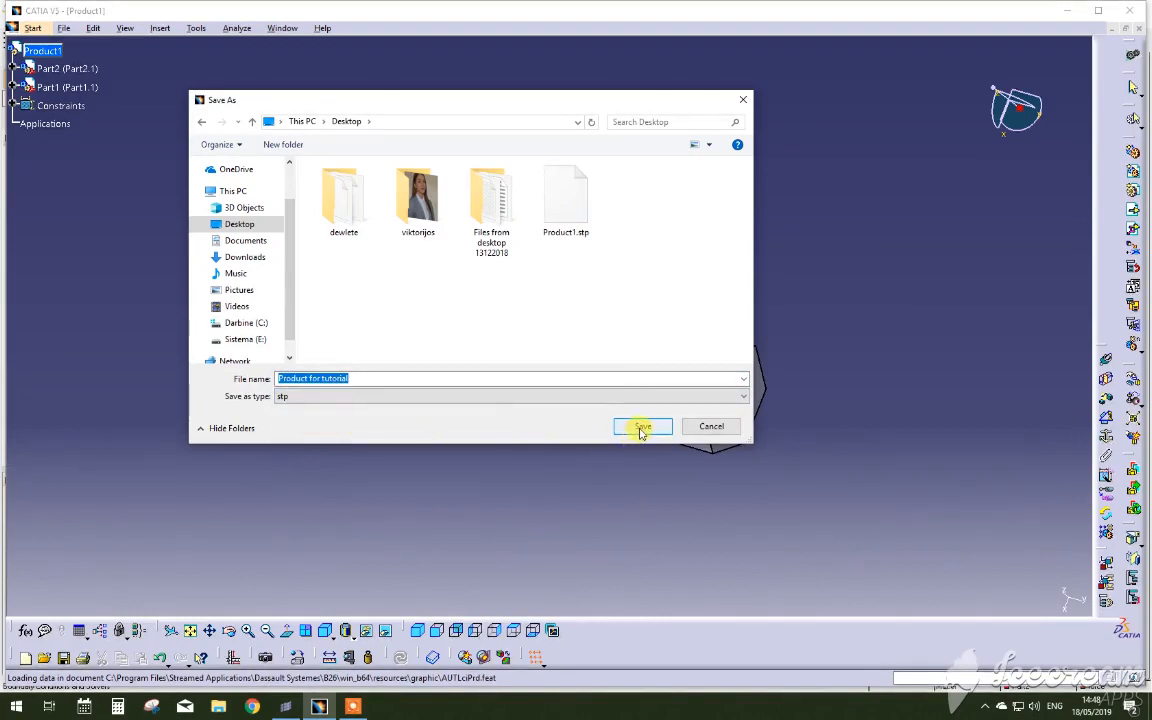
pyautogui.click(641, 426)
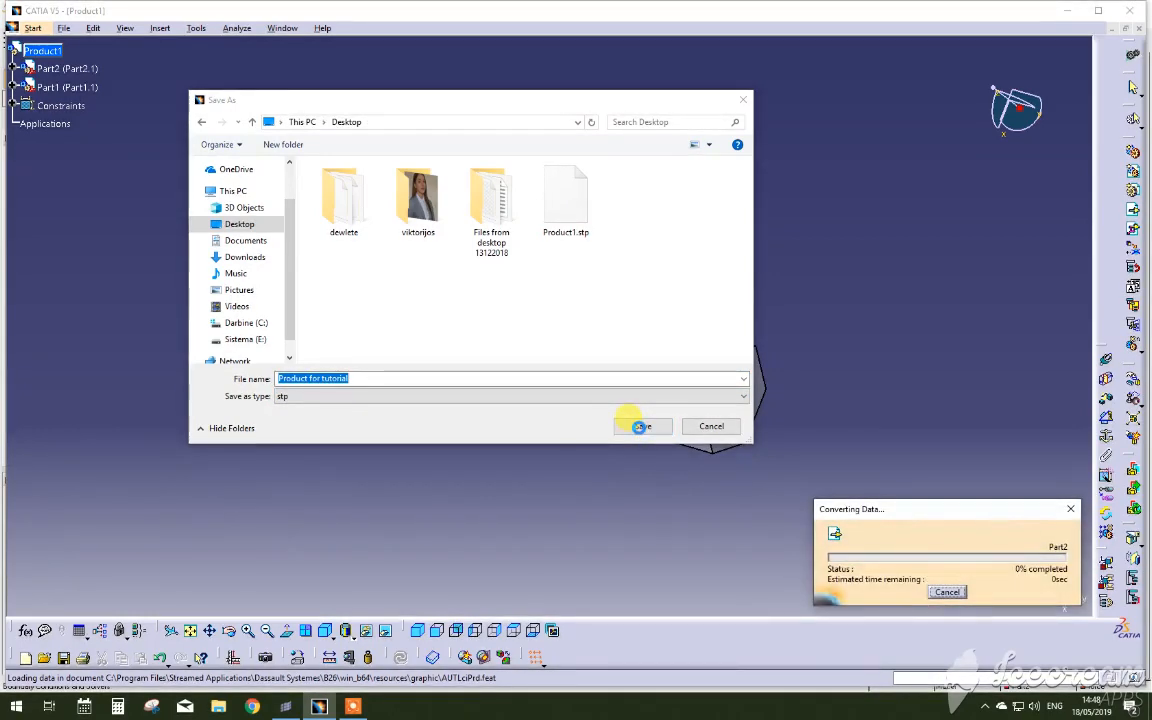
pyautogui.click(640, 426)
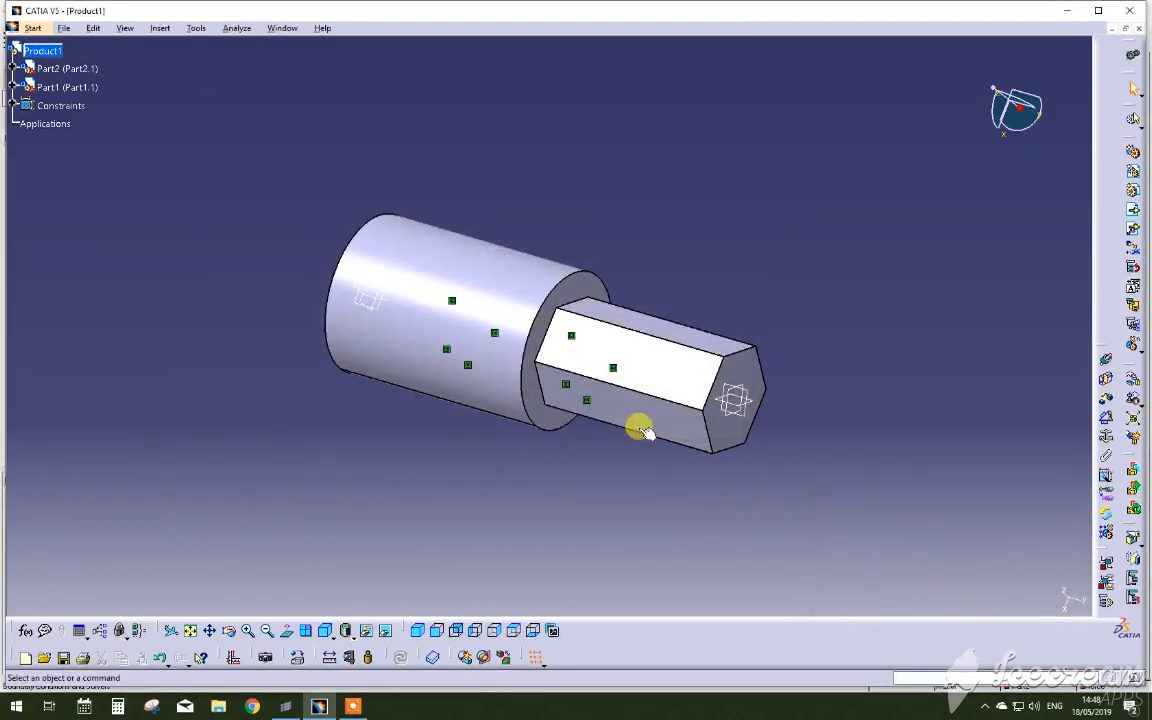
pyautogui.moveTo(442, 497)
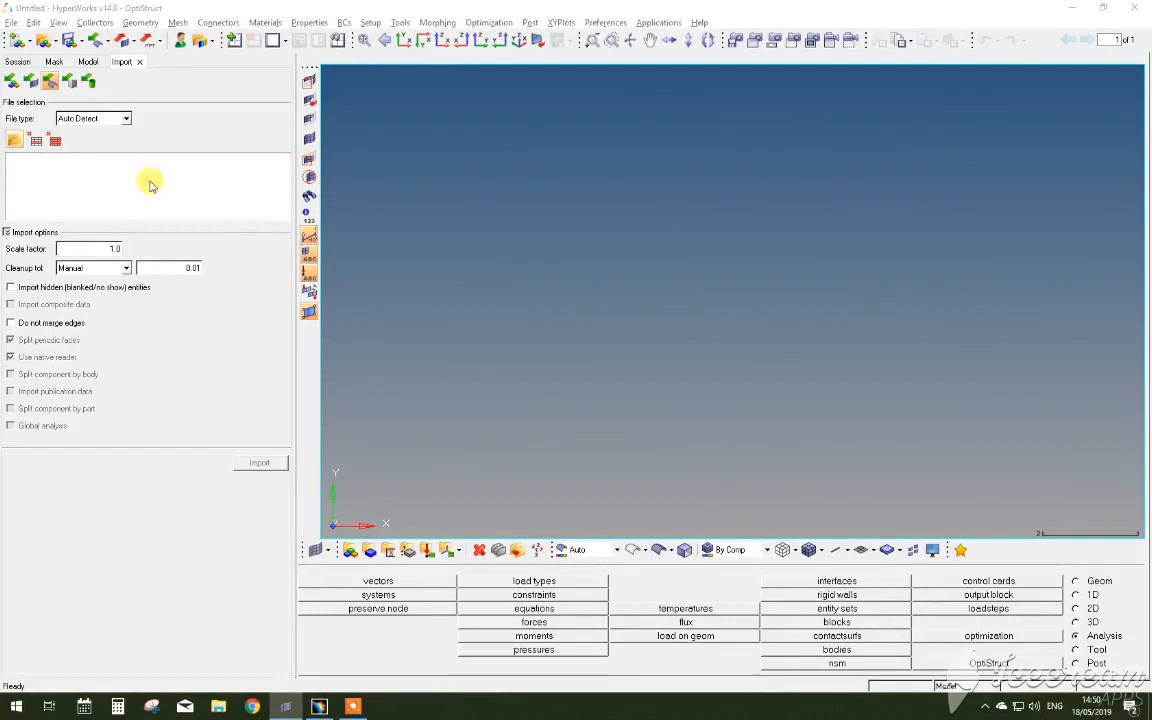
# Step: Import the file Product for tutorial.stp into HyperWorks
pyautogui.click(14, 140)
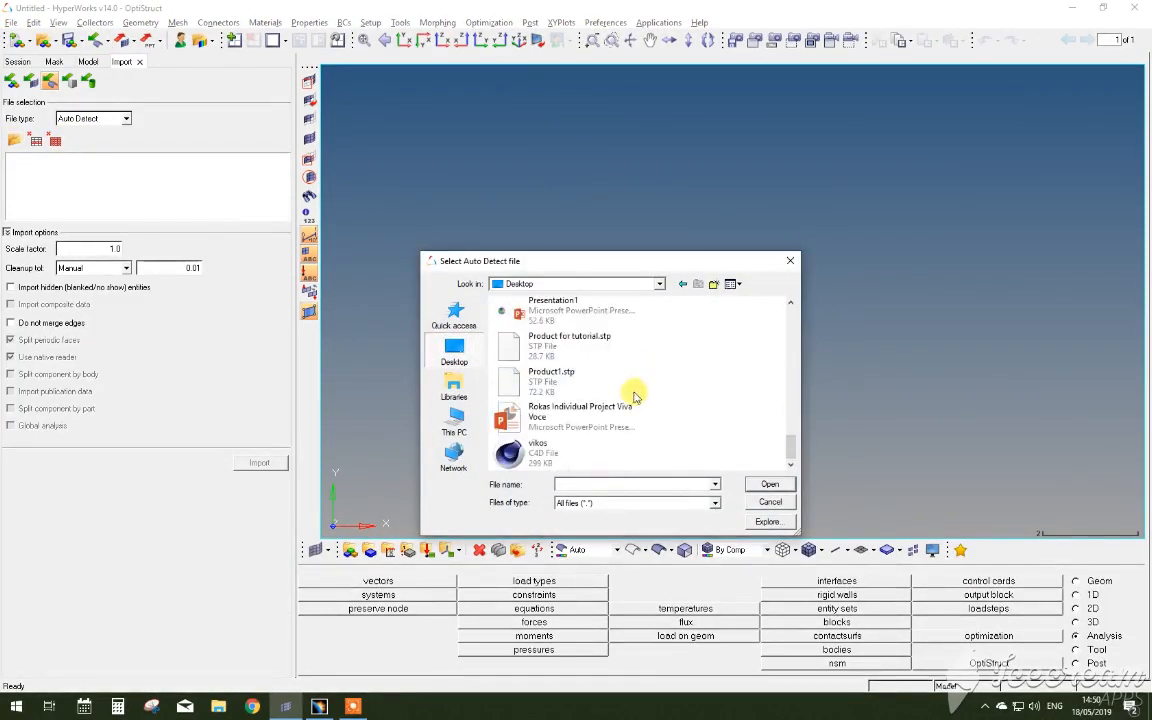
pyautogui.click(568, 340)
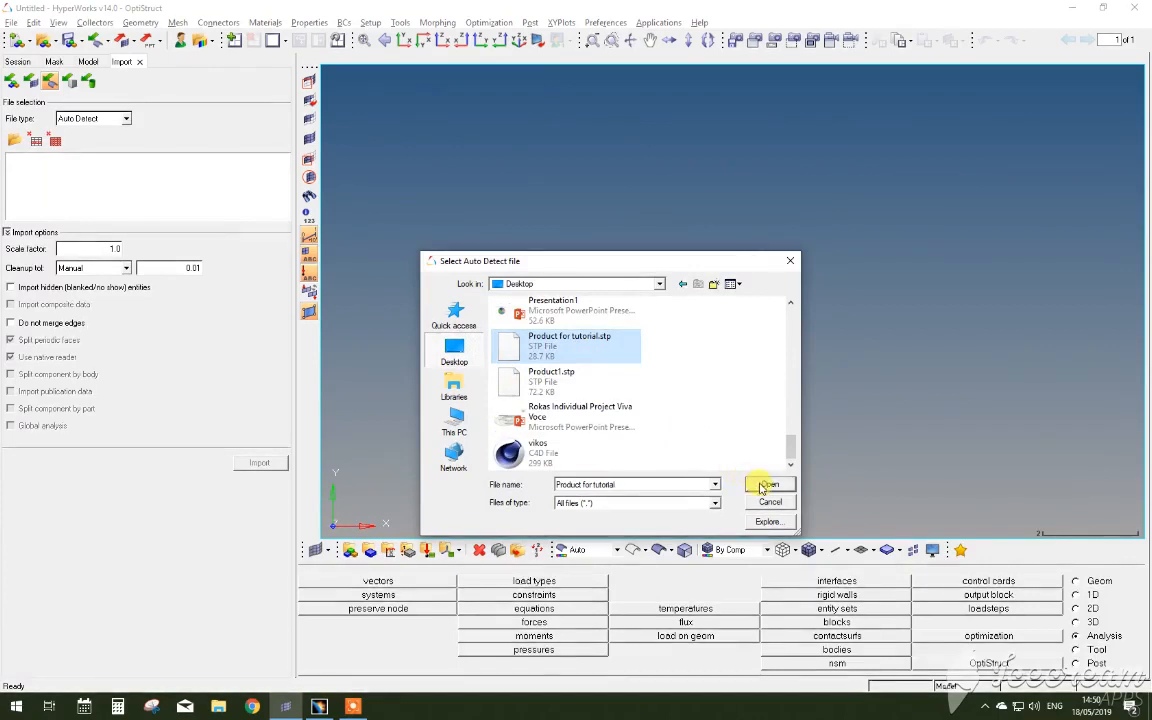
pyautogui.click(768, 485)
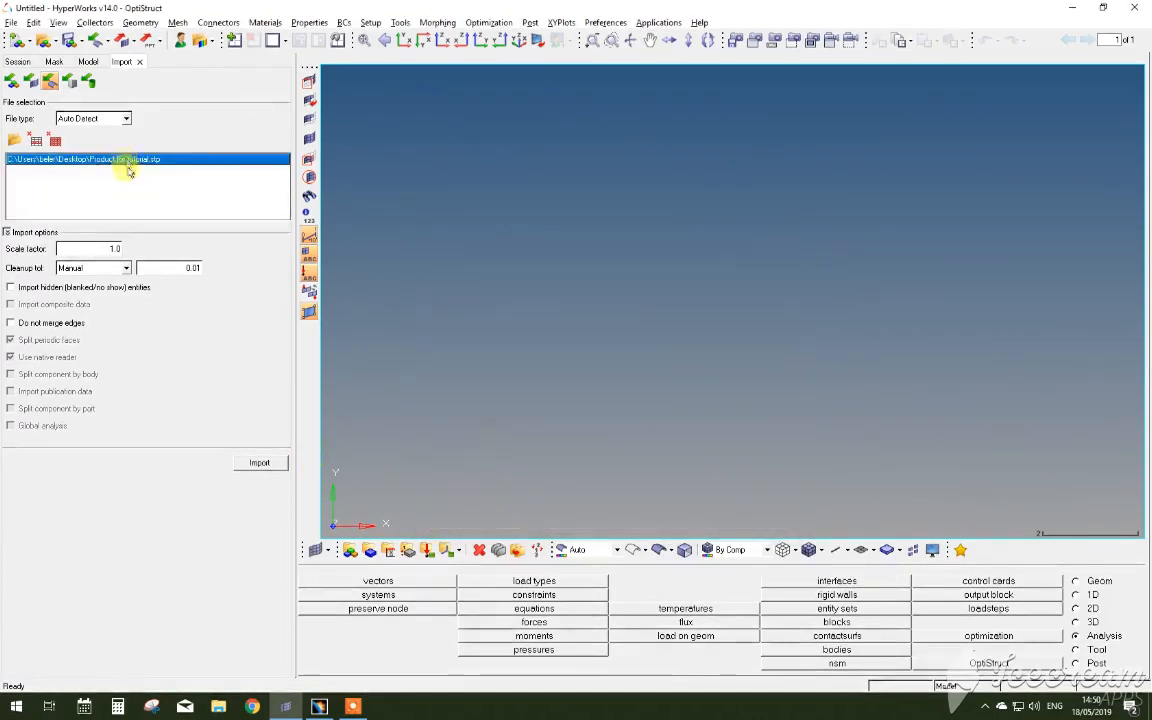
pyautogui.click(259, 462)
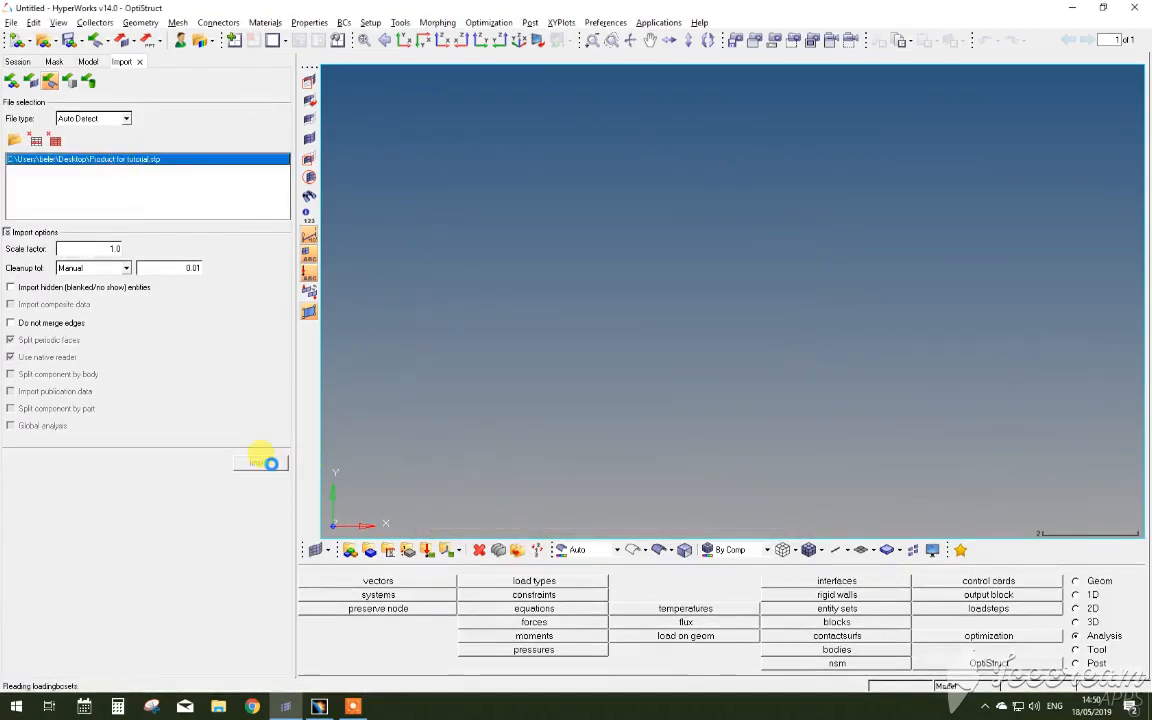
pyautogui.click(257, 462)
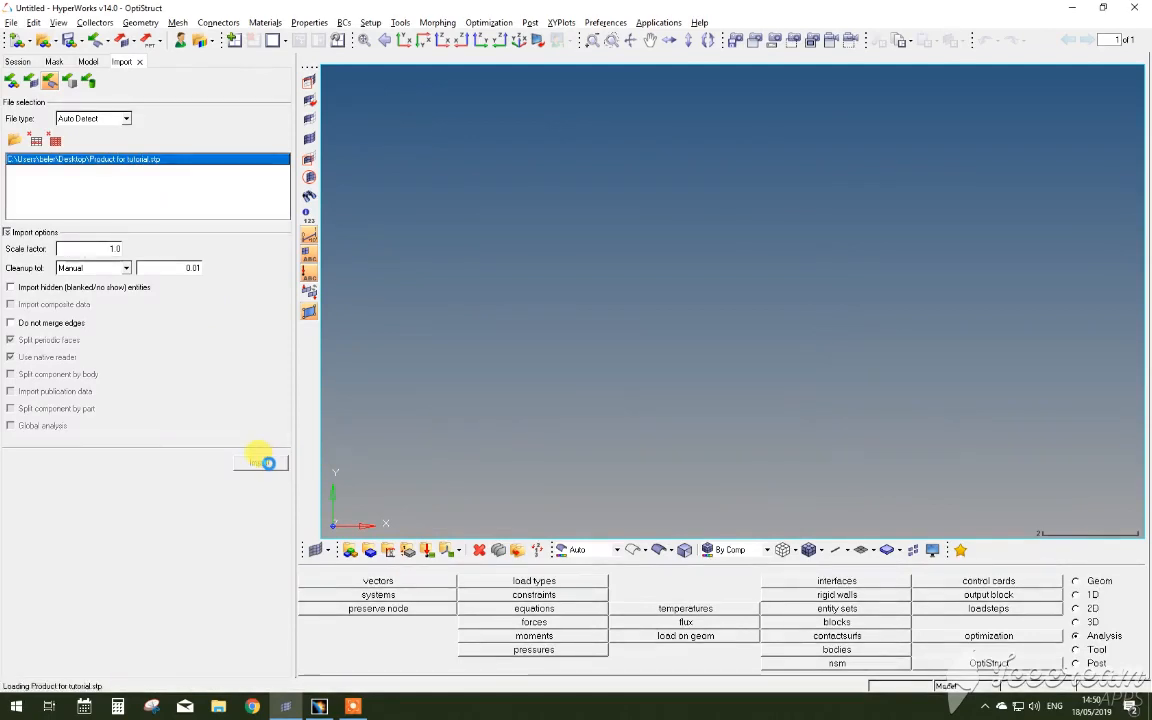
pyautogui.click(260, 463)
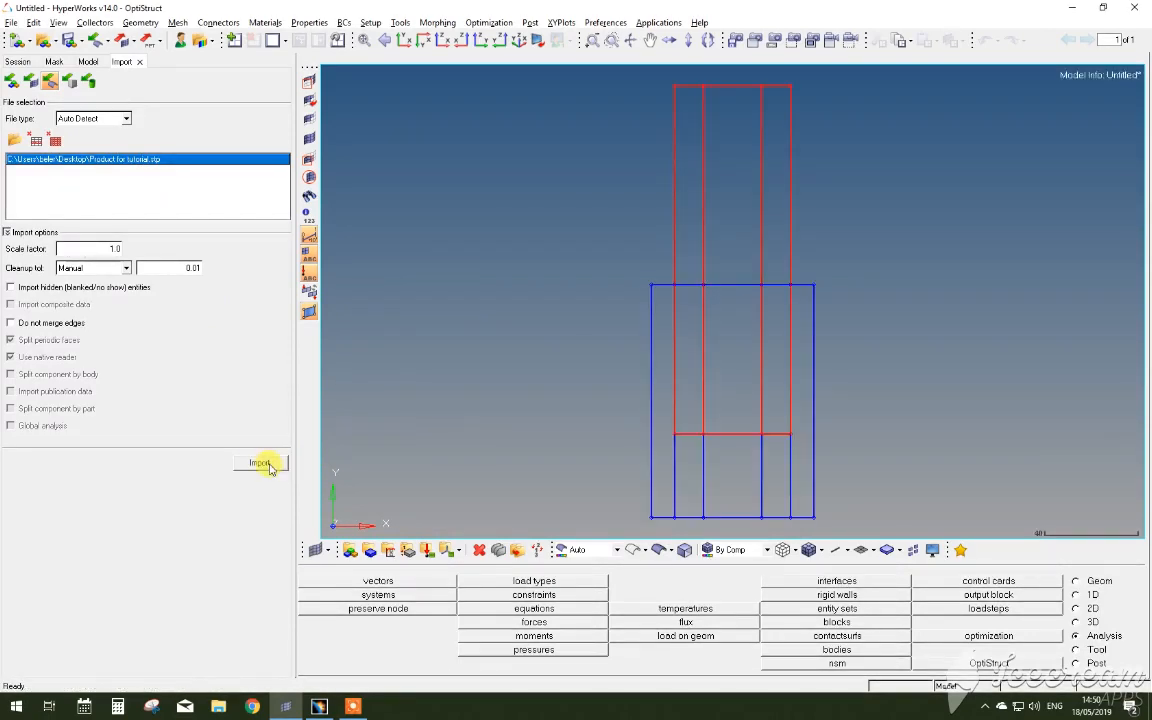
# Step: Orbit to a 3D view and display the bar and socket as shaded geometry
pyautogui.click(260, 462)
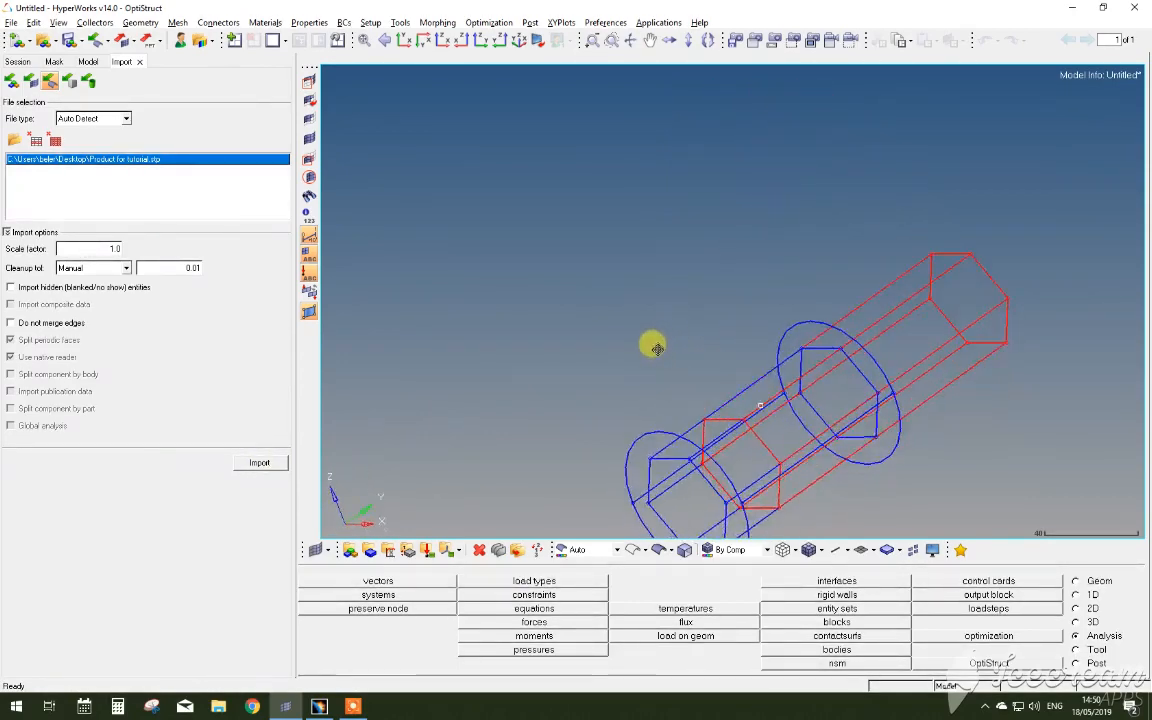
pyautogui.moveTo(655, 345); pyautogui.dragTo(760, 442)
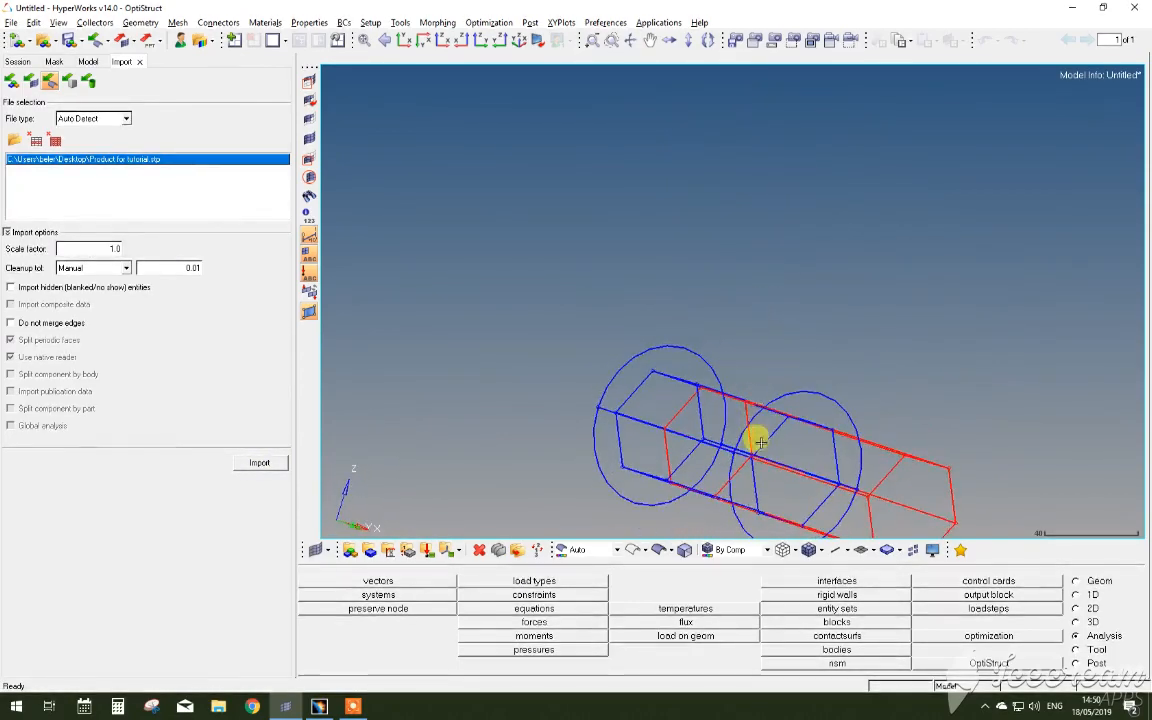
pyautogui.click(658, 550)
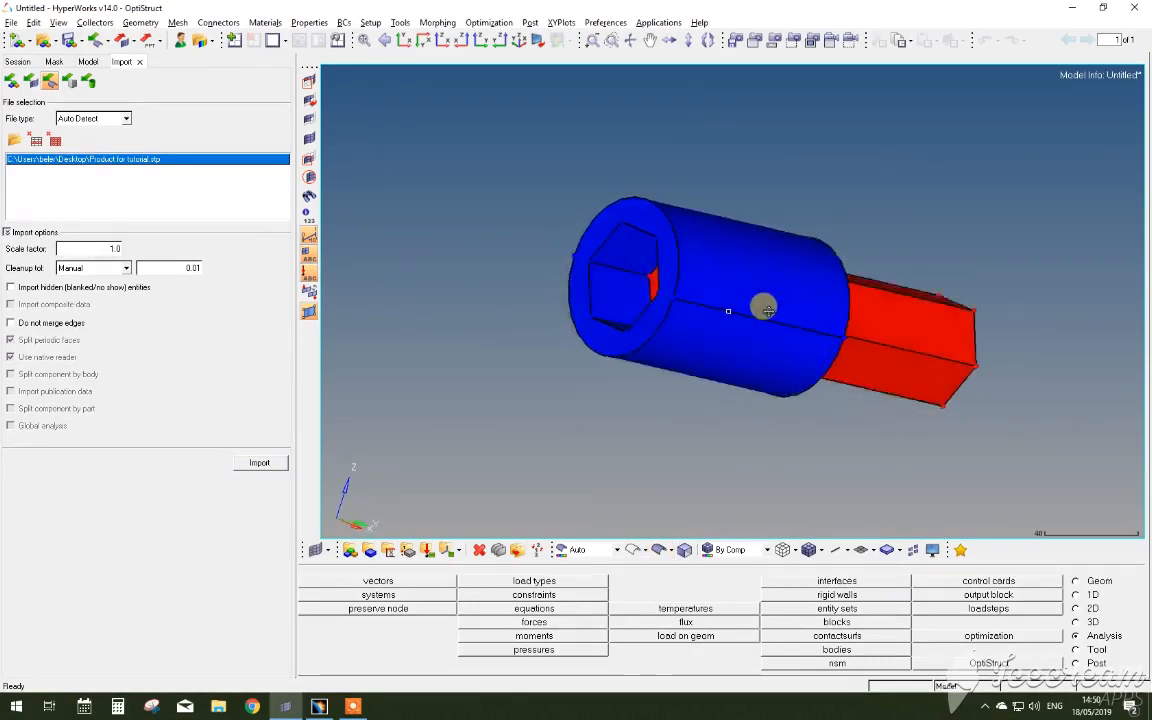
pyautogui.moveTo(765, 310); pyautogui.dragTo(672, 298)
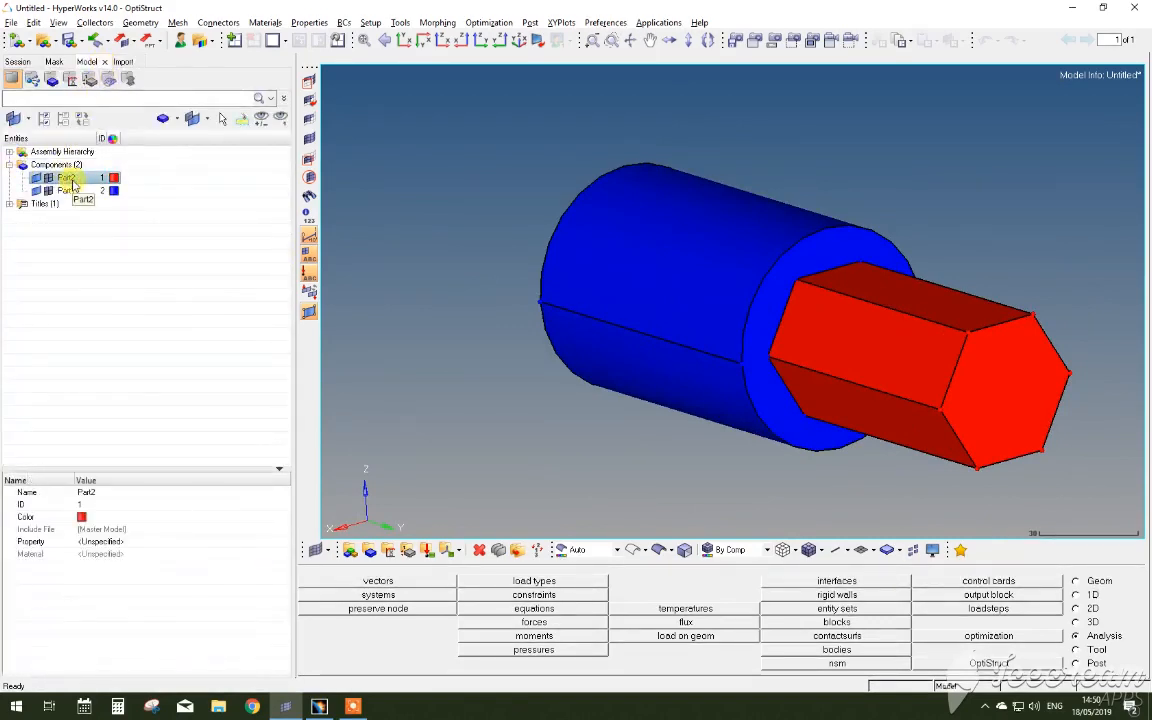
# Step: Select the Part1 component in the Model browser and rotate the assembly view
pyautogui.click(66, 190)
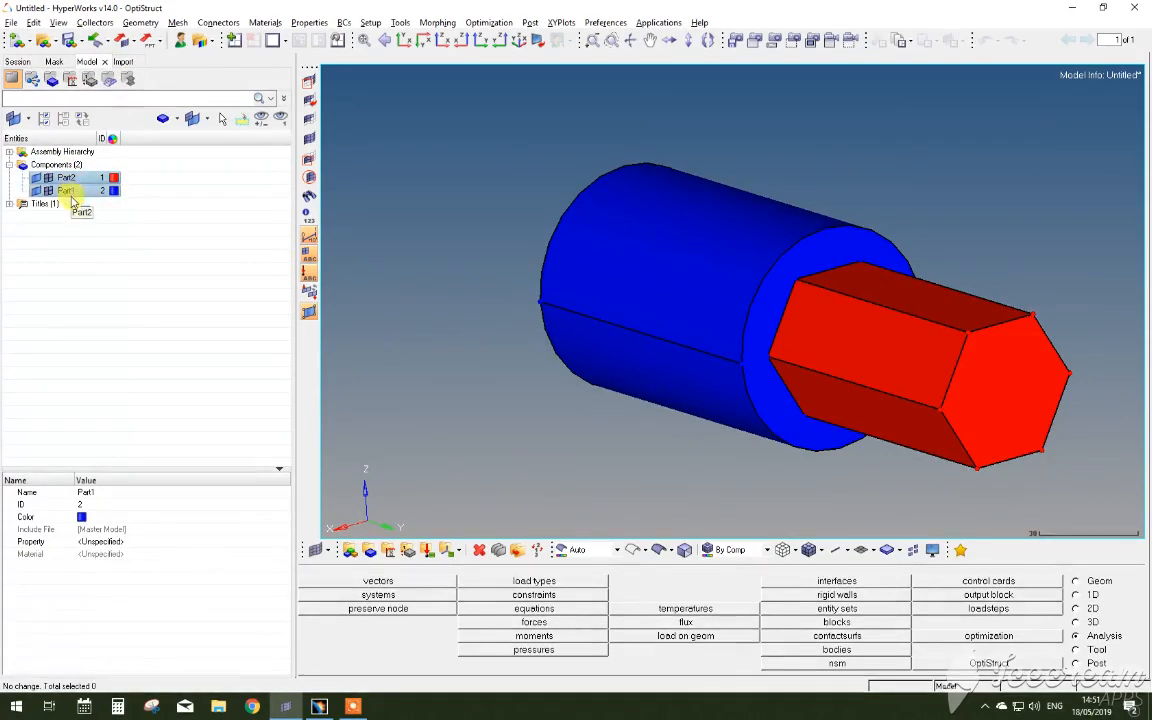
pyautogui.moveTo(830, 300); pyautogui.dragTo(668, 331)
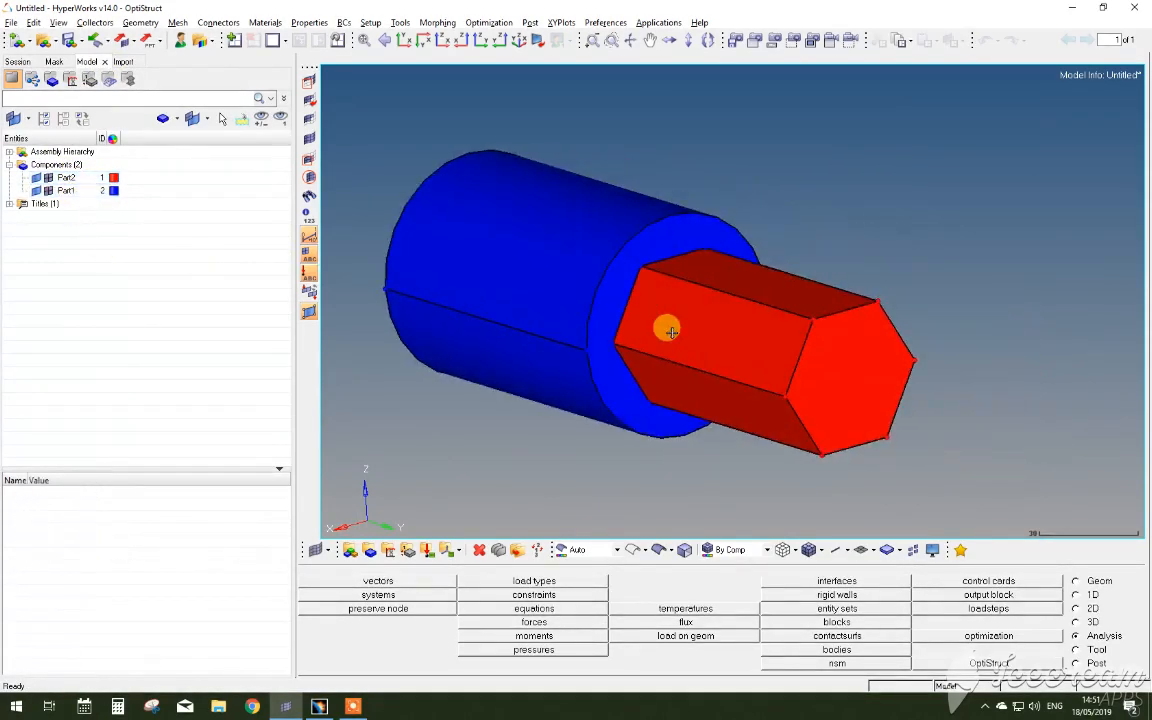
pyautogui.moveTo(670, 331); pyautogui.dragTo(565, 390)
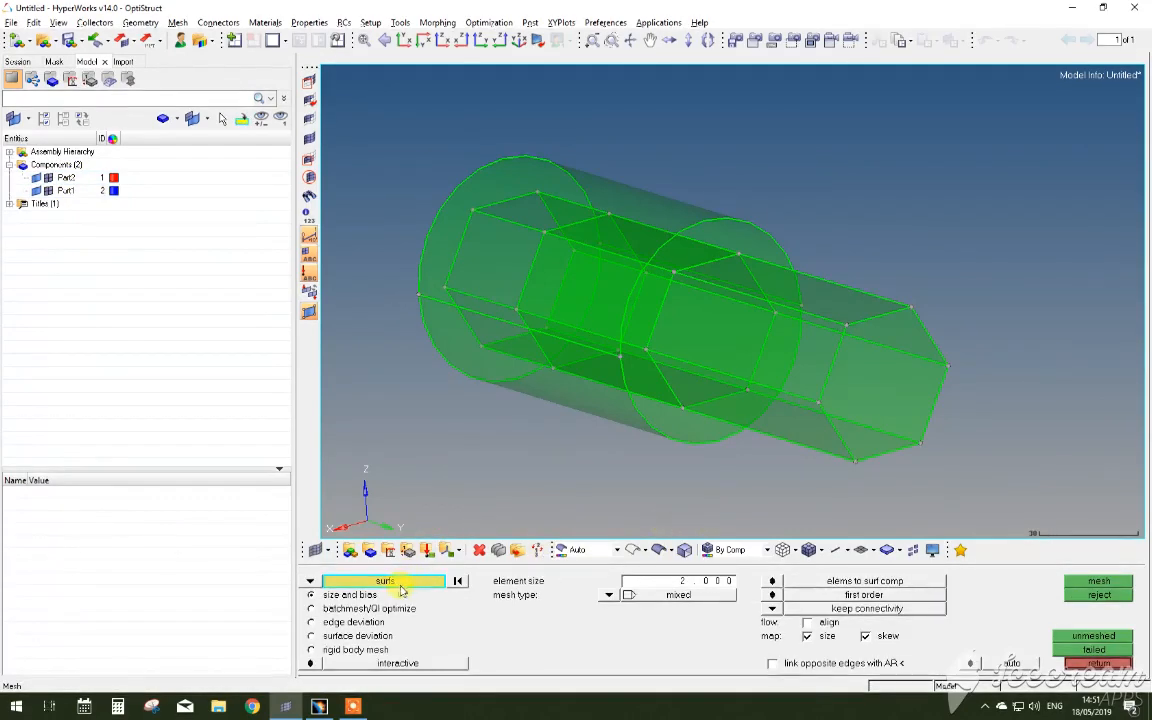
# Step: Select all displayed surfaces and generate a size 2 mixed shell mesh
pyautogui.click(385, 581)
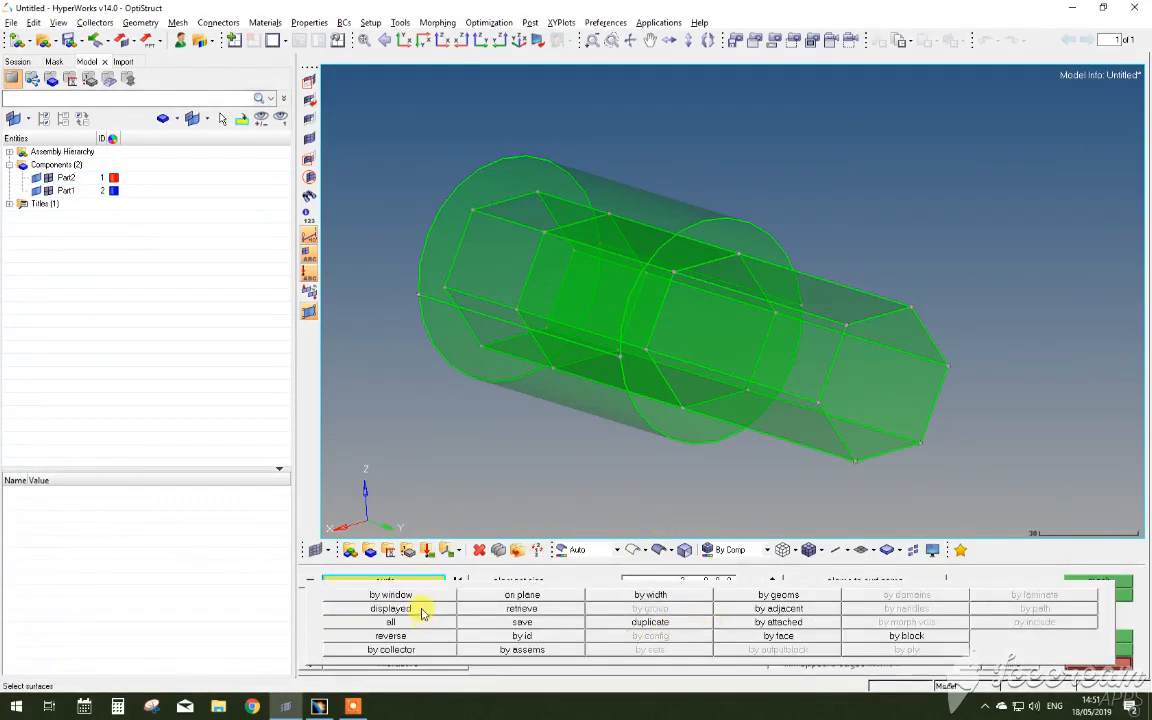
pyautogui.click(390, 608)
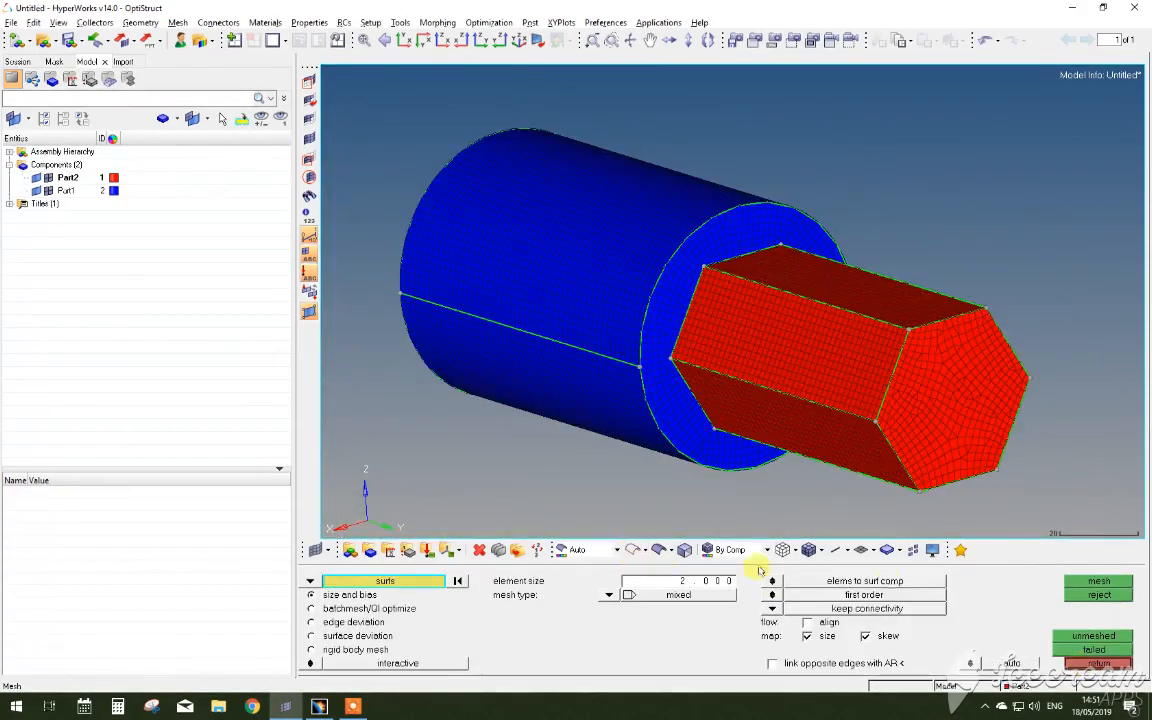
pyautogui.click(1076, 608)
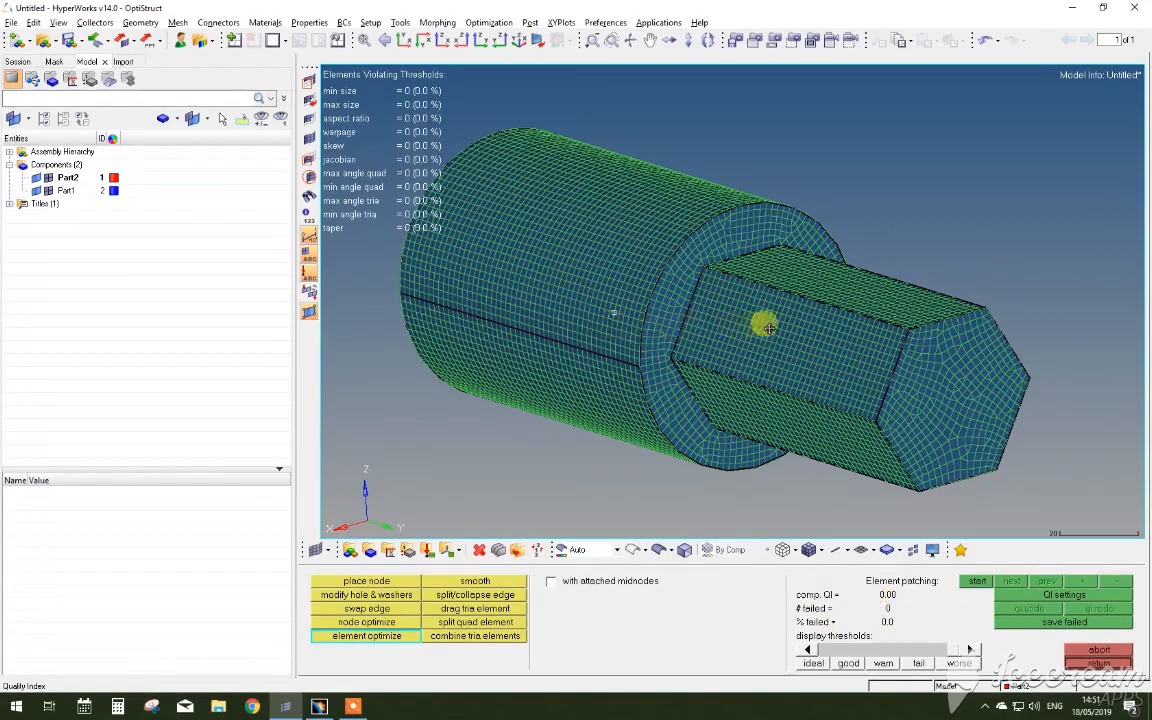
# Step: Orbit and zoom to inspect the meshed socket, then exit the quality check
pyautogui.moveTo(765, 330); pyautogui.dragTo(680, 303)
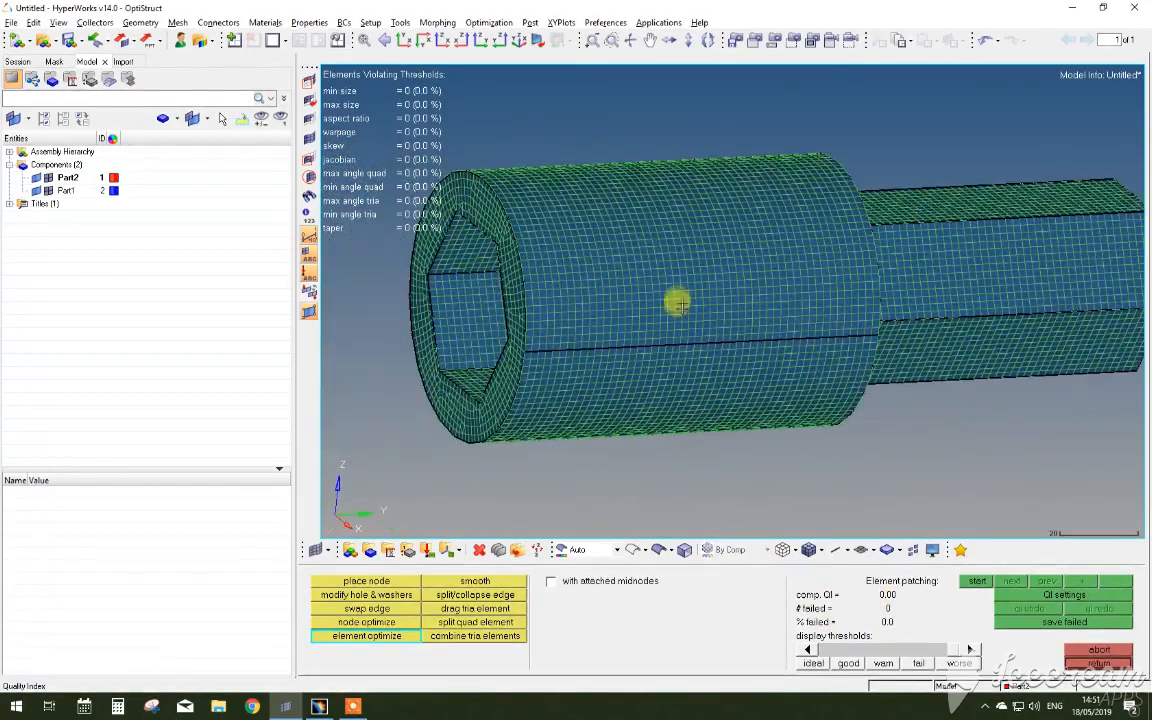
pyautogui.moveTo(680, 305); pyautogui.dragTo(720, 307)
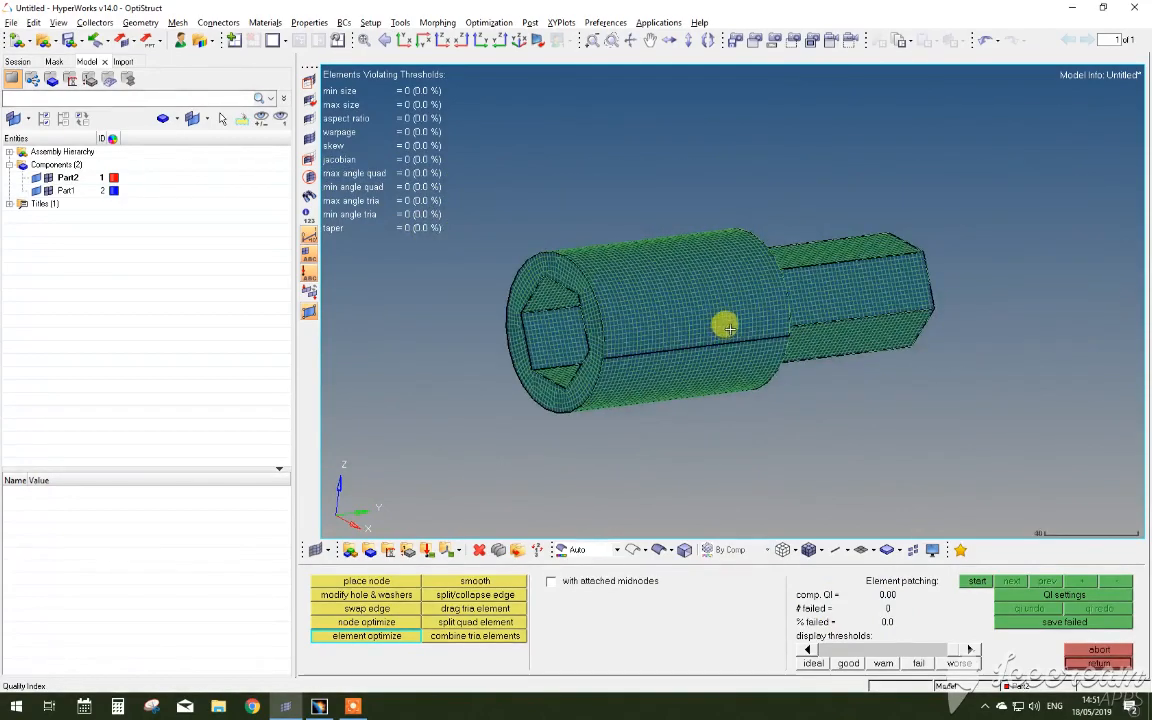
pyautogui.click(475, 580)
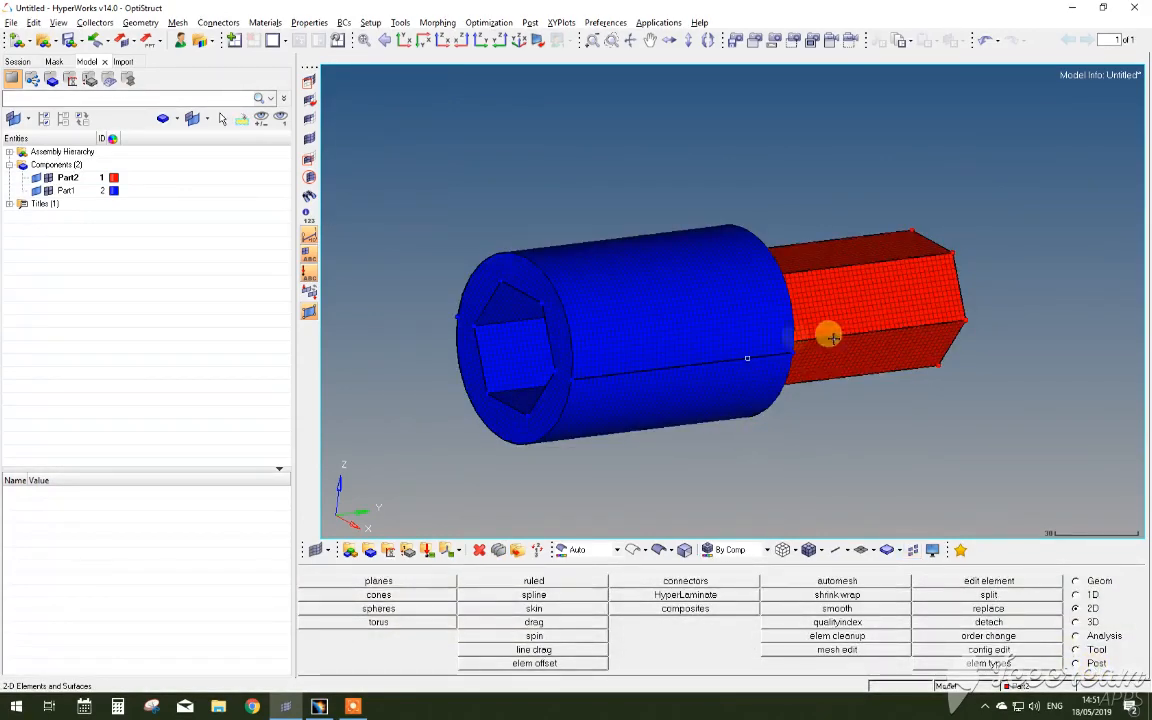
# Step: Orbit the meshed assembly and isolate the hex bar component Part2
pyautogui.moveTo(830, 337); pyautogui.dragTo(880, 315)
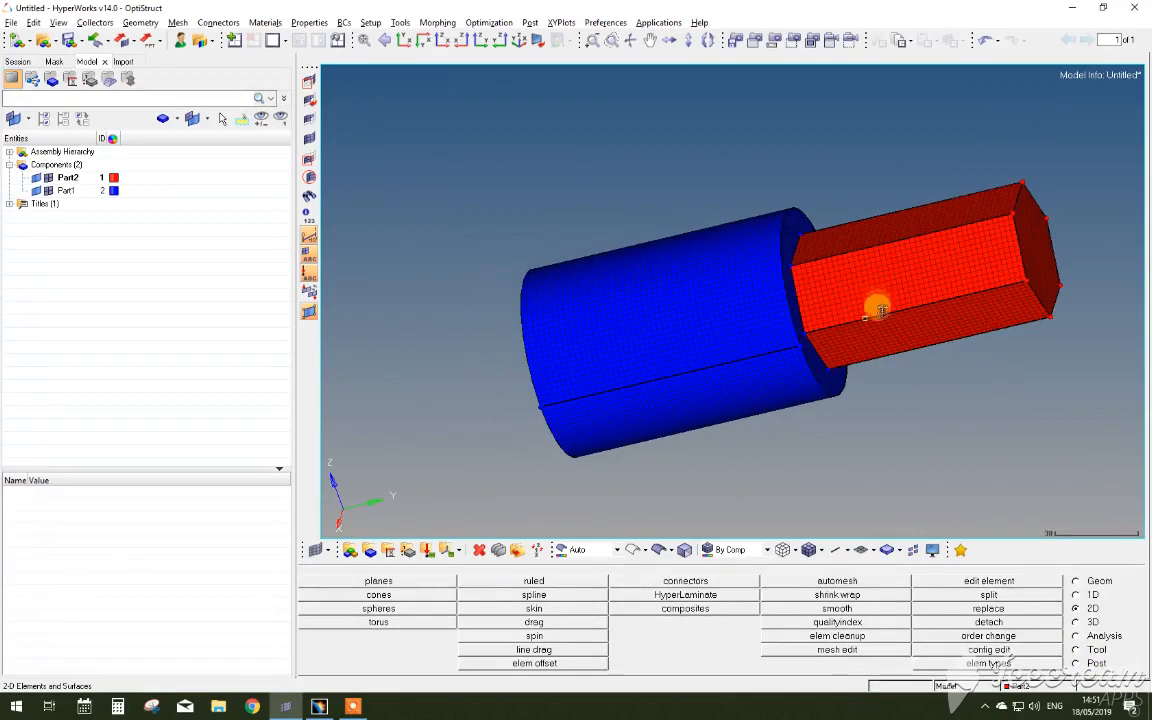
pyautogui.moveTo(880, 315); pyautogui.dragTo(762, 340)
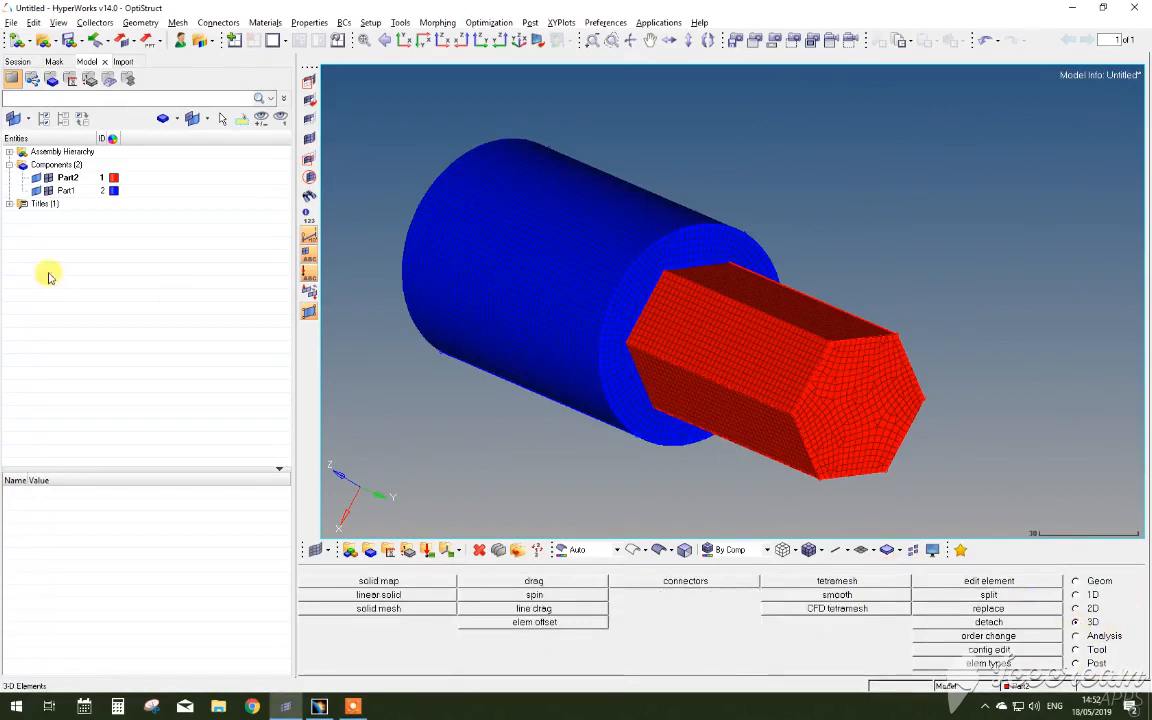
pyautogui.click(67, 177)
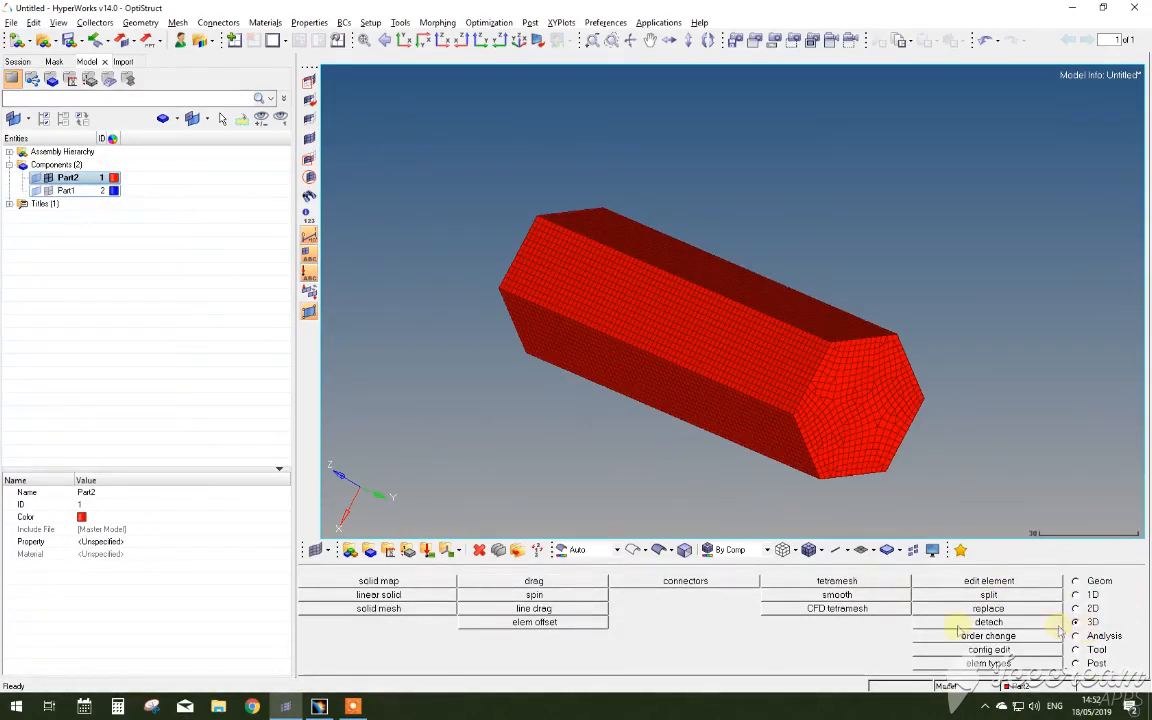
# Step: Tetra-mesh Part2 with quads split into trias, creating 67,833 elements
pyautogui.click(837, 580)
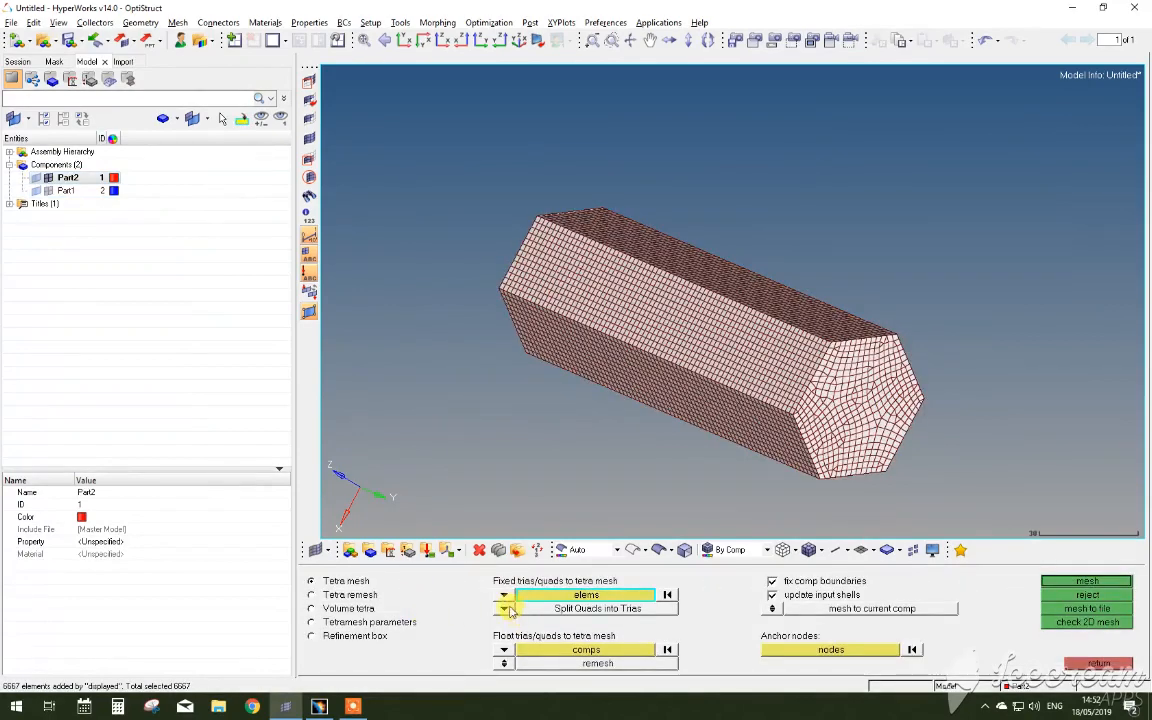
pyautogui.click(504, 608)
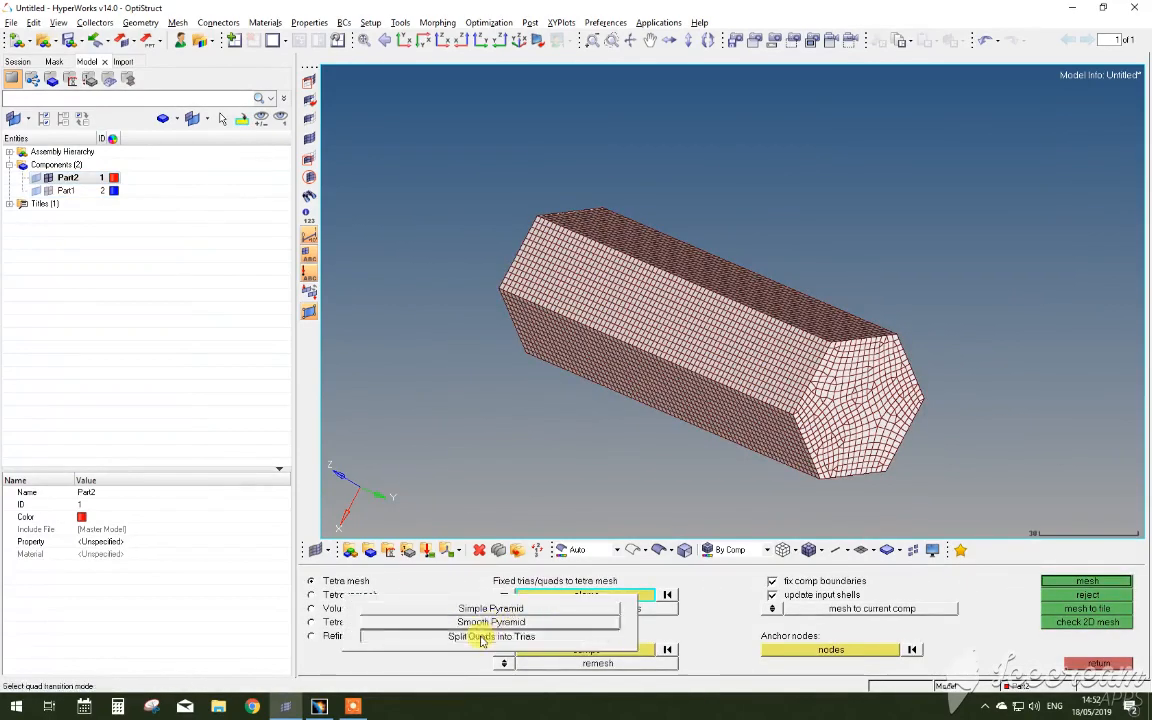
pyautogui.click(497, 636)
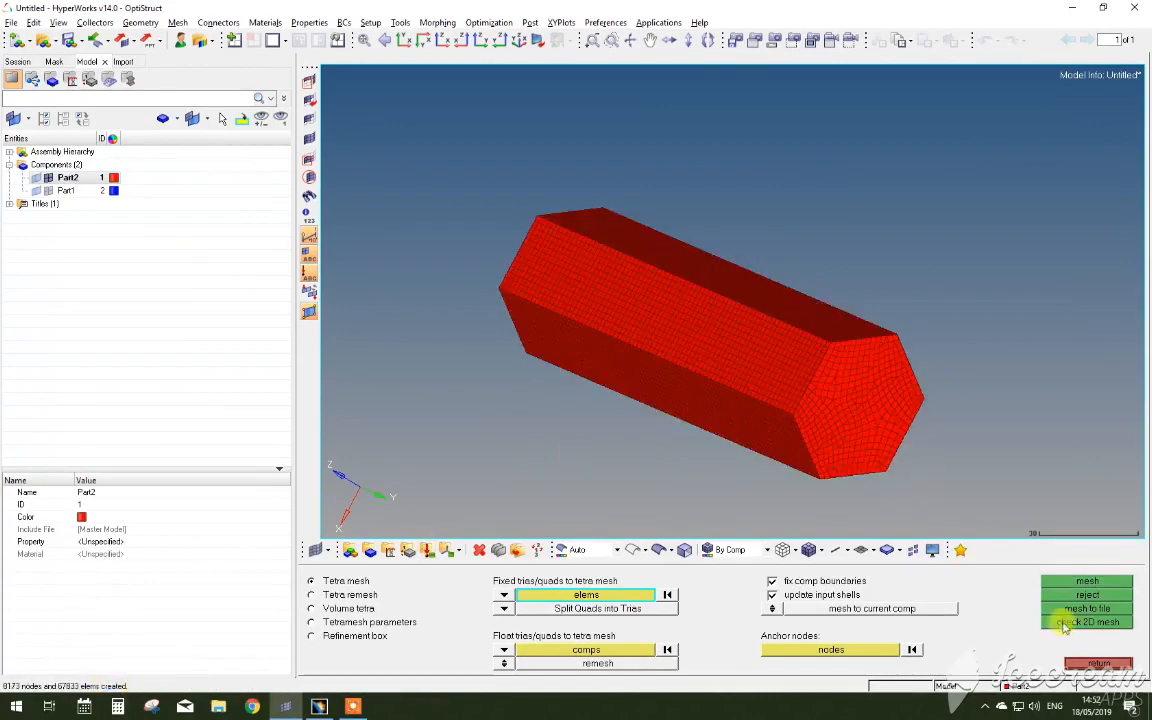
pyautogui.click(1075, 621)
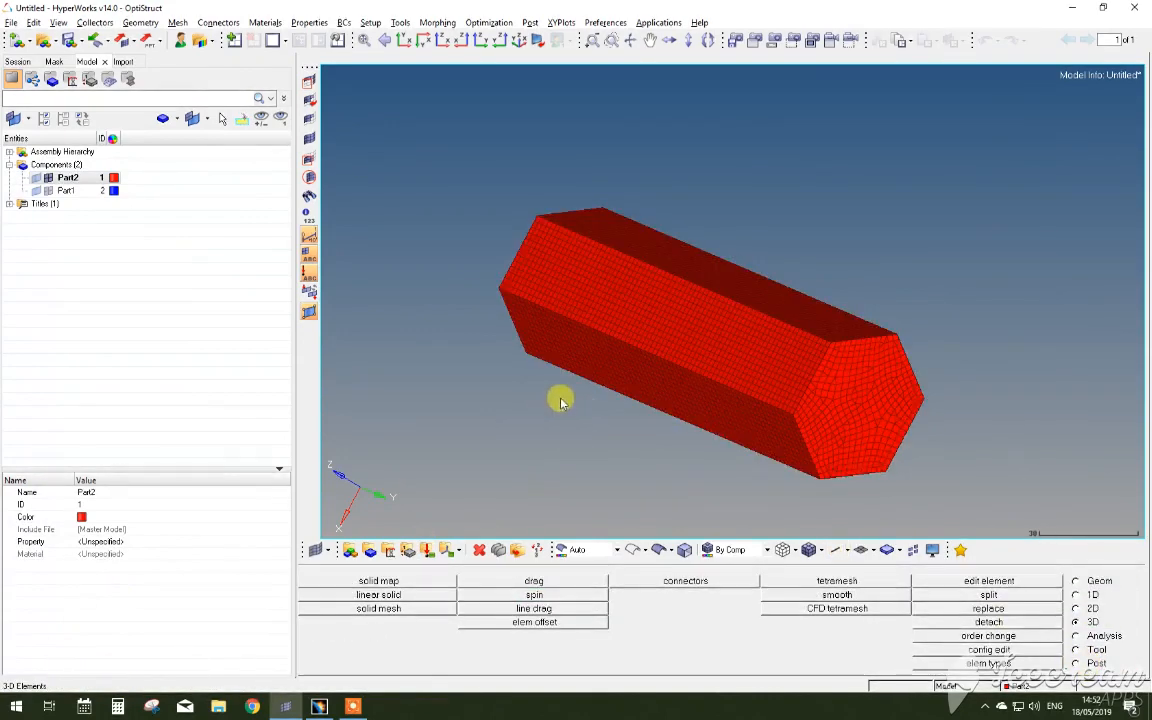
# Step: Show only the socket Part1 and tetramesh its displayed elements into solids
pyautogui.click(68, 177)
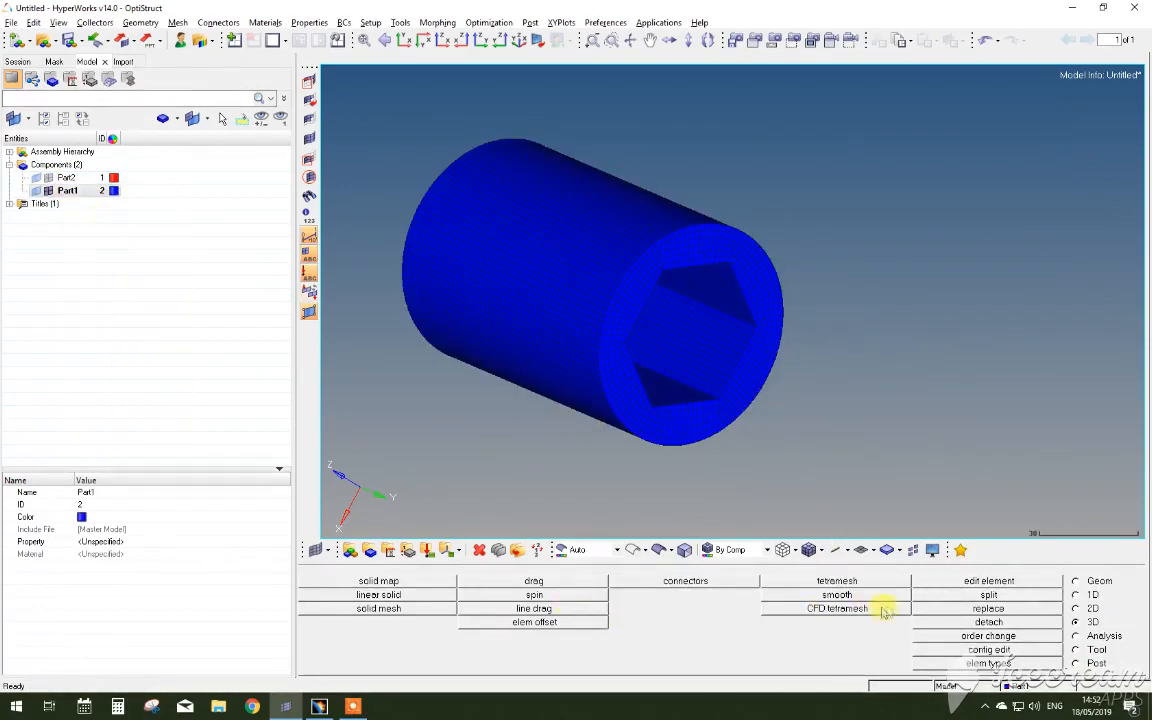
pyautogui.click(836, 608)
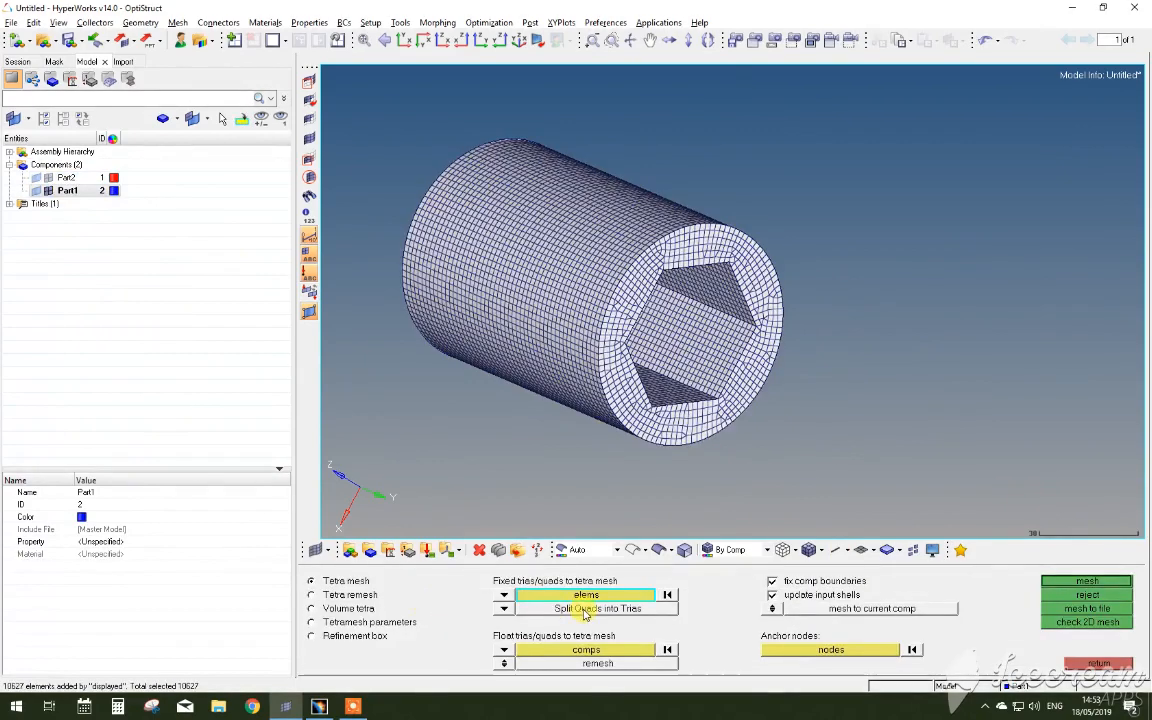
pyautogui.click(1086, 581)
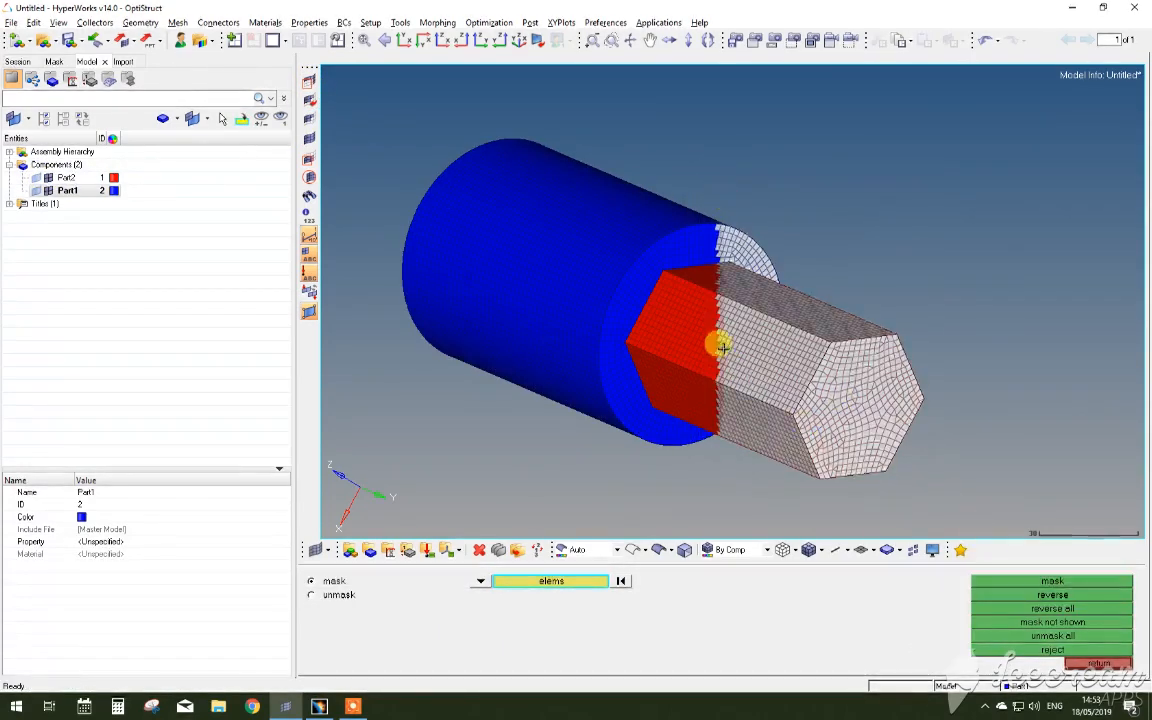
# Step: Mask half the elements and orbit the view to inspect the tetrahedral interior
pyautogui.click(1052, 580)
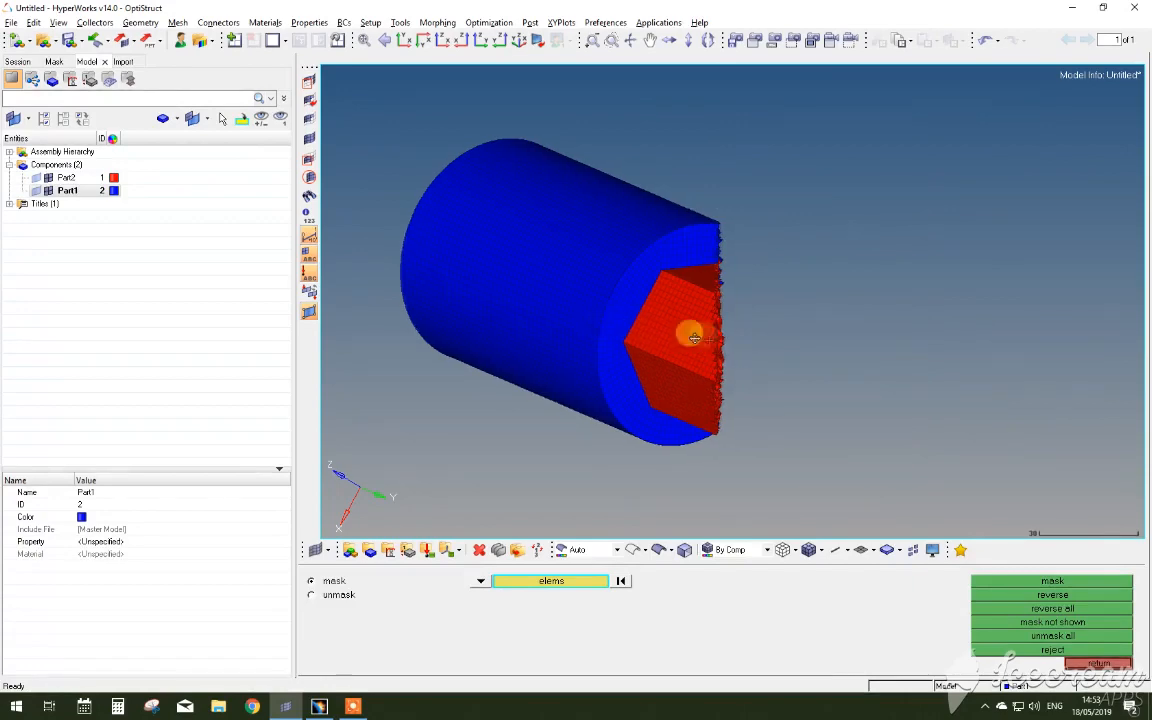
pyautogui.moveTo(695, 337); pyautogui.dragTo(588, 330)
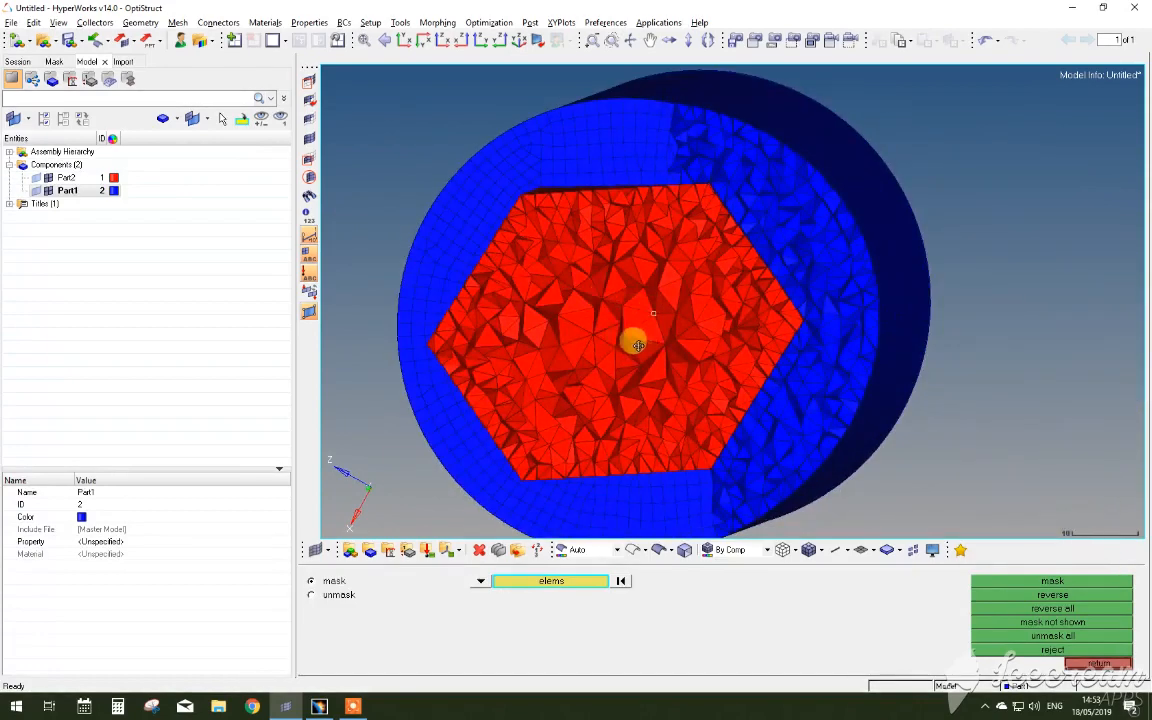
pyautogui.moveTo(640, 345); pyautogui.dragTo(690, 360)
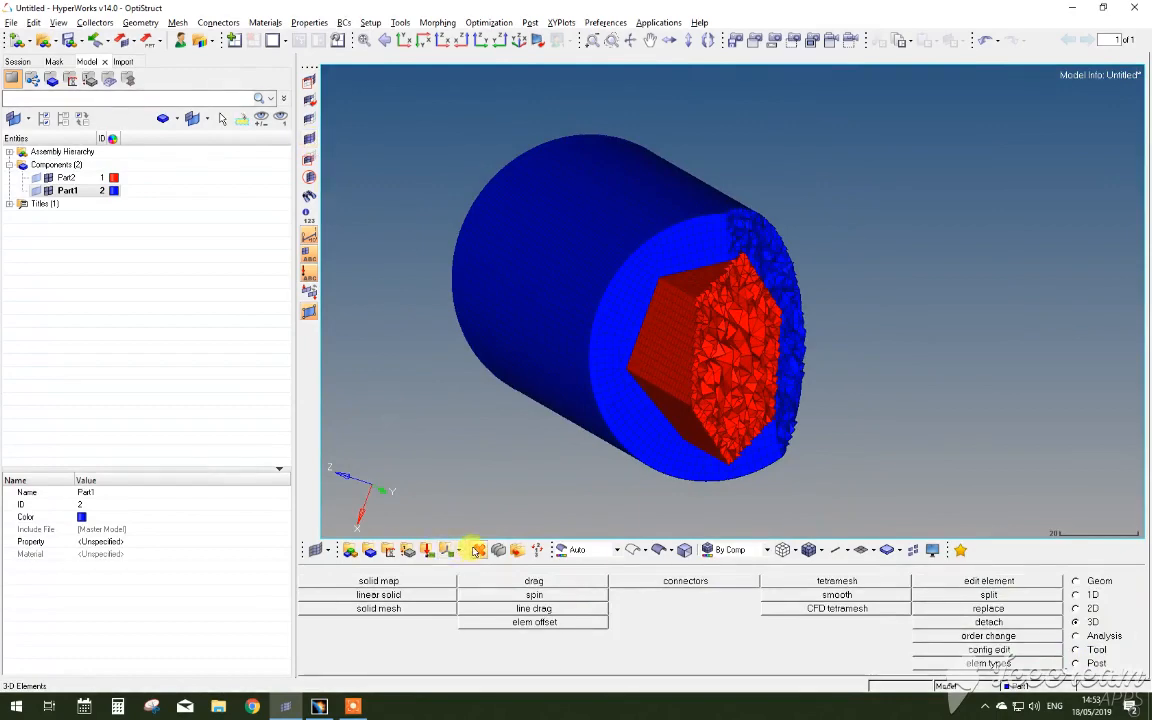
# Step: Unmask all elements and delete the leftover quad shell elements from both parts
pyautogui.click(478, 549)
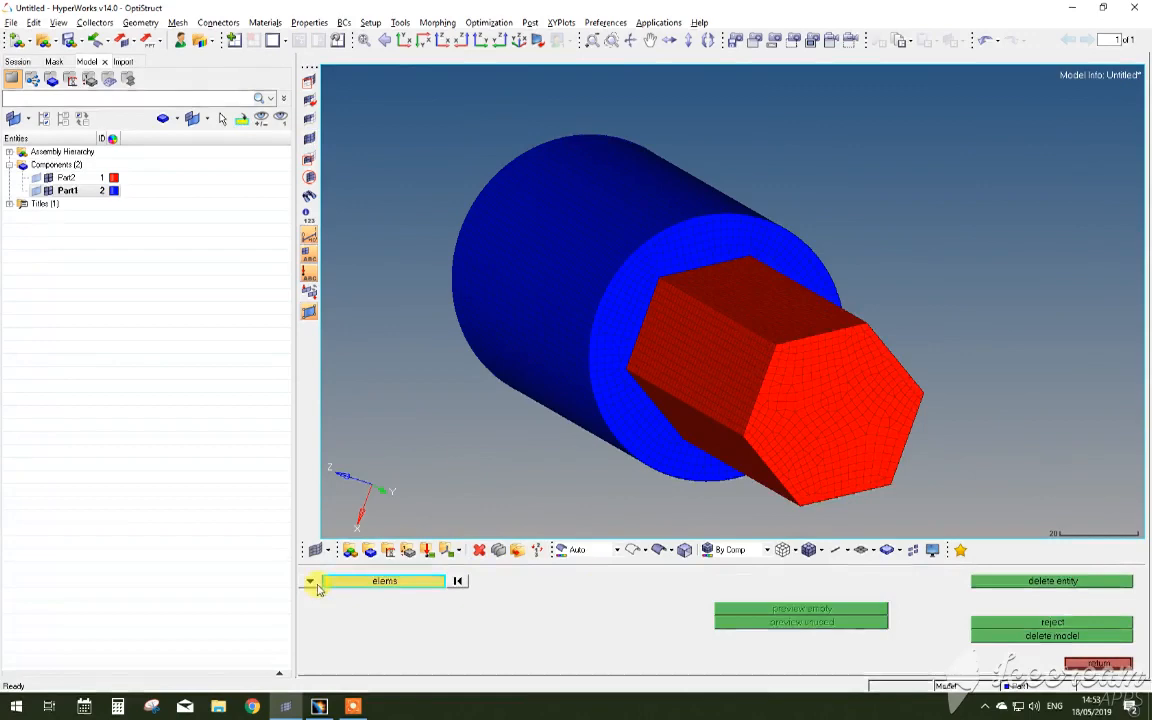
pyautogui.click(311, 581)
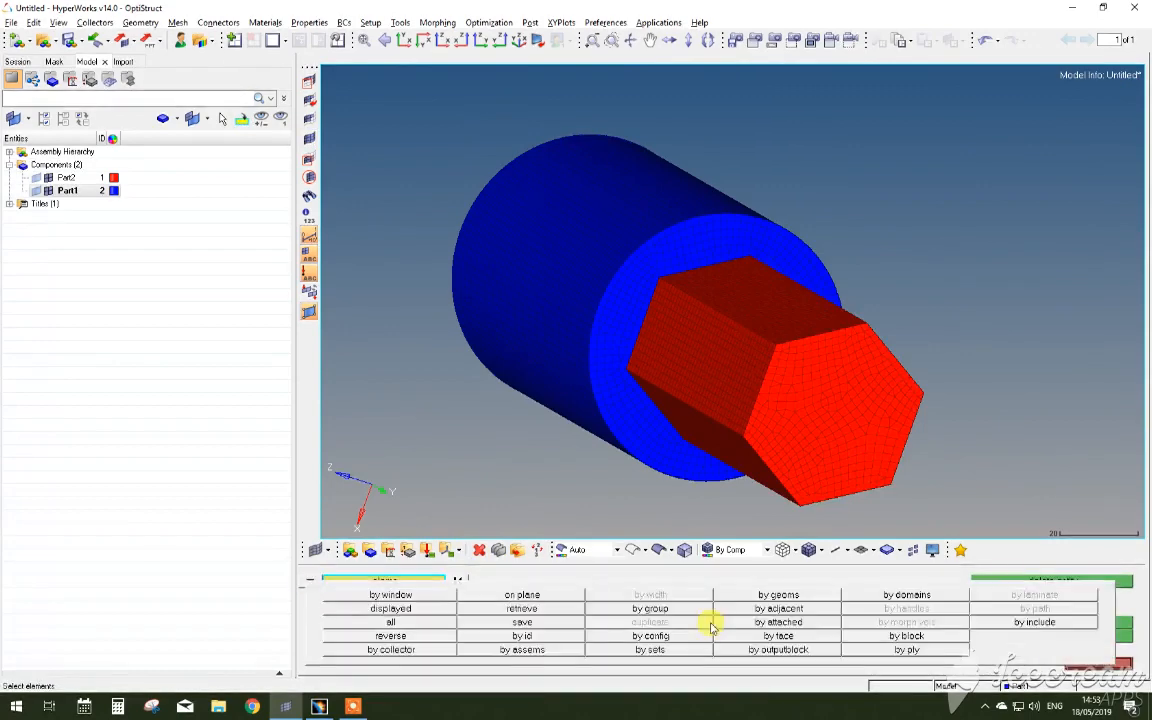
pyautogui.click(650, 635)
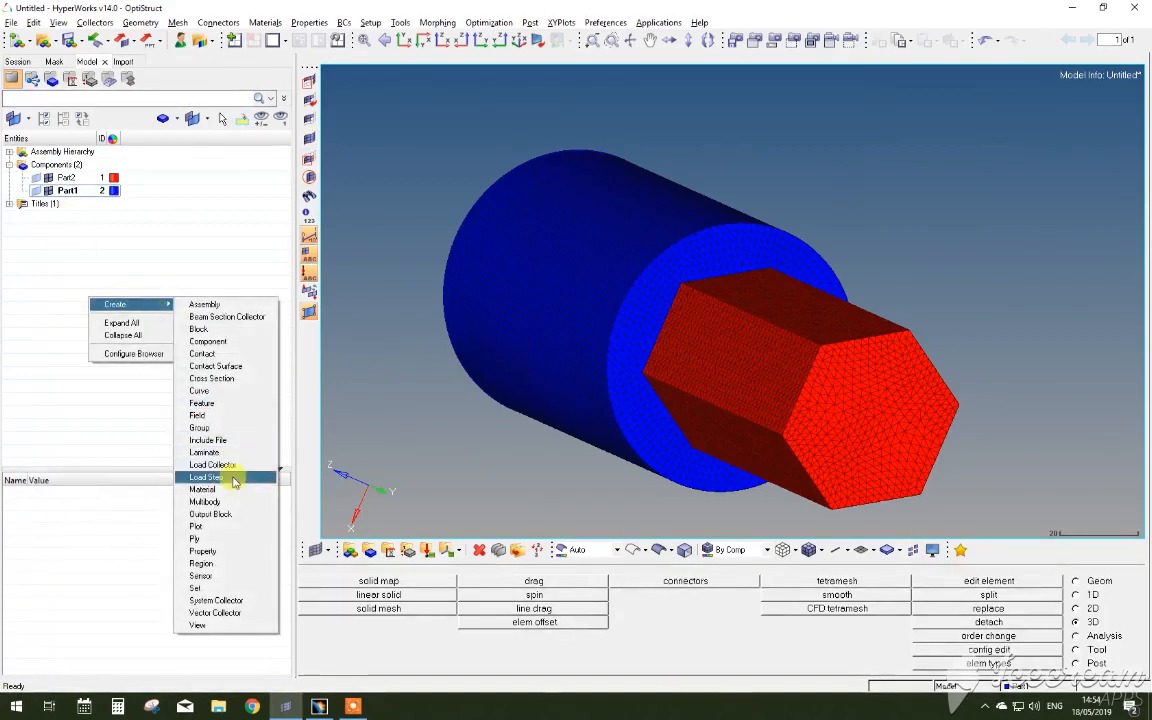
# Step: Add a material named Steel and enter E 210000, NU 0.3 and RHO 7.85e-009
pyautogui.click(201, 489)
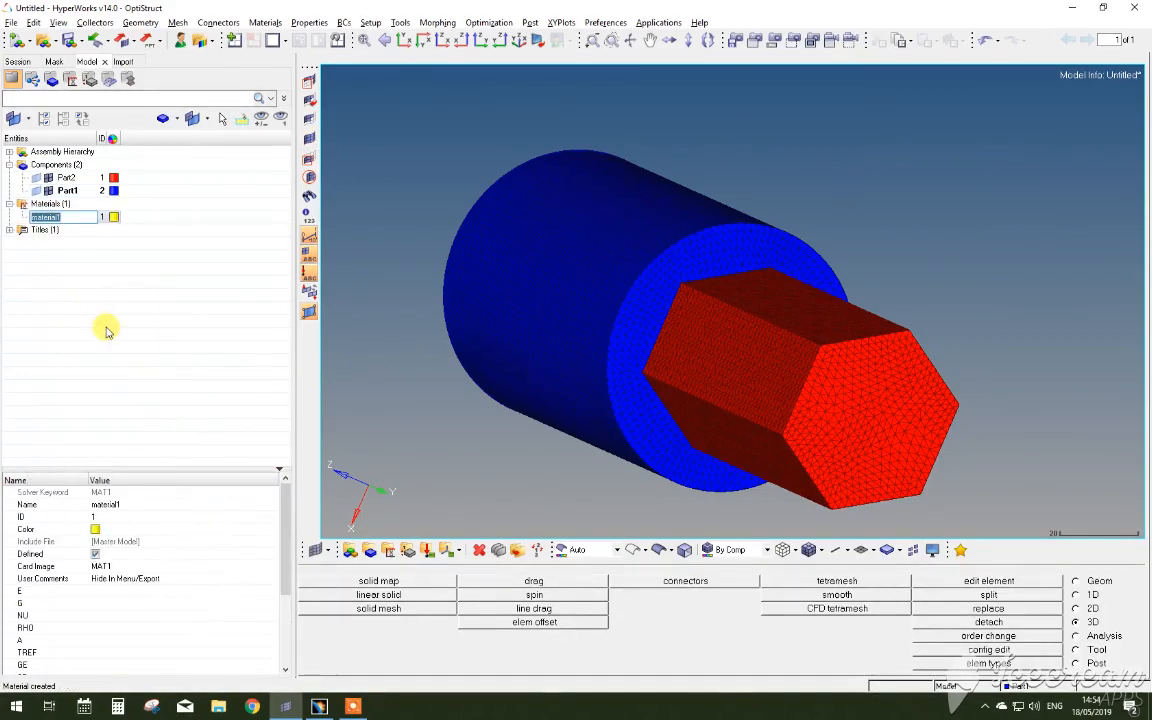
pyautogui.write('Steel')
pyautogui.click(184, 591)
pyautogui.write('210000')
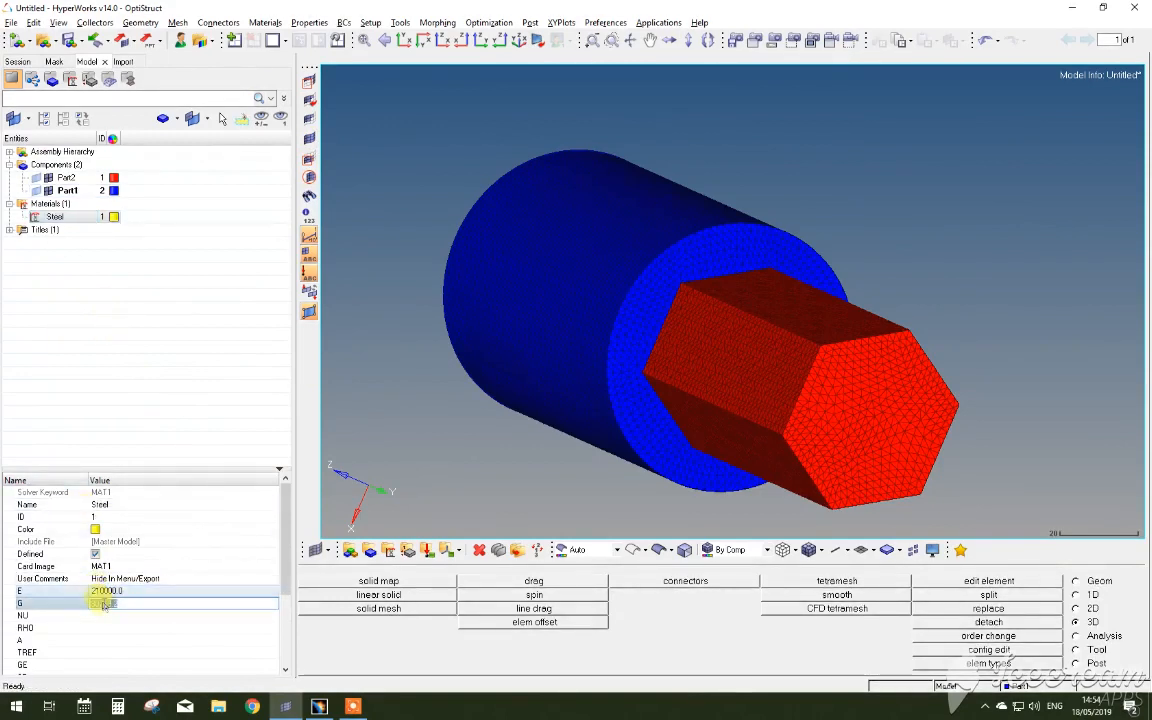
pyautogui.click(105, 615)
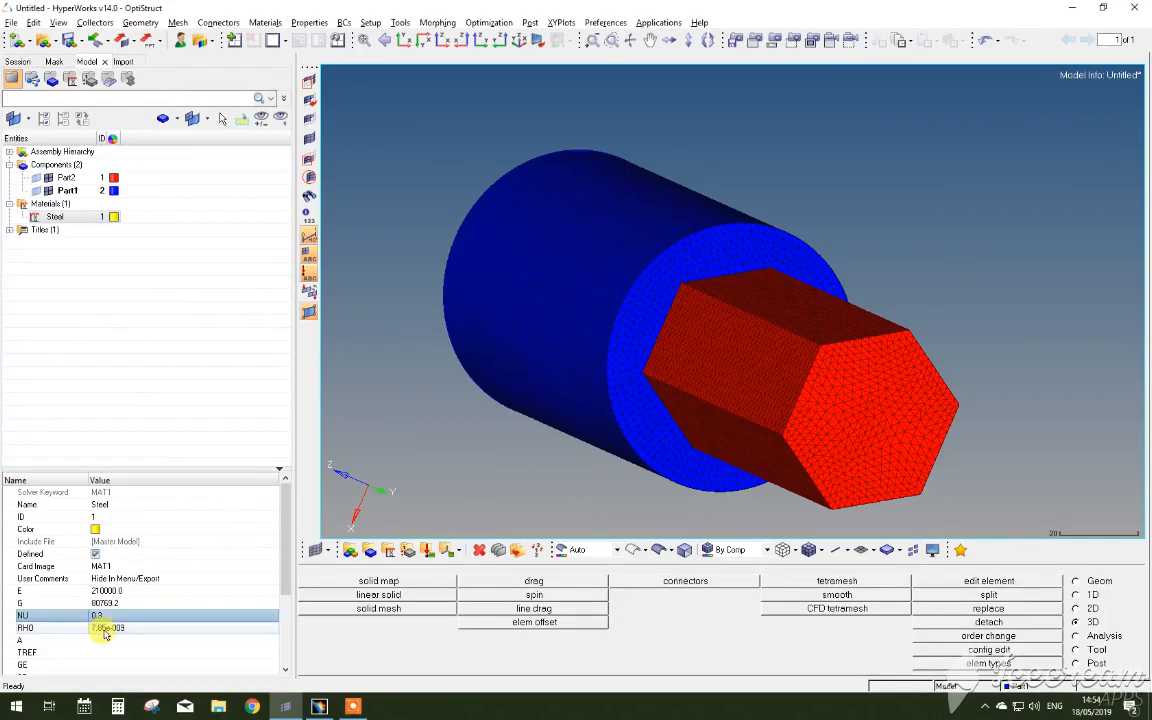
pyautogui.rightClick(90, 283)
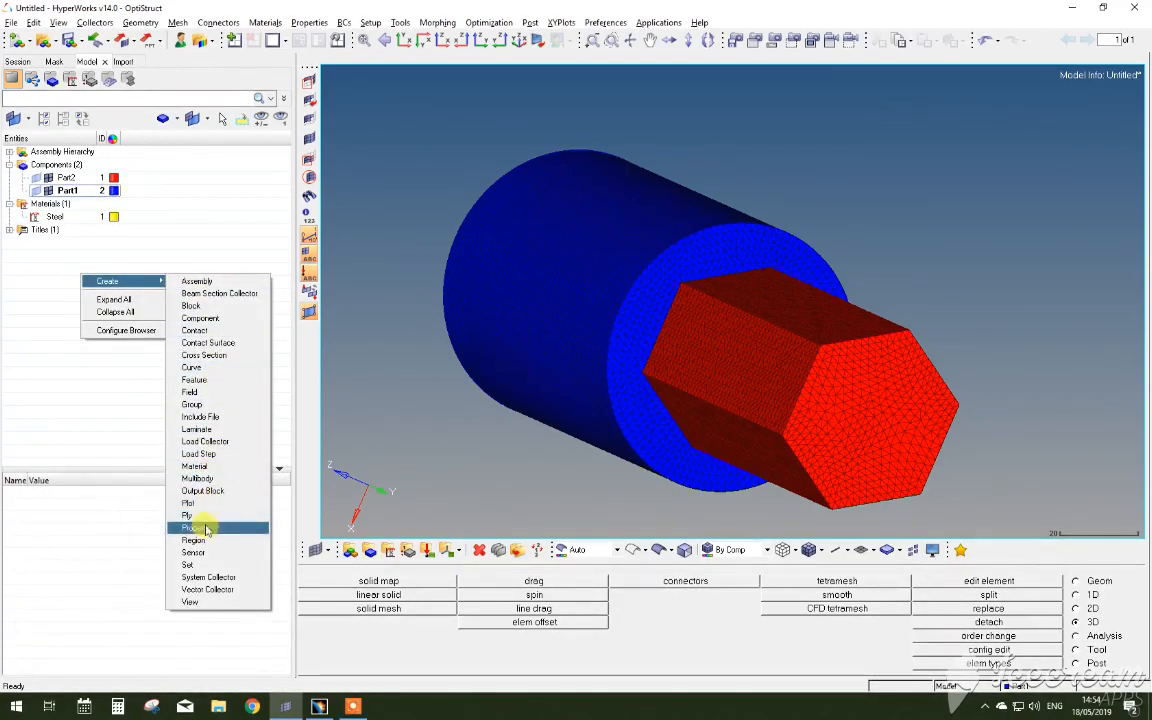
# Step: Create PSOLID property 'Steel prop' using material Steel and assign it to Part1 and Part2
pyautogui.click(193, 527)
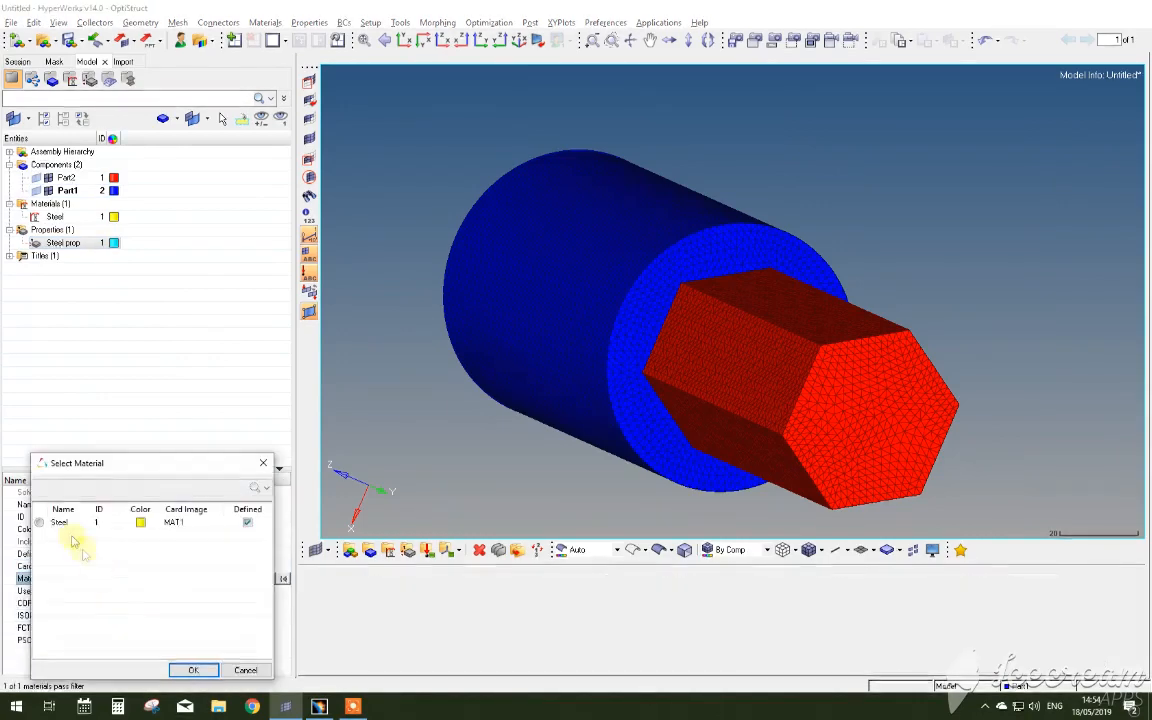
pyautogui.click(193, 670)
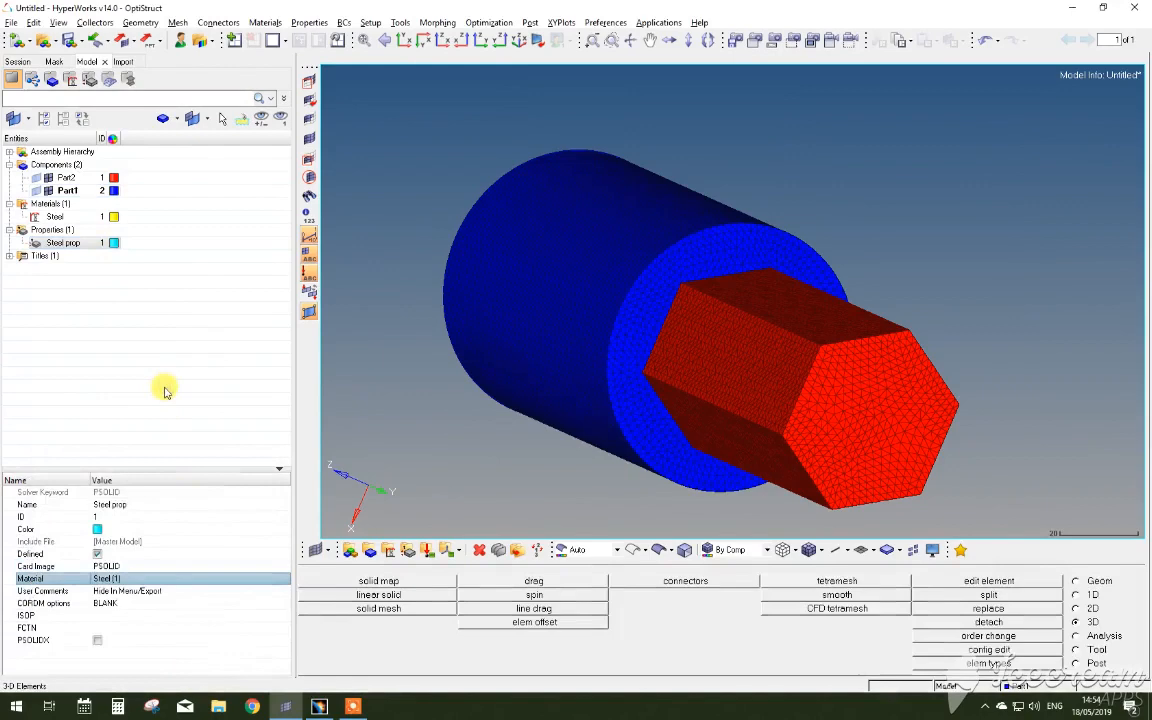
pyautogui.click(67, 178)
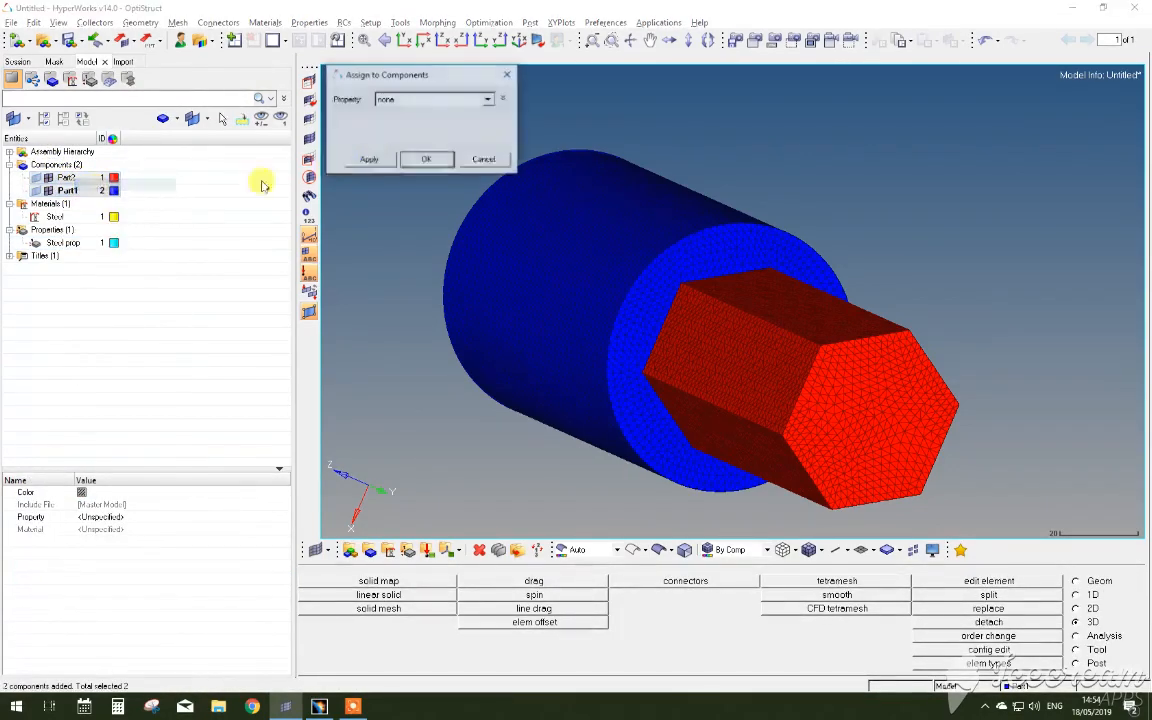
pyautogui.click(434, 99)
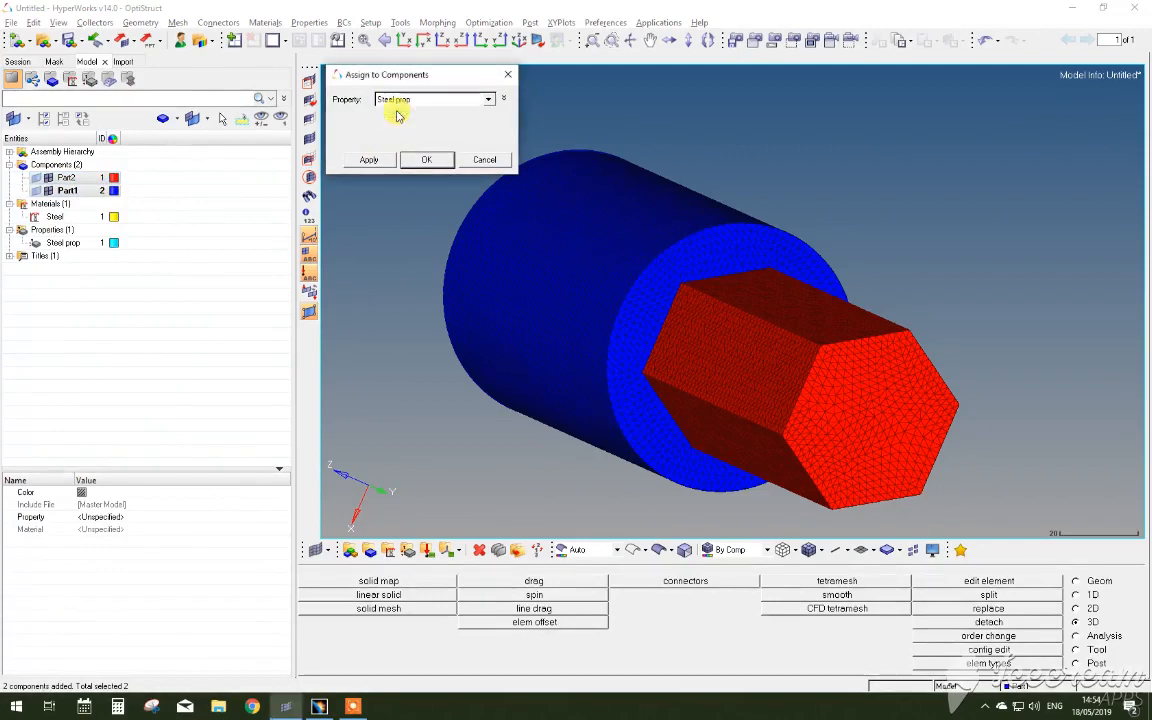
pyautogui.click(426, 159)
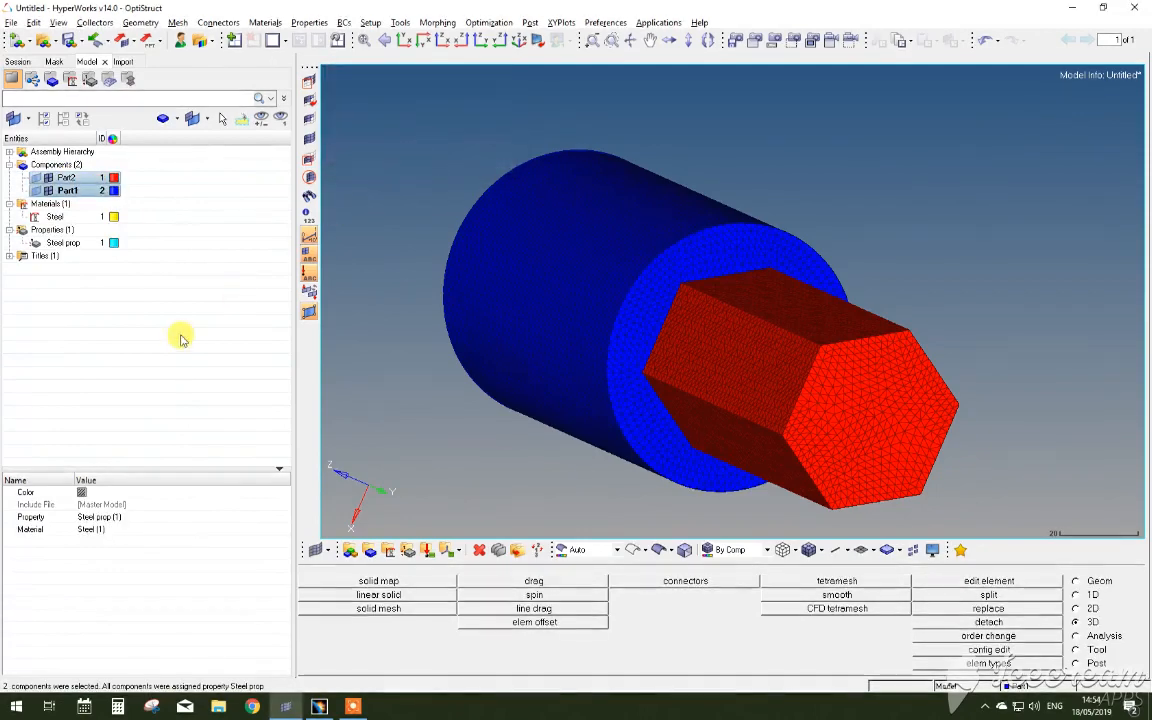
pyautogui.rightClick(155, 300)
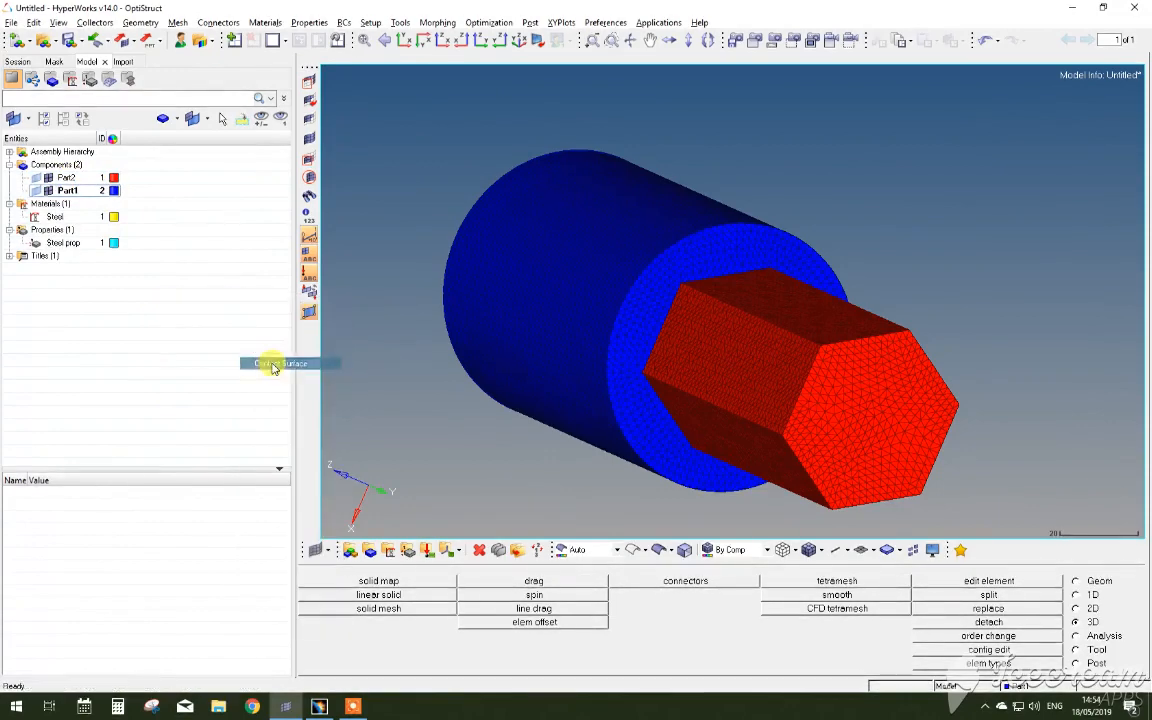
# Step: Create contact surfaces Red slave and Blue master, coloured red and blue
pyautogui.click(280, 363)
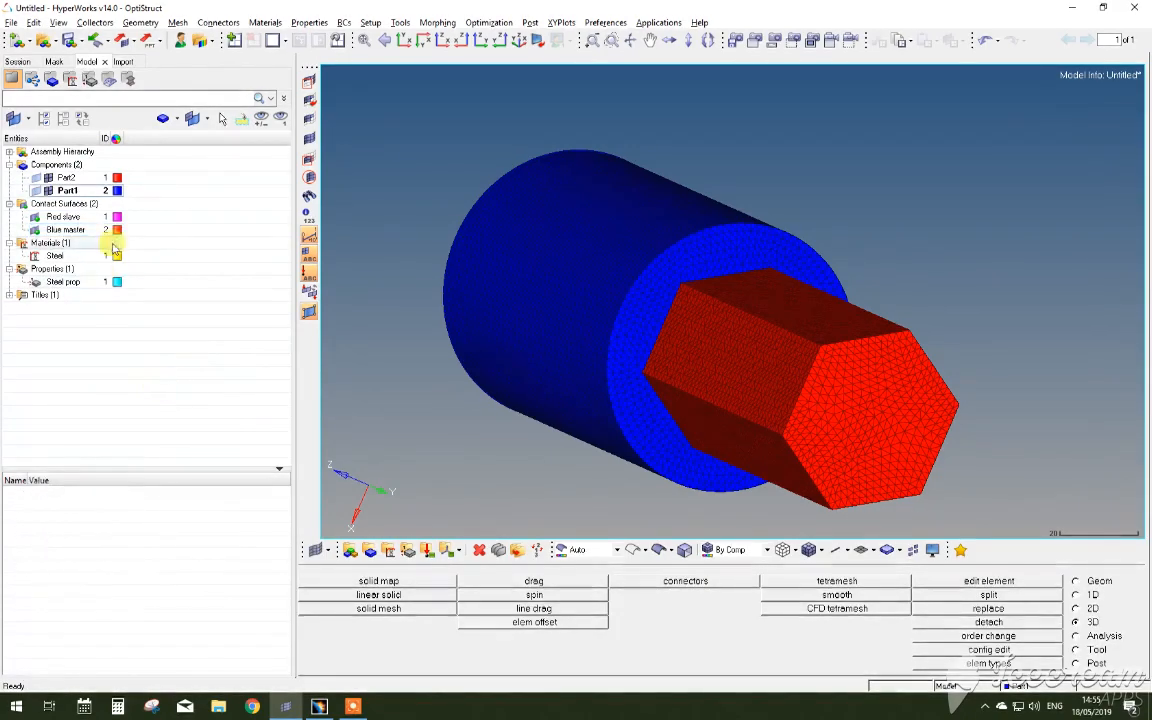
pyautogui.click(63, 216)
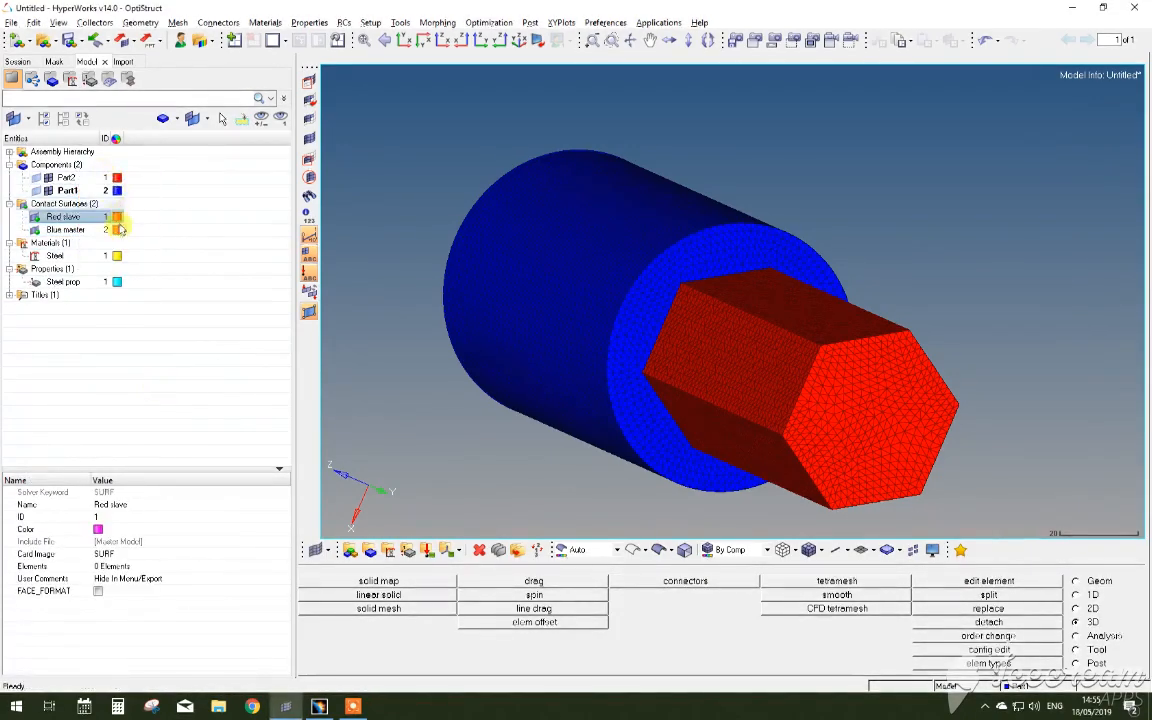
pyautogui.click(64, 229)
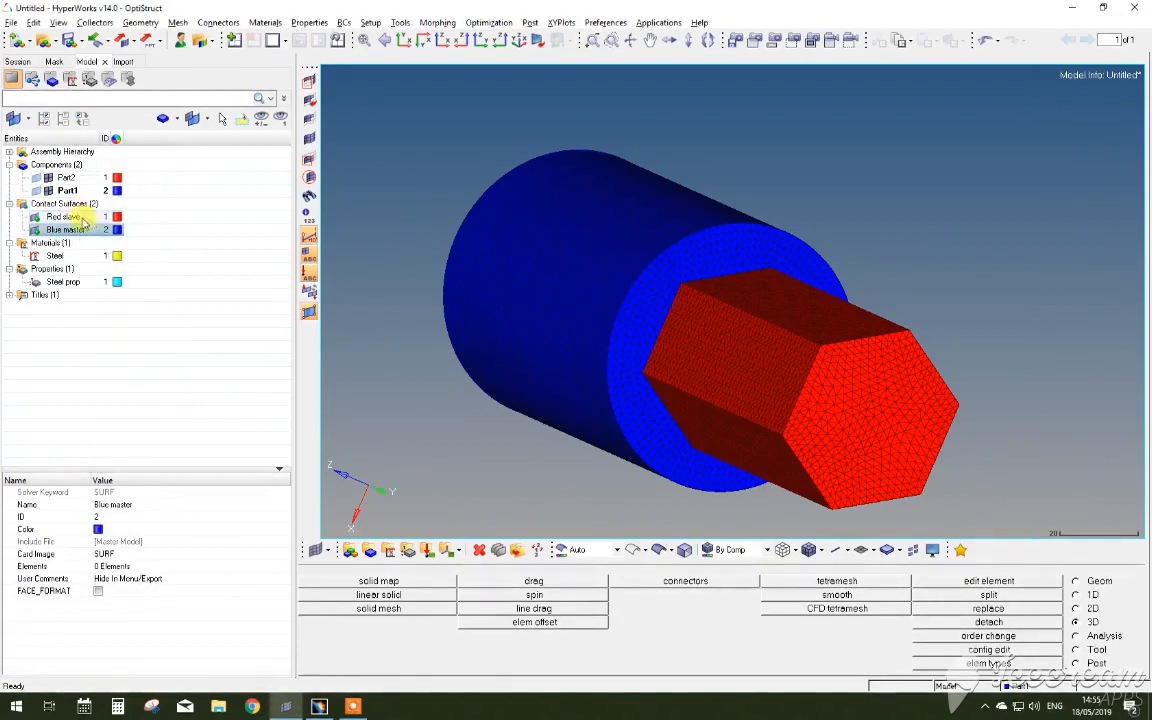
pyautogui.click(63, 217)
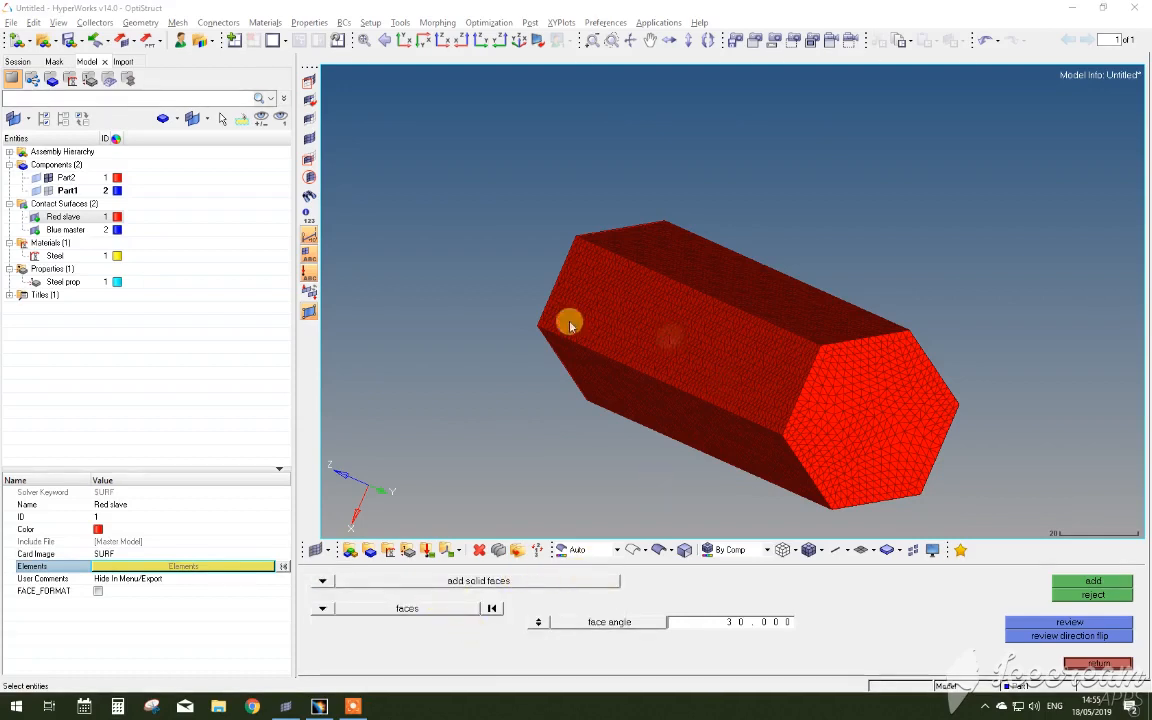
pyautogui.moveTo(675, 333)
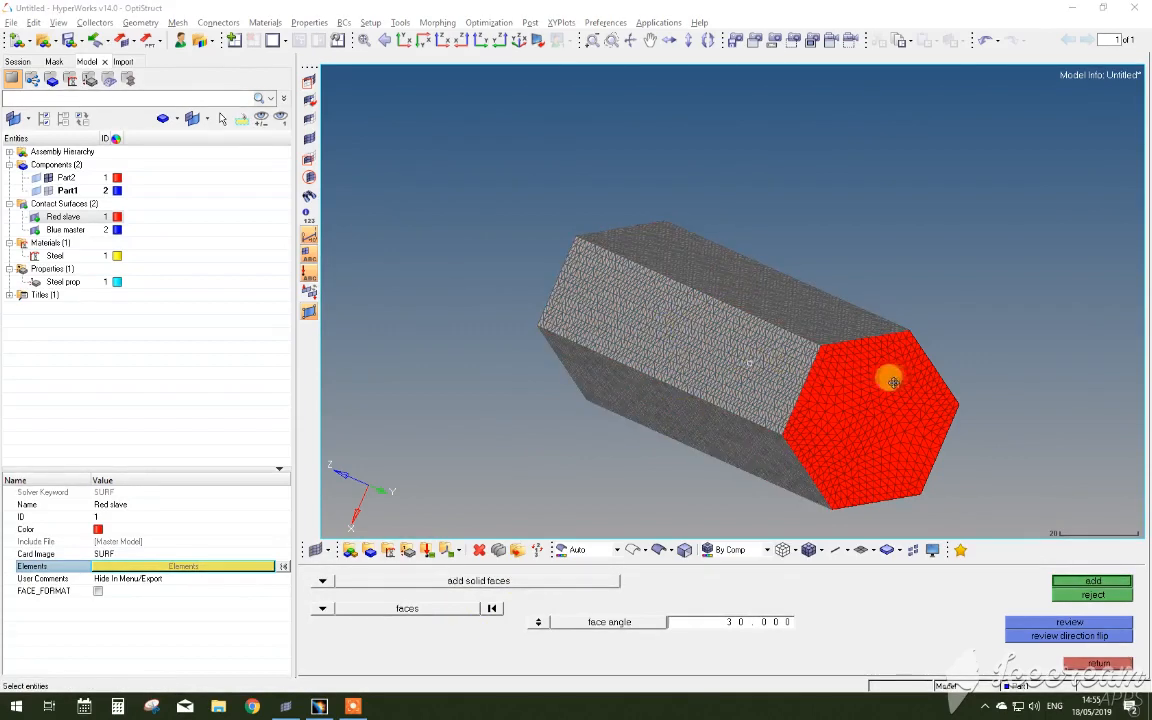
# Step: Fill Red slave with 11,700 solid faces from the hex bar
pyautogui.moveTo(750, 350); pyautogui.dragTo(890, 410)
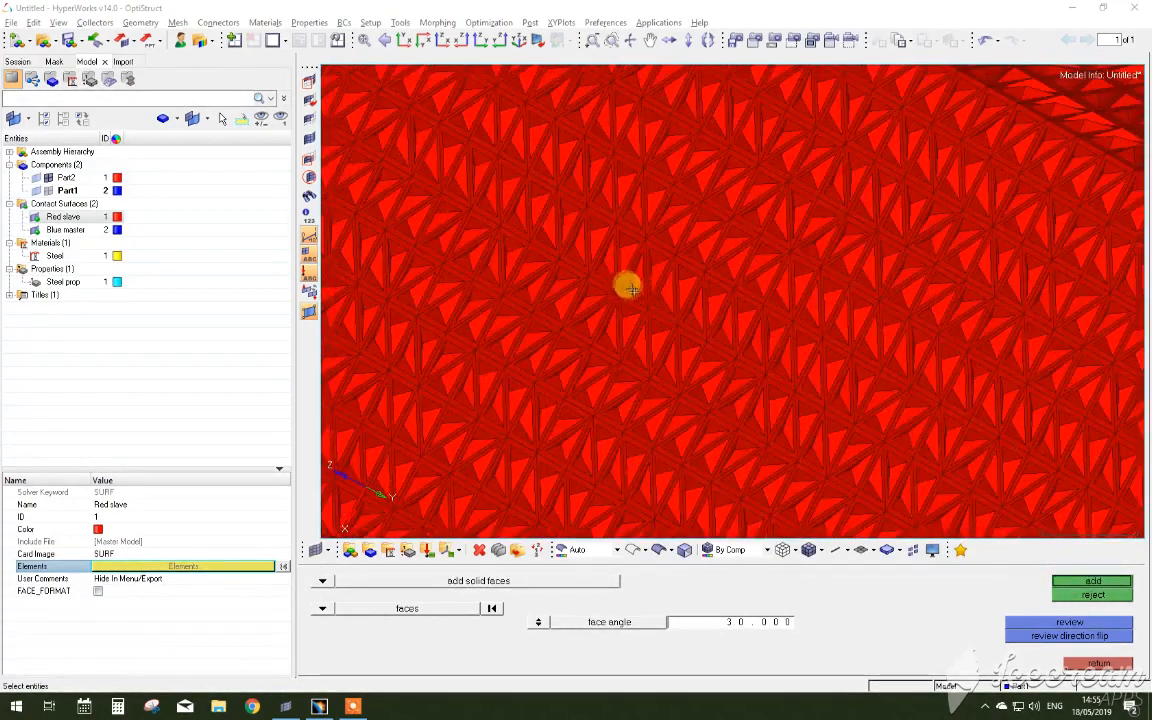
pyautogui.moveTo(630, 288); pyautogui.dragTo(665, 312)
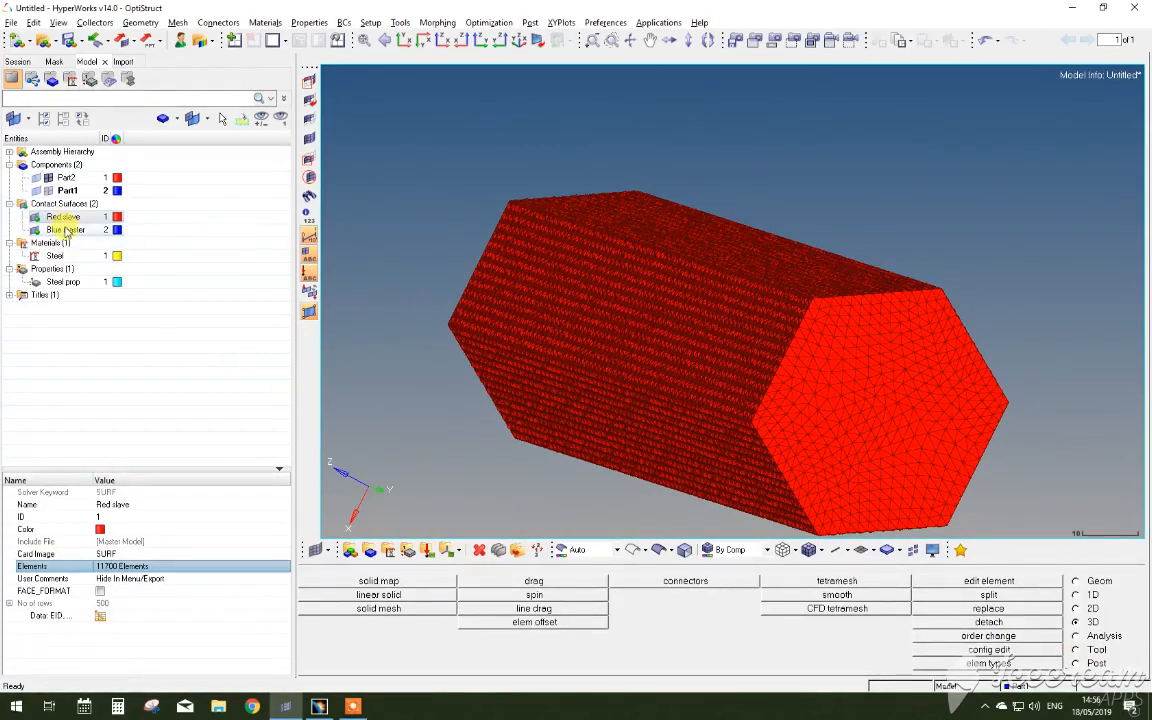
pyautogui.click(66, 229)
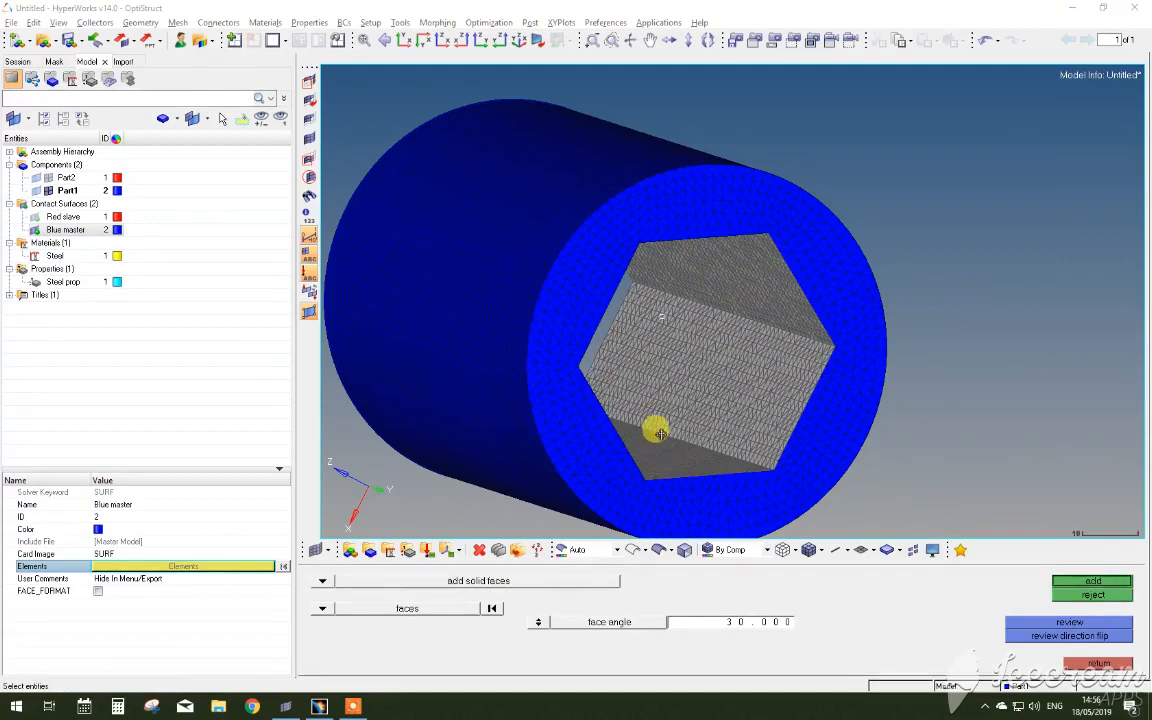
# Step: Add the socket's hexagonal bore faces to Blue master, totalling 7,600 faces
pyautogui.moveTo(660, 430); pyautogui.dragTo(590, 415)
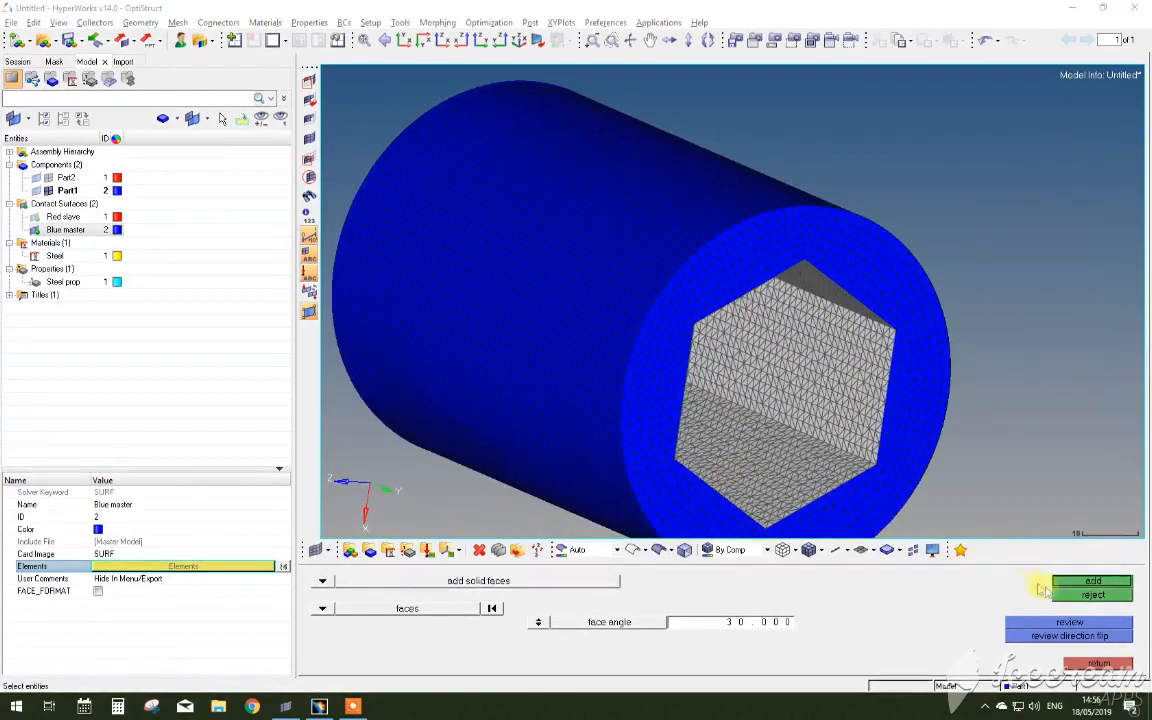
pyautogui.click(1092, 581)
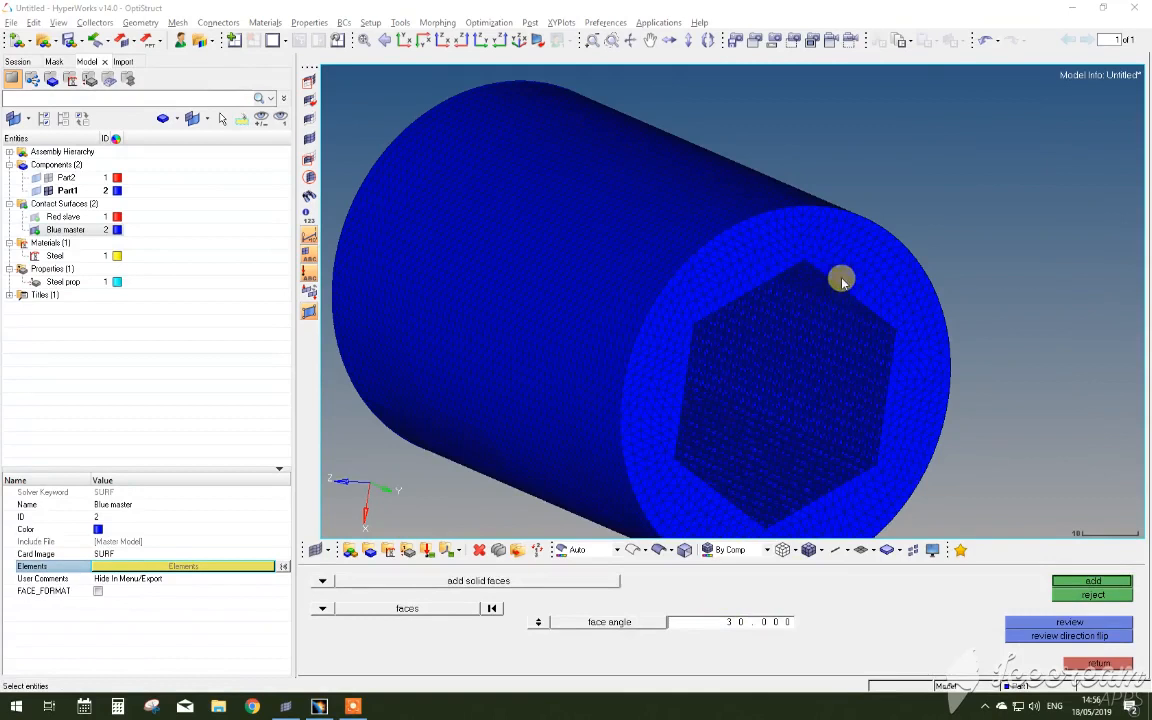
pyautogui.moveTo(740, 610)
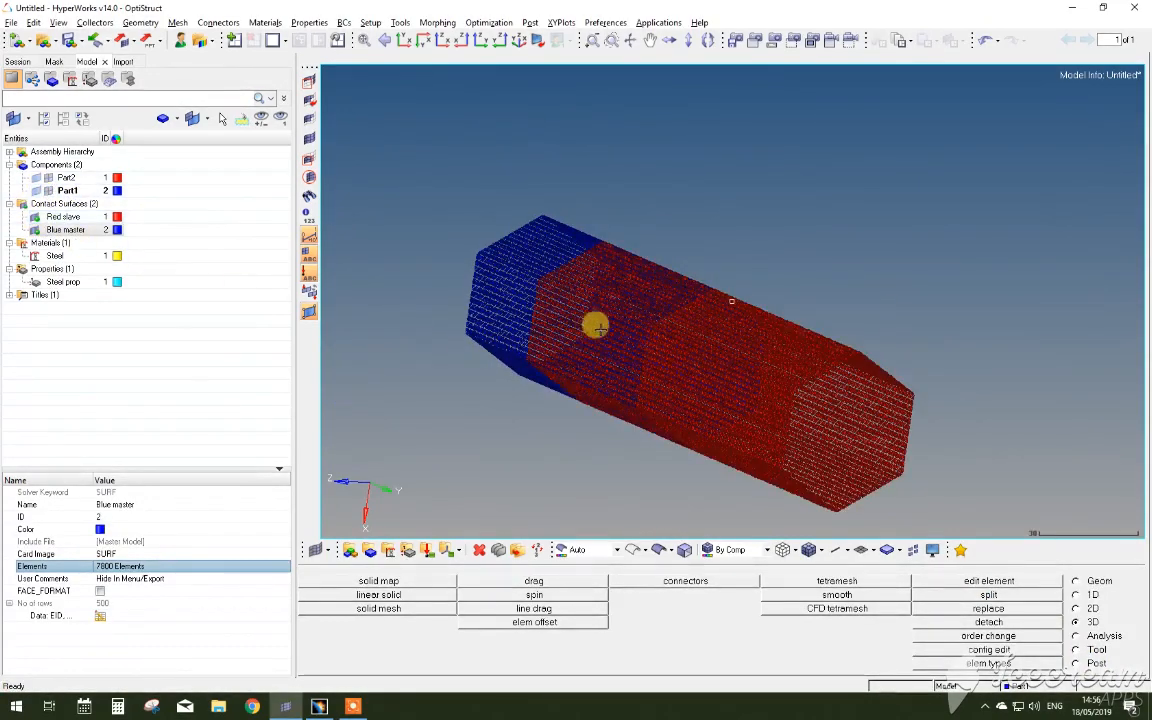
pyautogui.scroll(3)
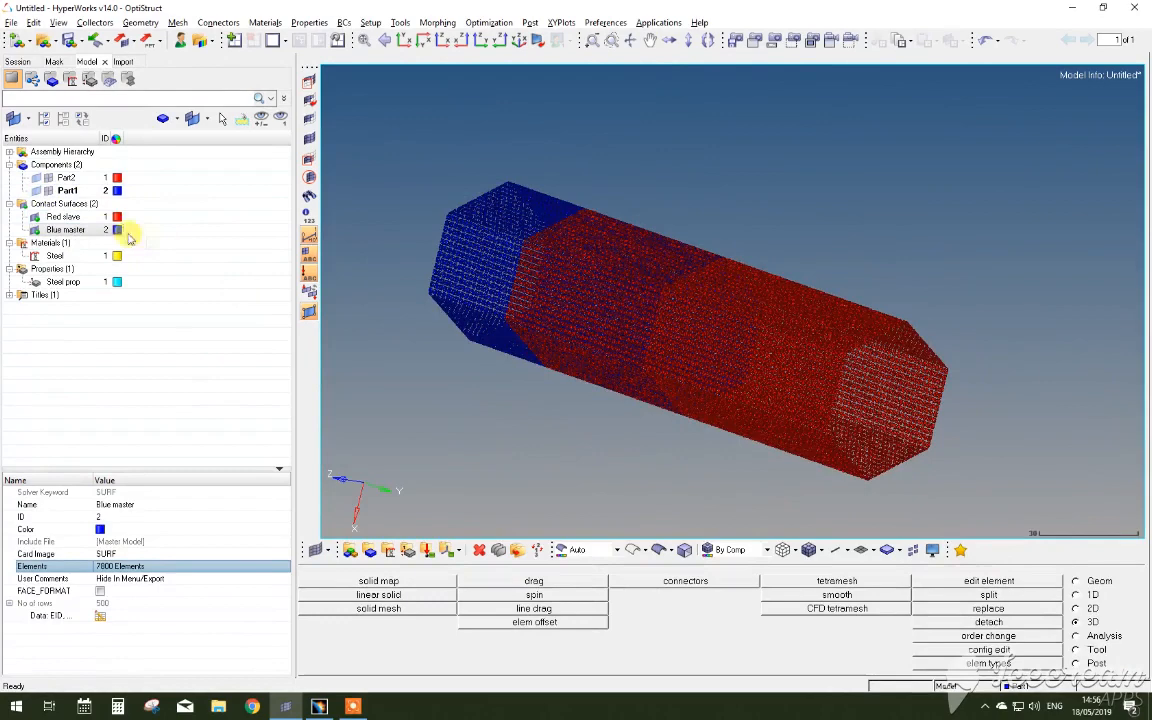
pyautogui.rightClick(125, 348)
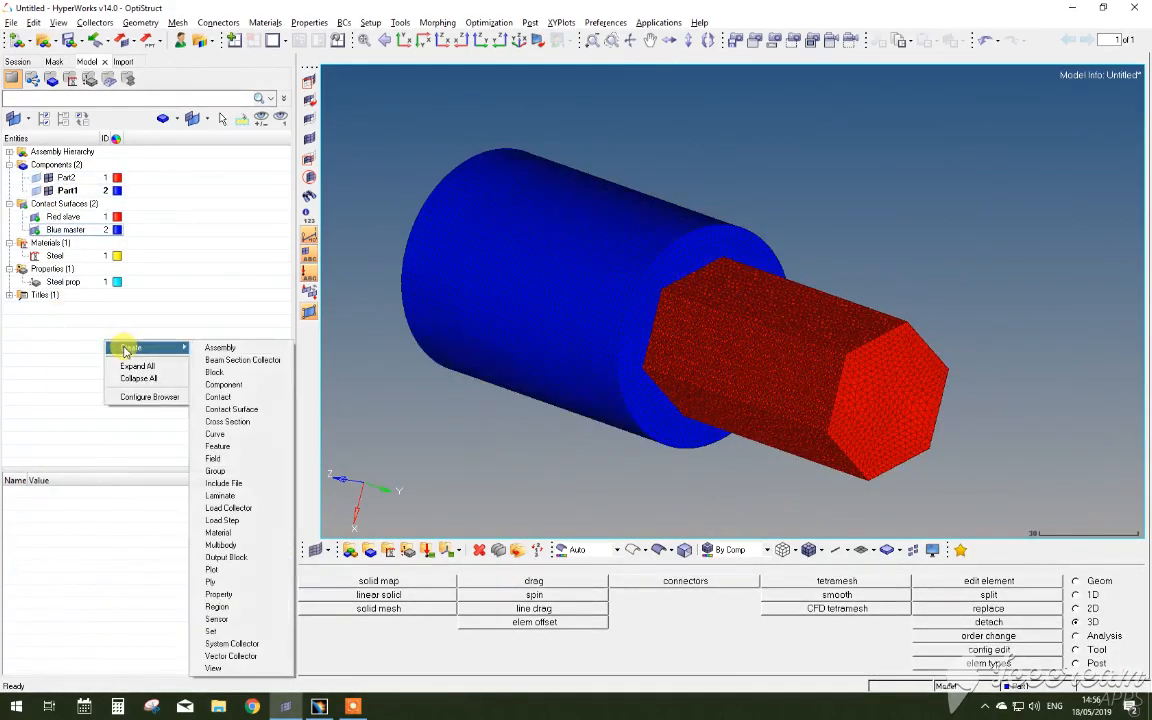
# Step: Create a contact group named CONTACT with type STICK
pyautogui.click(215, 471)
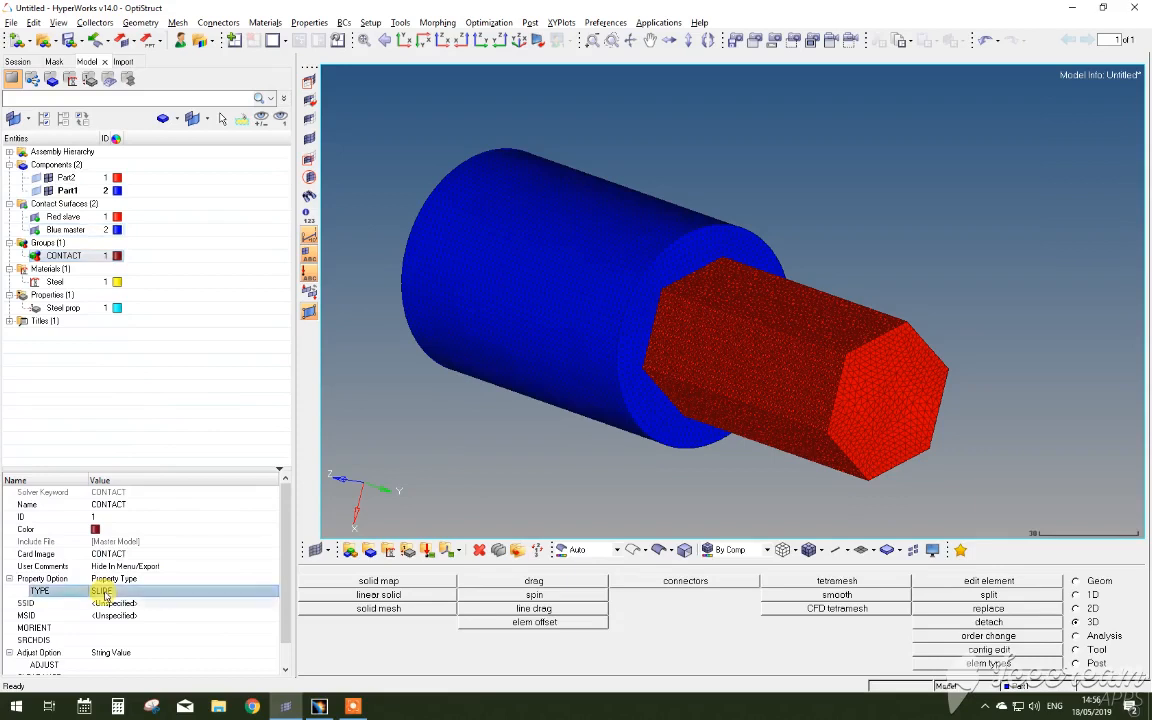
pyautogui.click(272, 591)
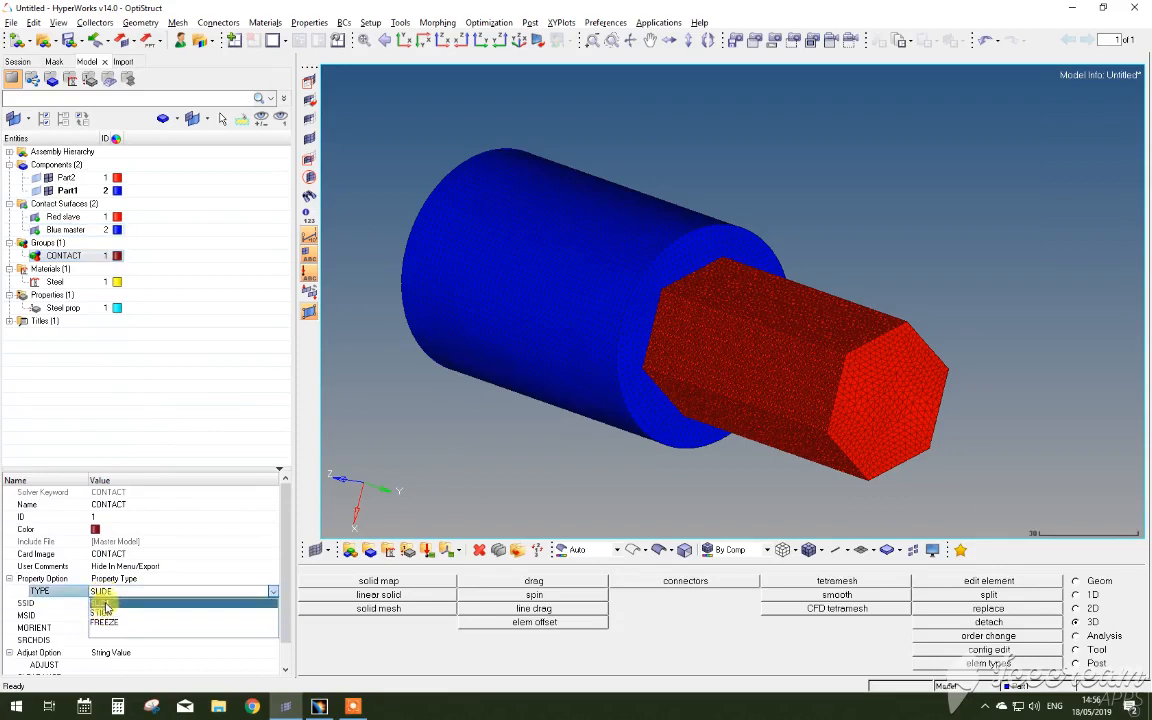
pyautogui.click(100, 603)
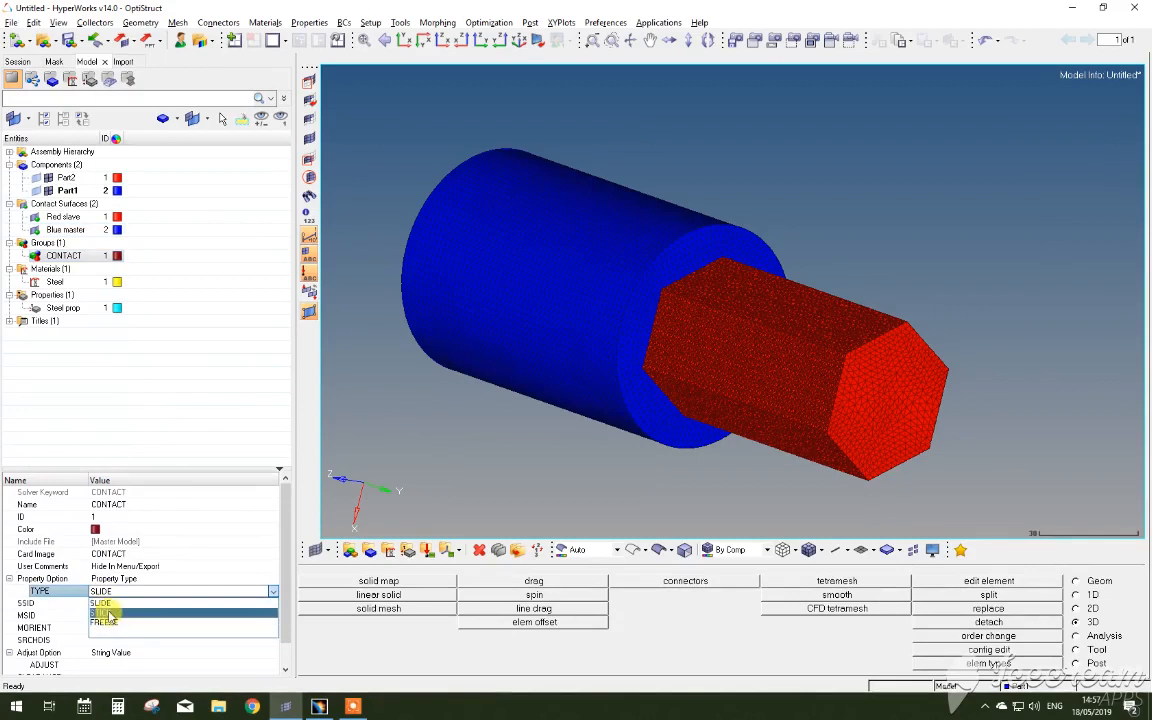
pyautogui.click(104, 603)
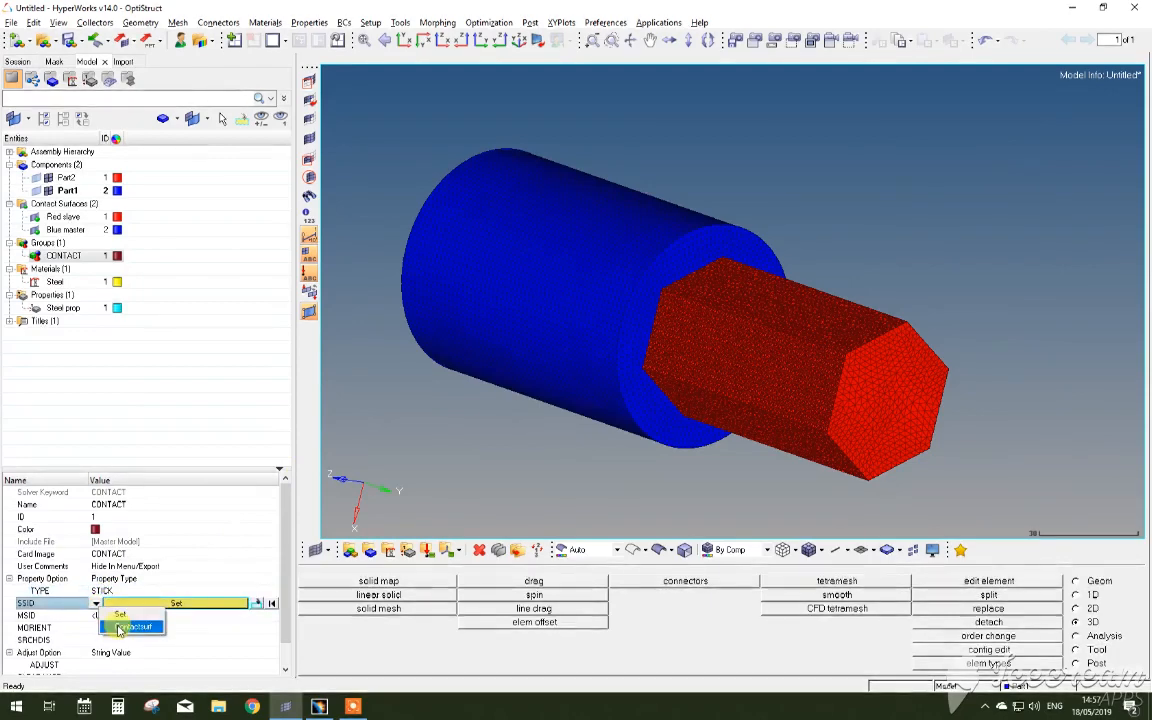
# Step: Set Red slave as the CONTACT group's slave surface
pyautogui.click(130, 626)
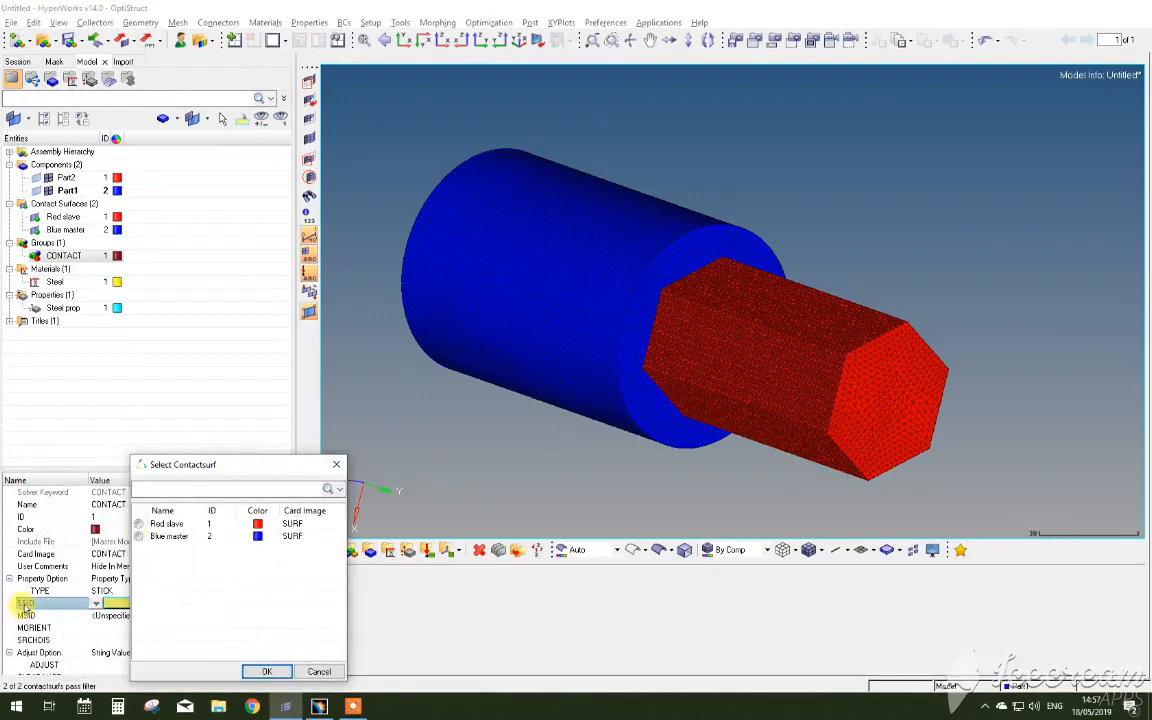
pyautogui.click(166, 524)
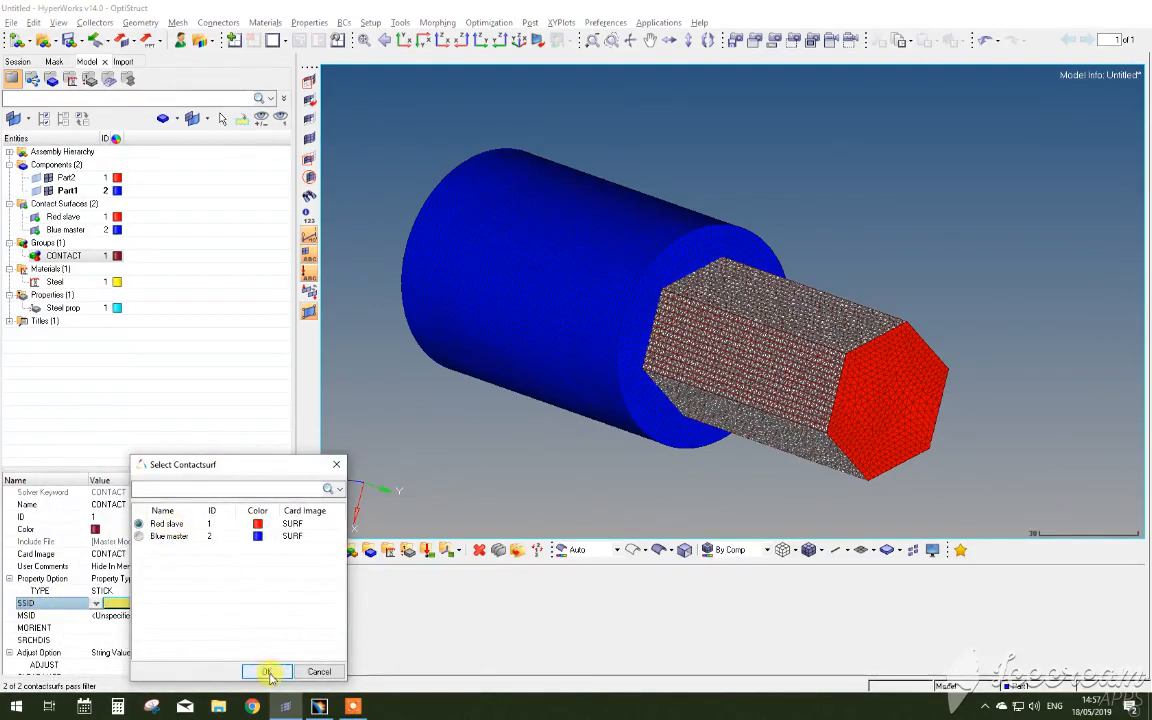
pyautogui.click(267, 671)
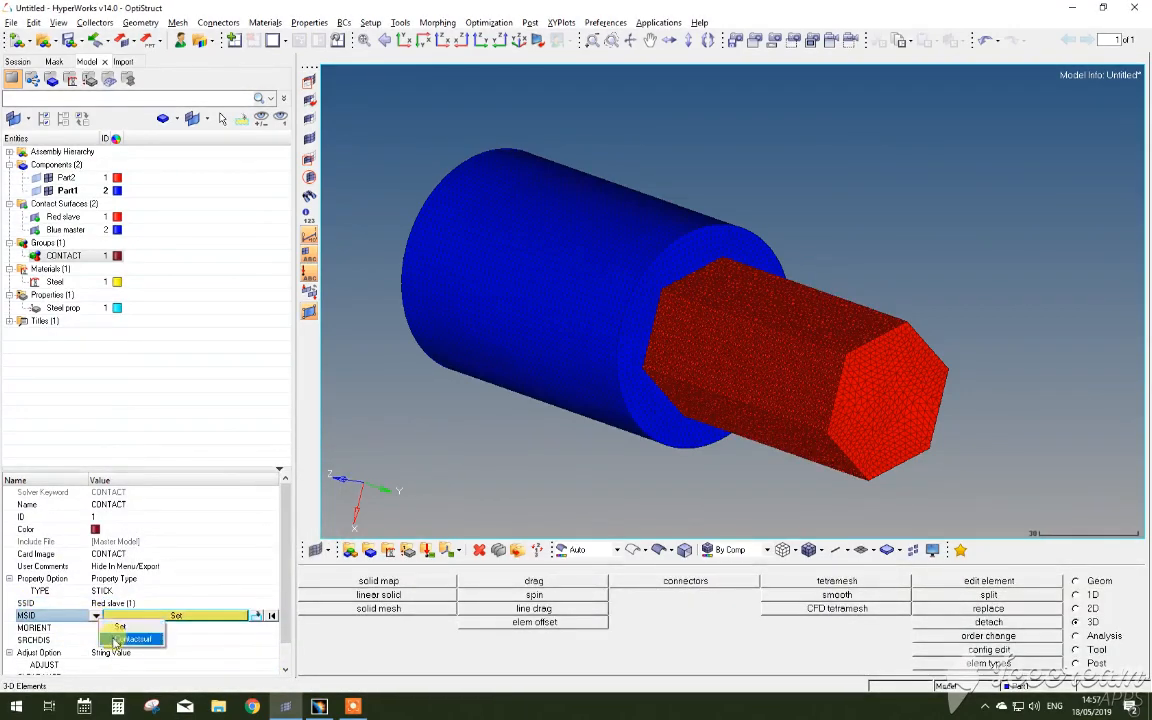
pyautogui.click(137, 625)
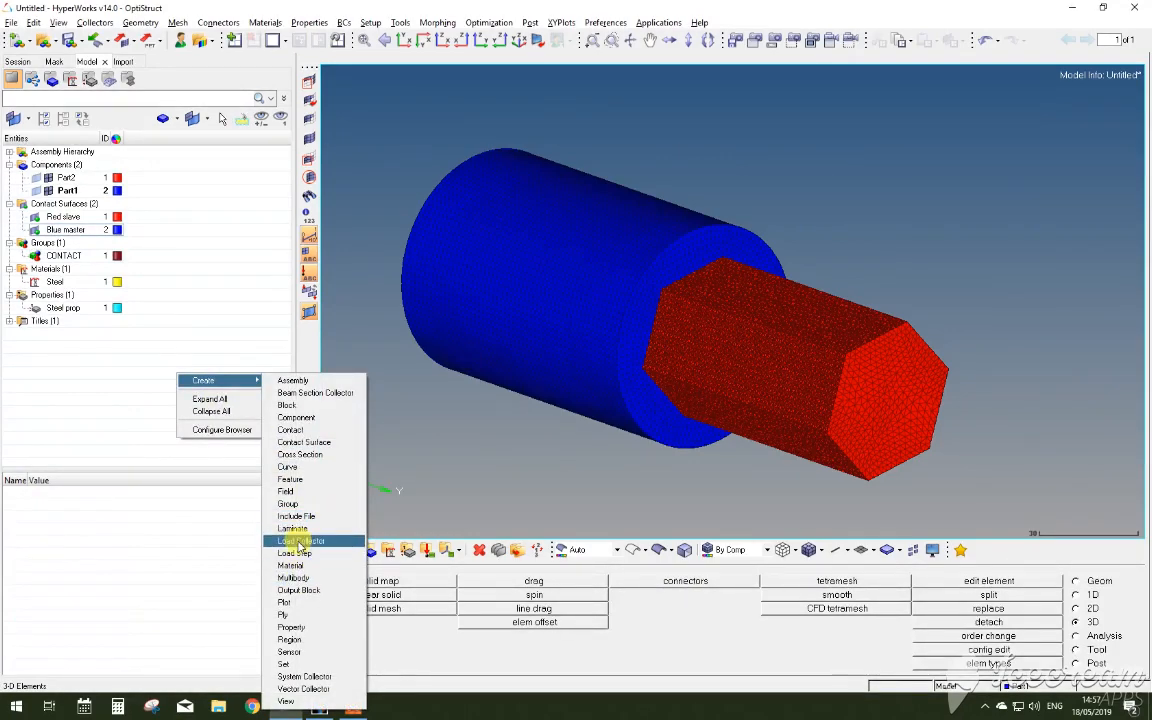
# Step: Add a load collector named SPC, then view the hex bar's end face
pyautogui.click(300, 540)
pyautogui.write('SPC')
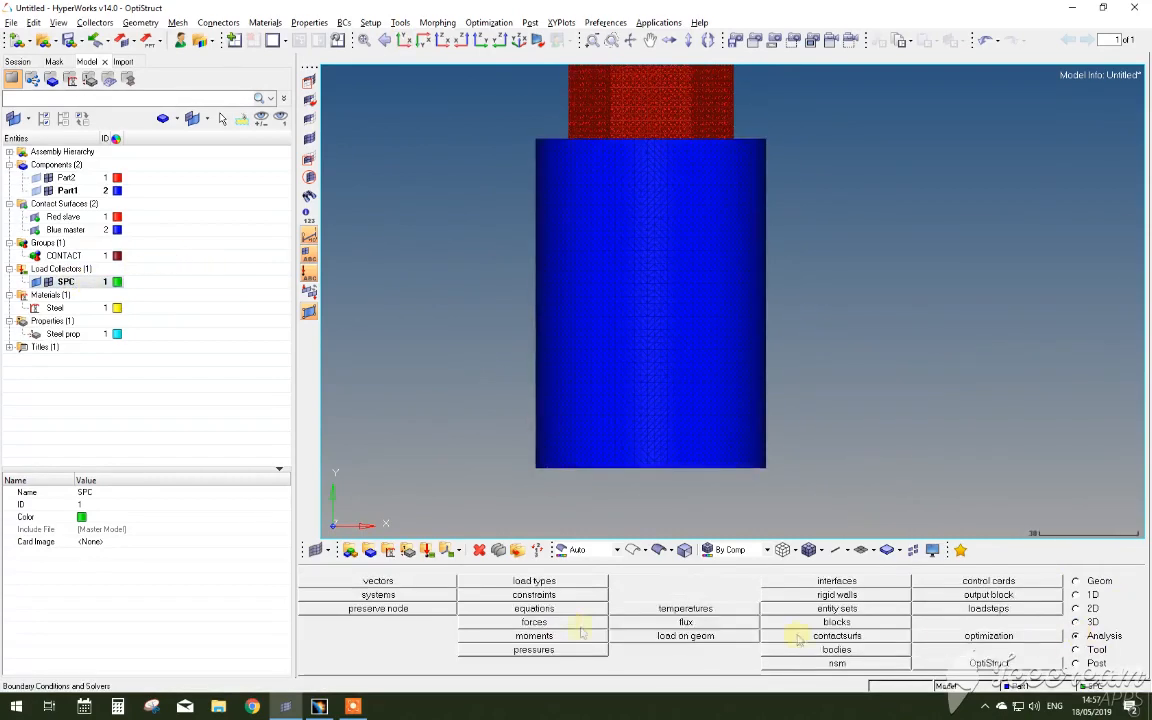
pyautogui.click(533, 594)
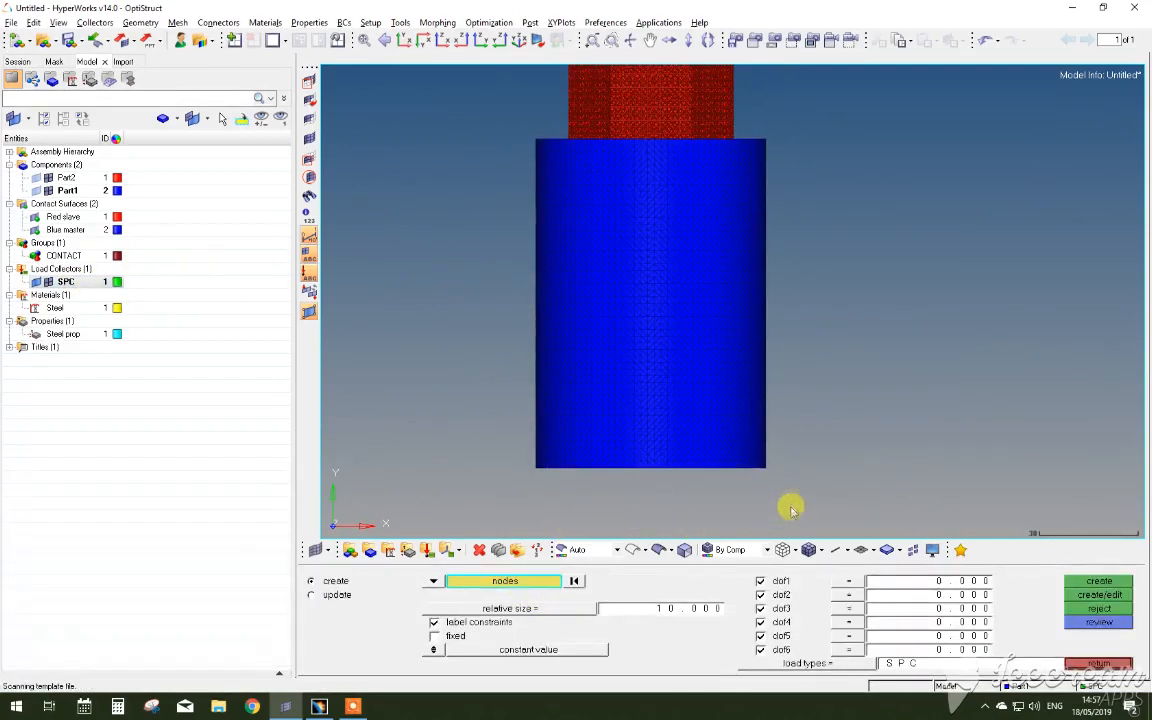
pyautogui.moveTo(790, 507); pyautogui.dragTo(502, 435)
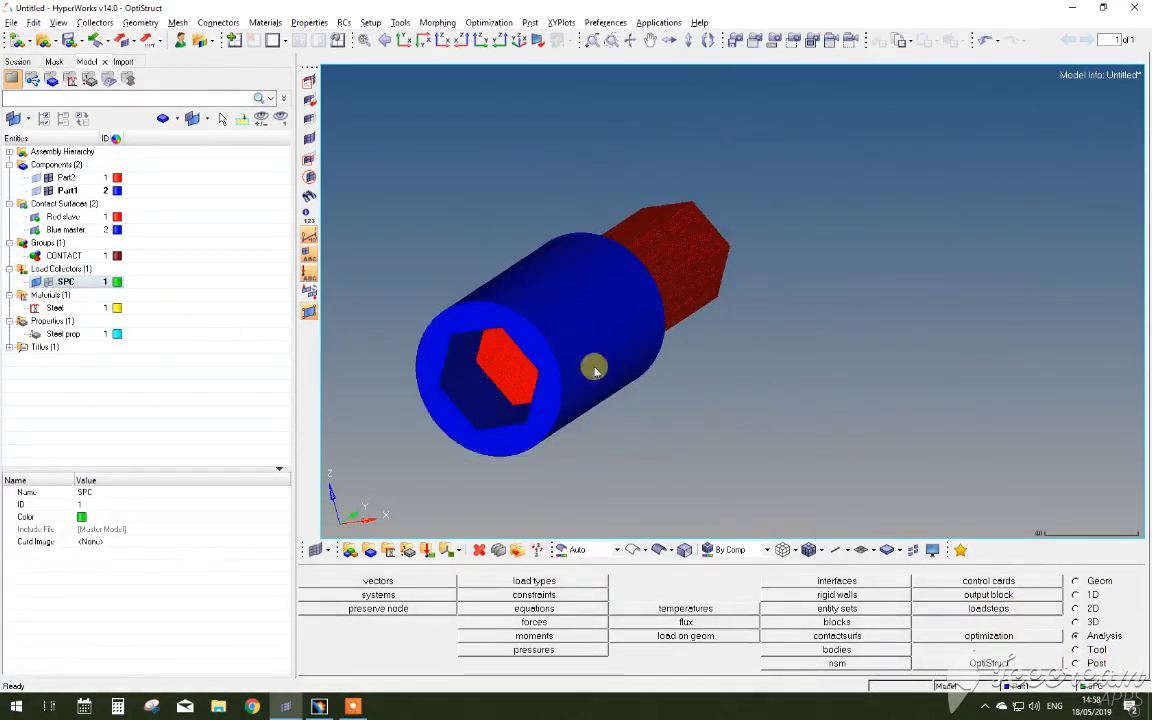
pyautogui.moveTo(595, 371); pyautogui.dragTo(443, 338)
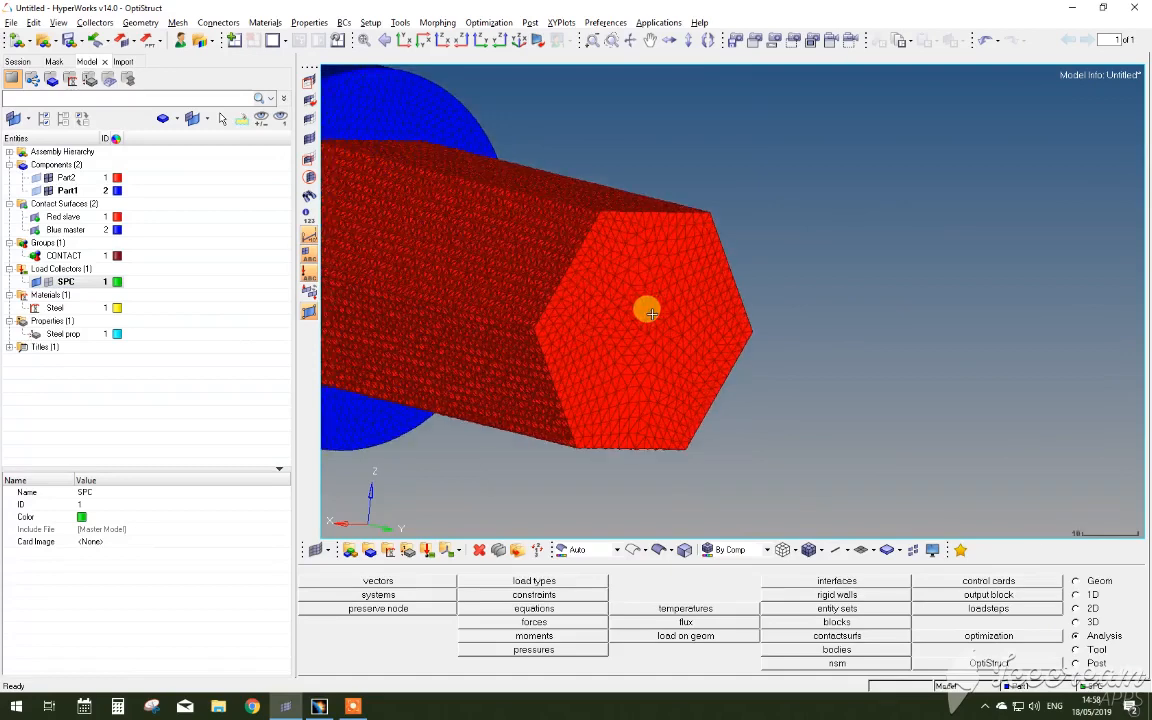
# Step: Create a free node from XYZ coordinates at y = 195, beyond the bar's end
pyautogui.click(140, 22)
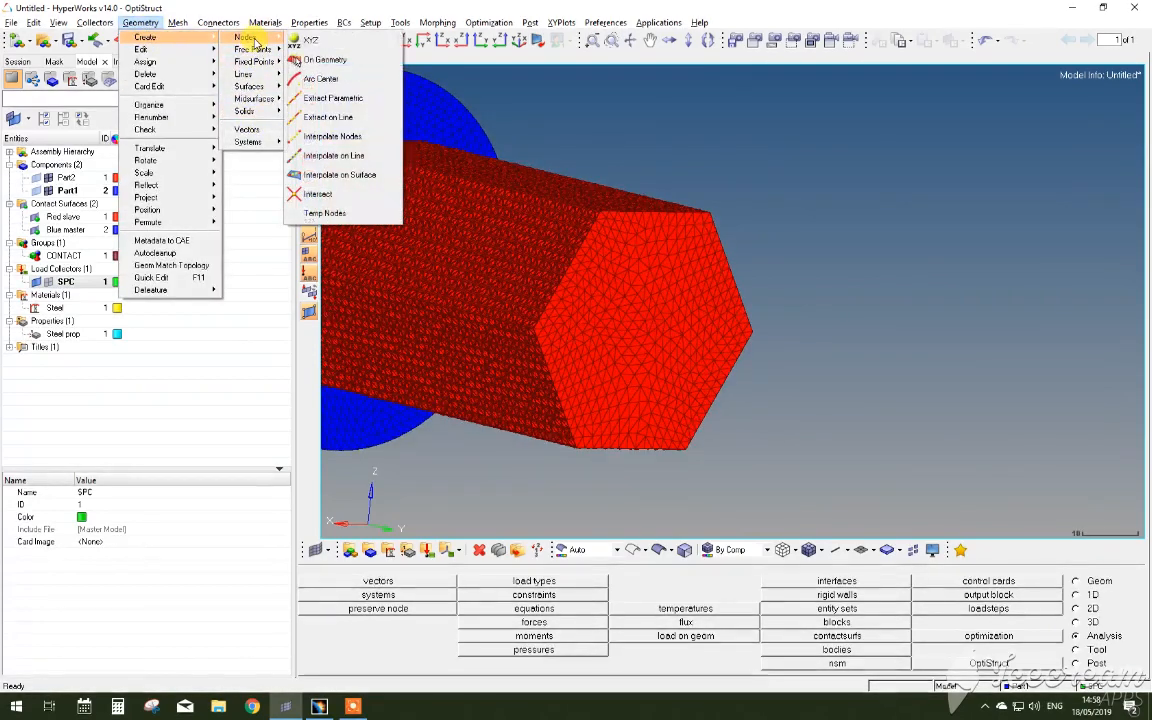
pyautogui.click(310, 40)
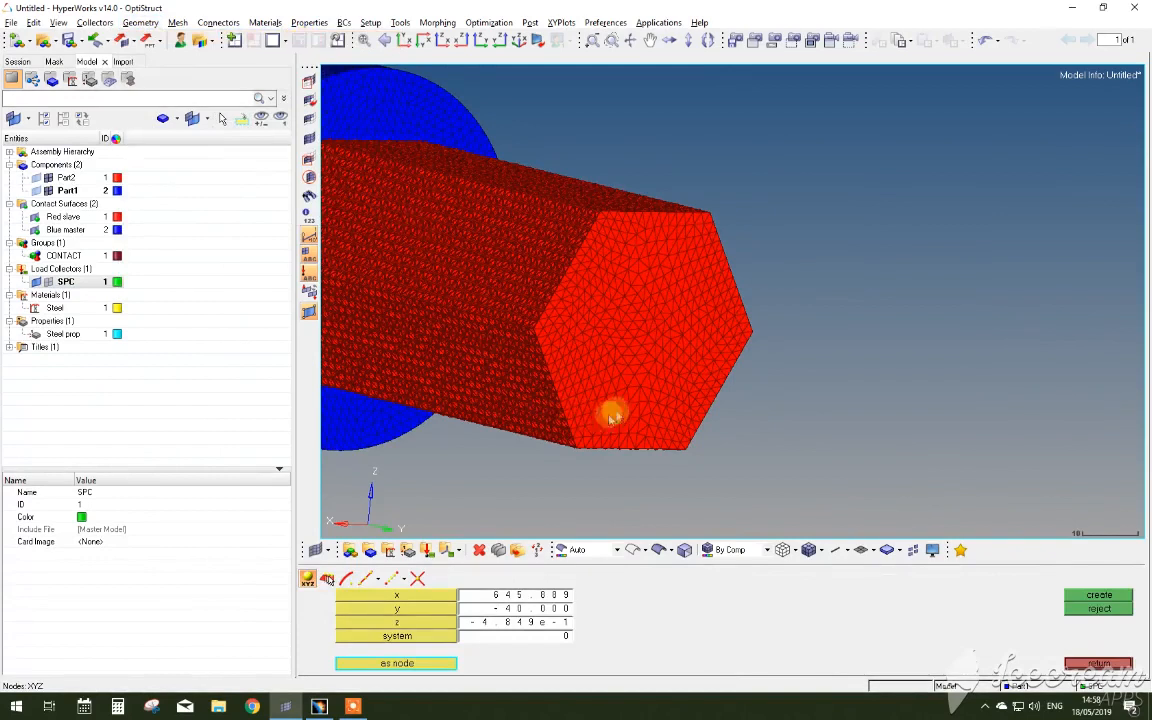
pyautogui.moveTo(653, 333)
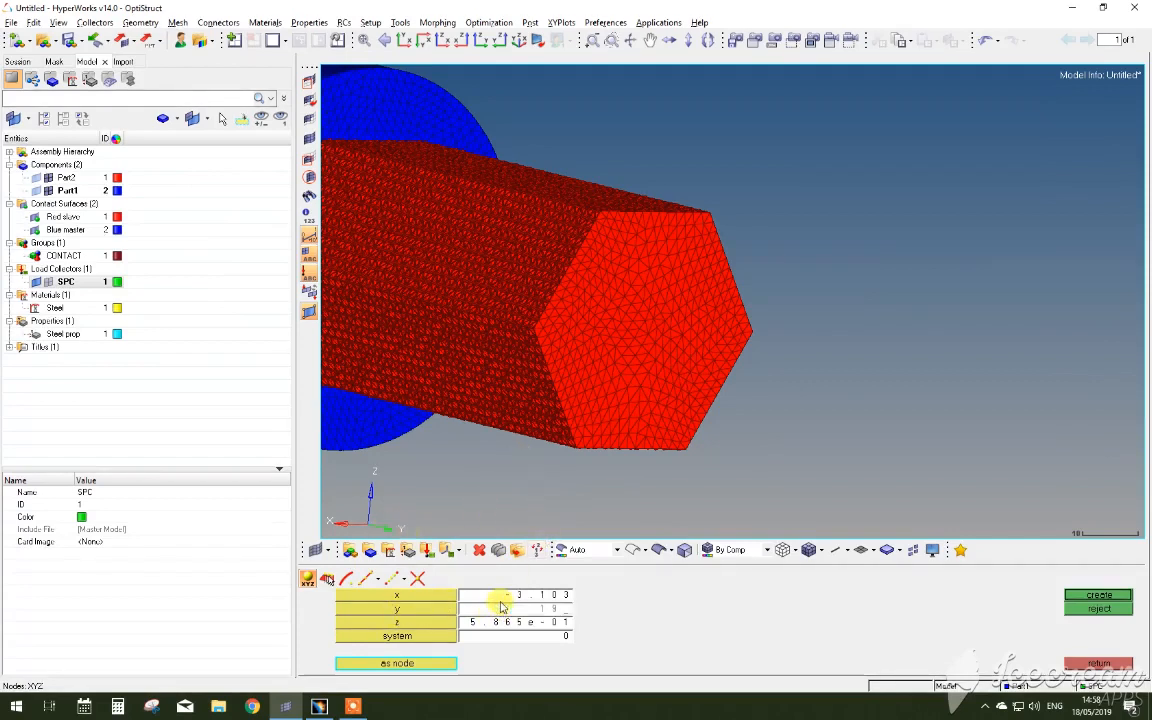
pyautogui.click(688, 348)
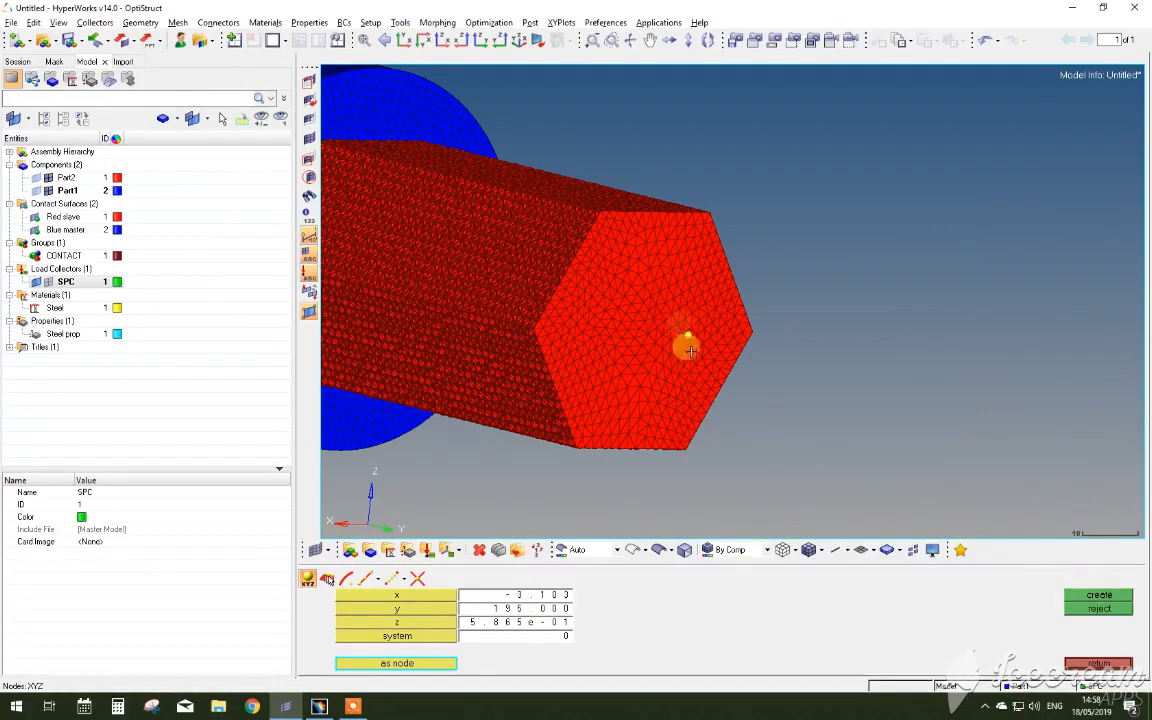
pyautogui.moveTo(690, 350); pyautogui.dragTo(648, 362)
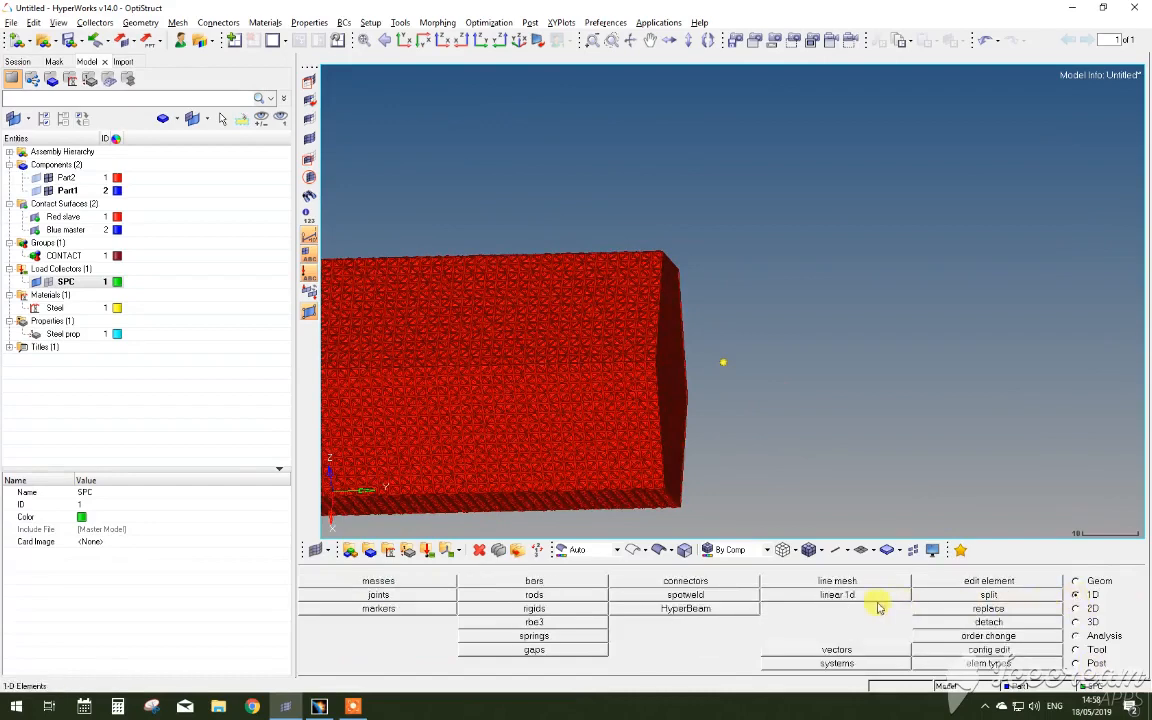
# Step: Create an RBE3 linking the free node to every node on the hex bar's end face
pyautogui.click(534, 621)
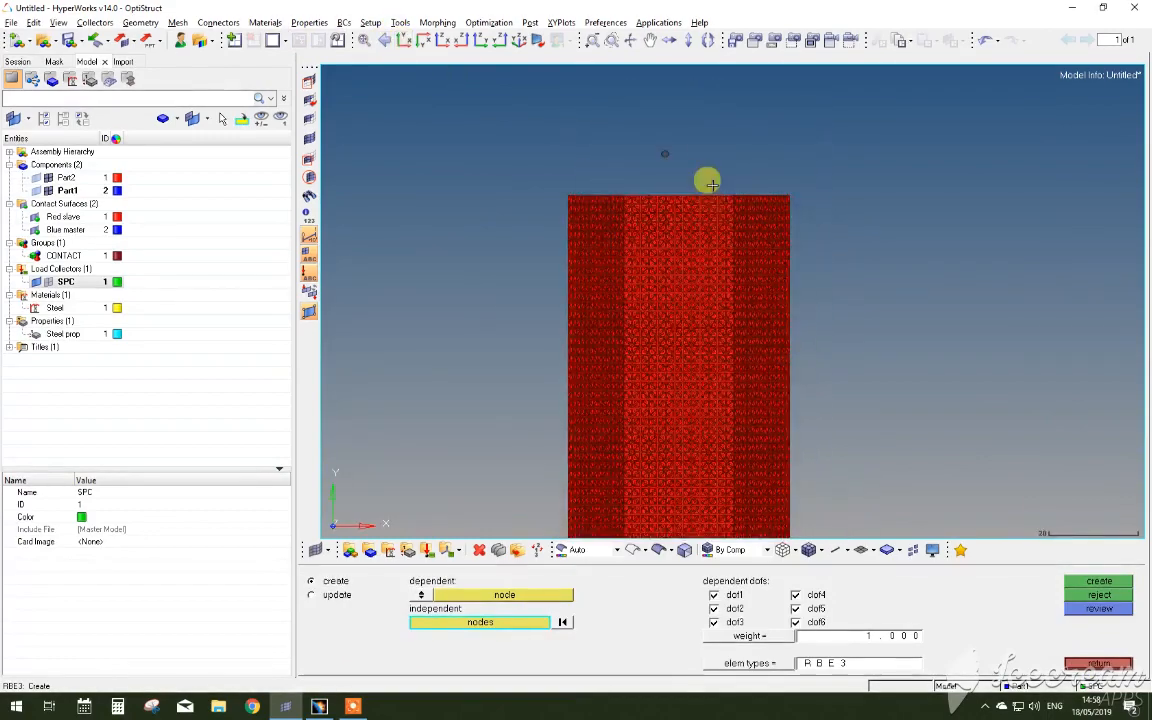
pyautogui.moveTo(710, 183); pyautogui.dragTo(903, 260)
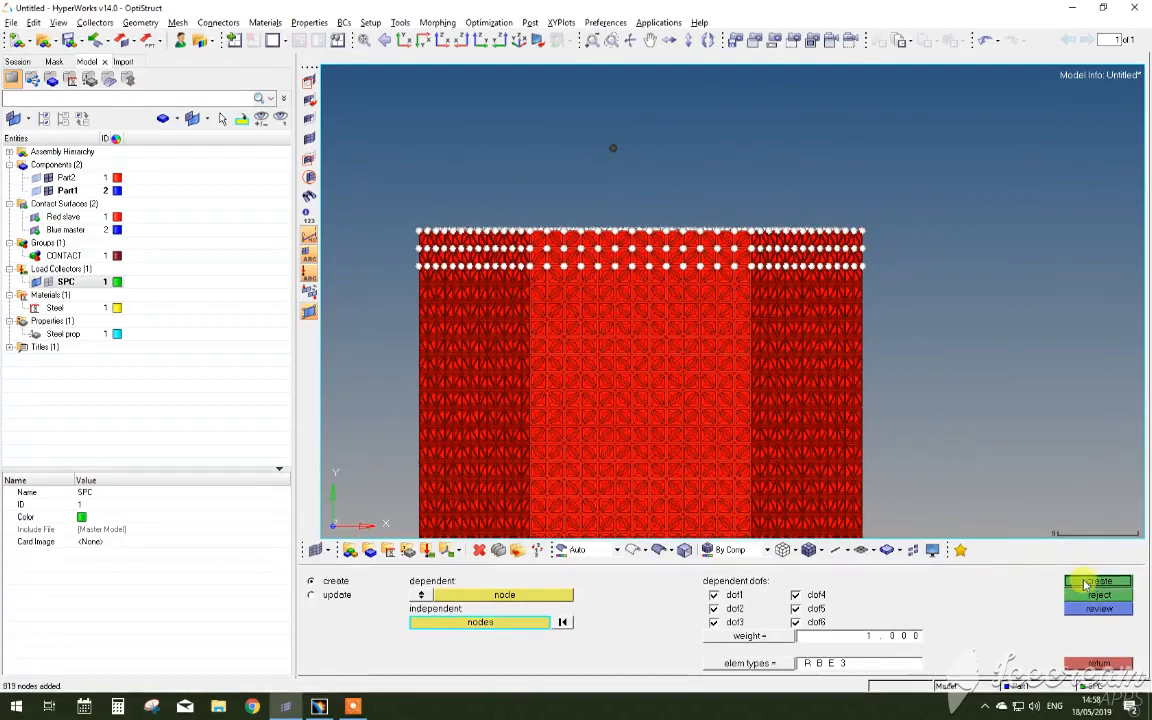
pyautogui.click(1098, 581)
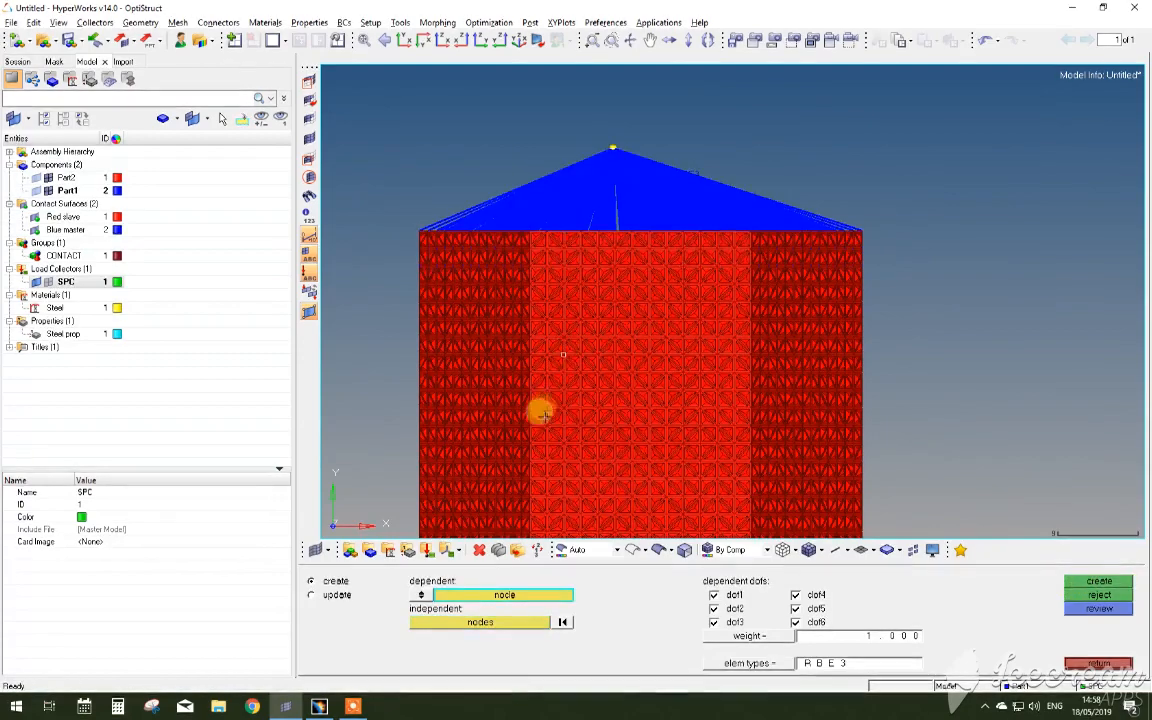
pyautogui.moveTo(545, 413); pyautogui.dragTo(815, 430)
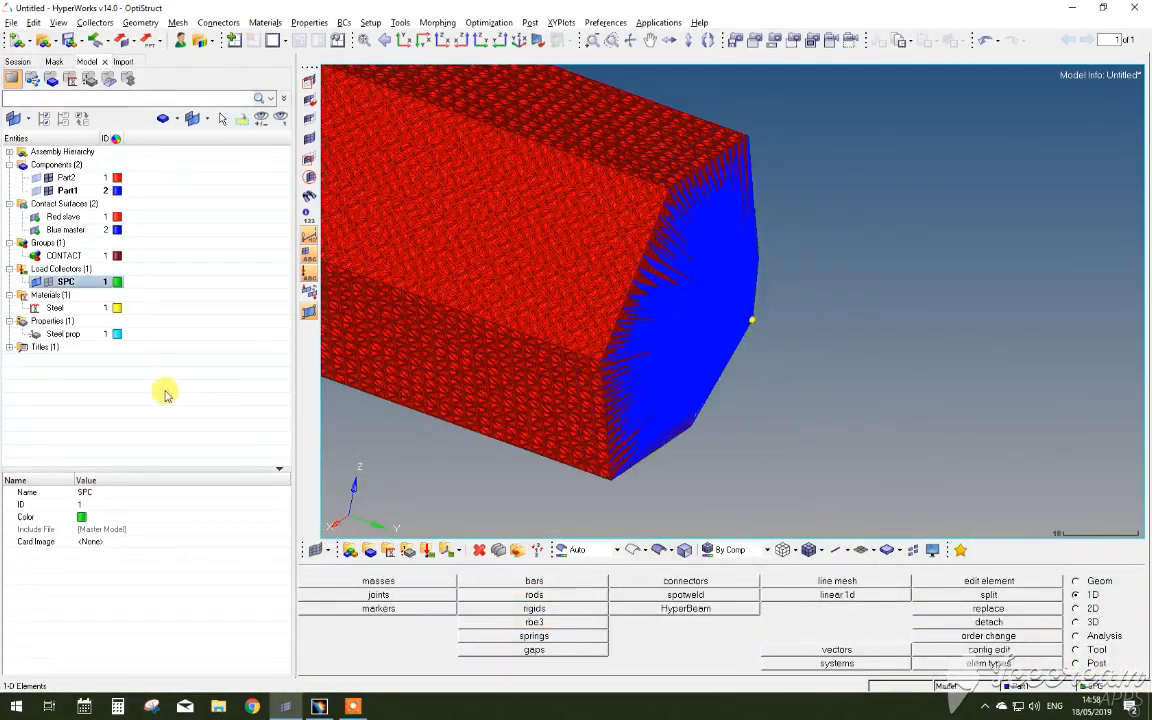
# Step: Add load collector MOMENT and apply a 950000 moment to the rigid master node
pyautogui.rightClick(165, 390)
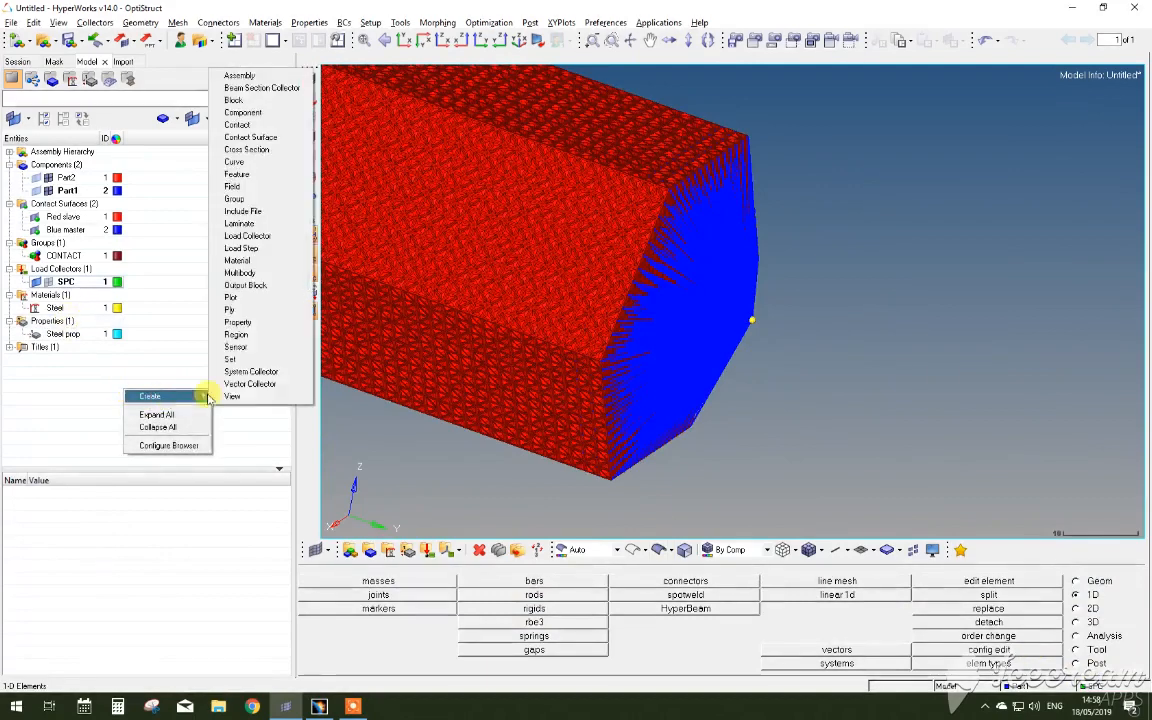
pyautogui.click(247, 235)
pyautogui.write('MOMENT')
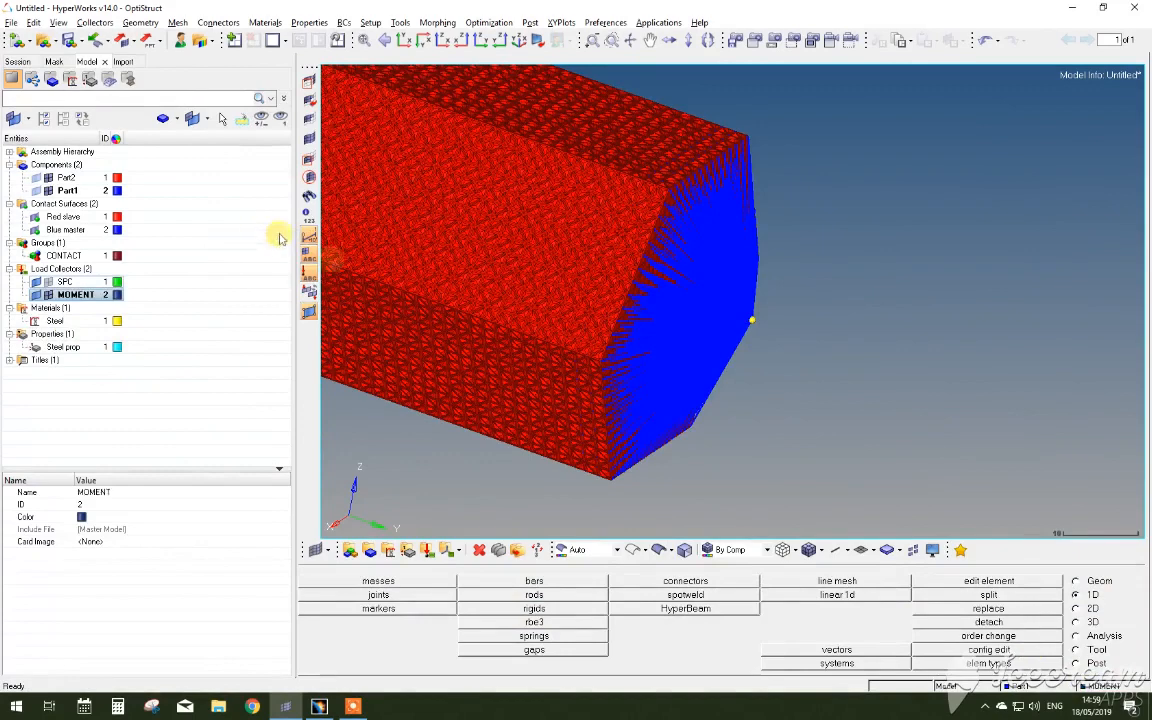
pyautogui.click(1076, 635)
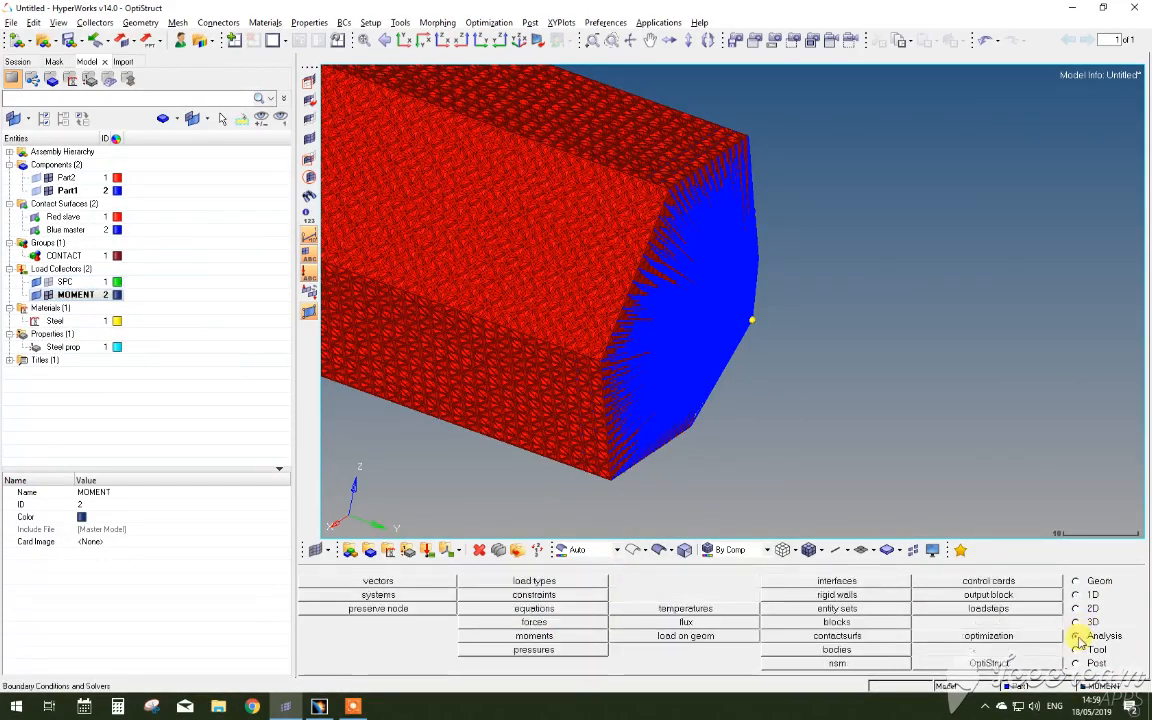
pyautogui.click(533, 635)
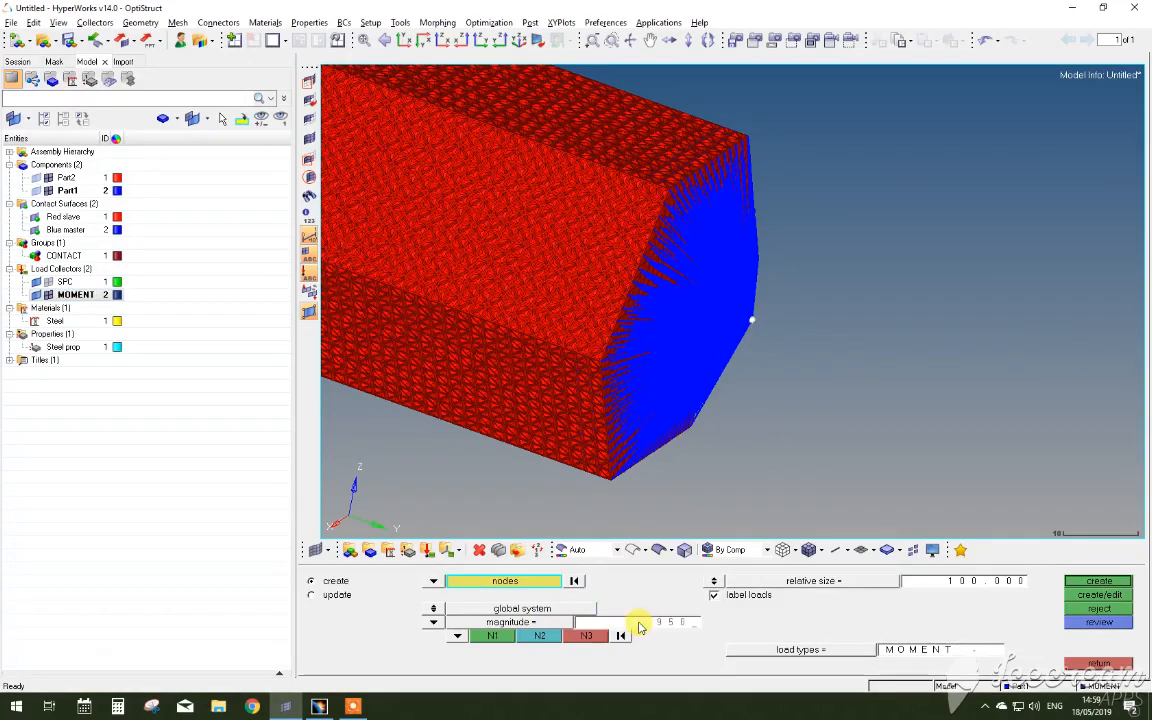
pyautogui.click(491, 636)
pyautogui.write('000.000')
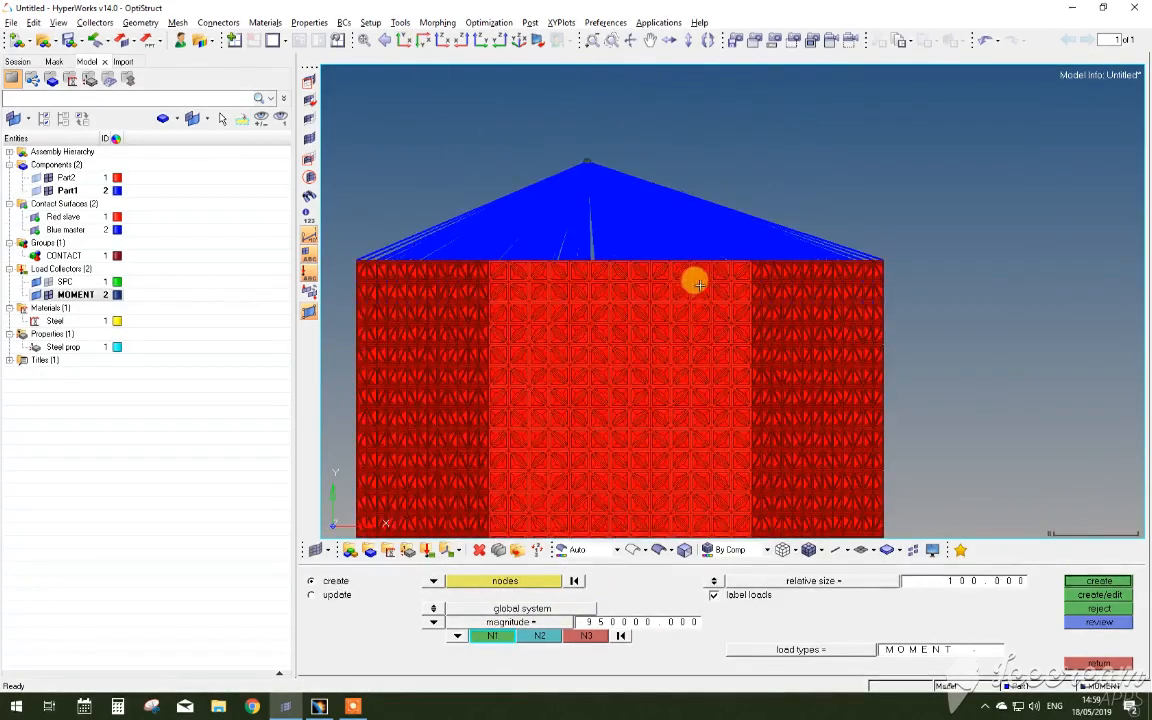
pyautogui.click(1098, 581)
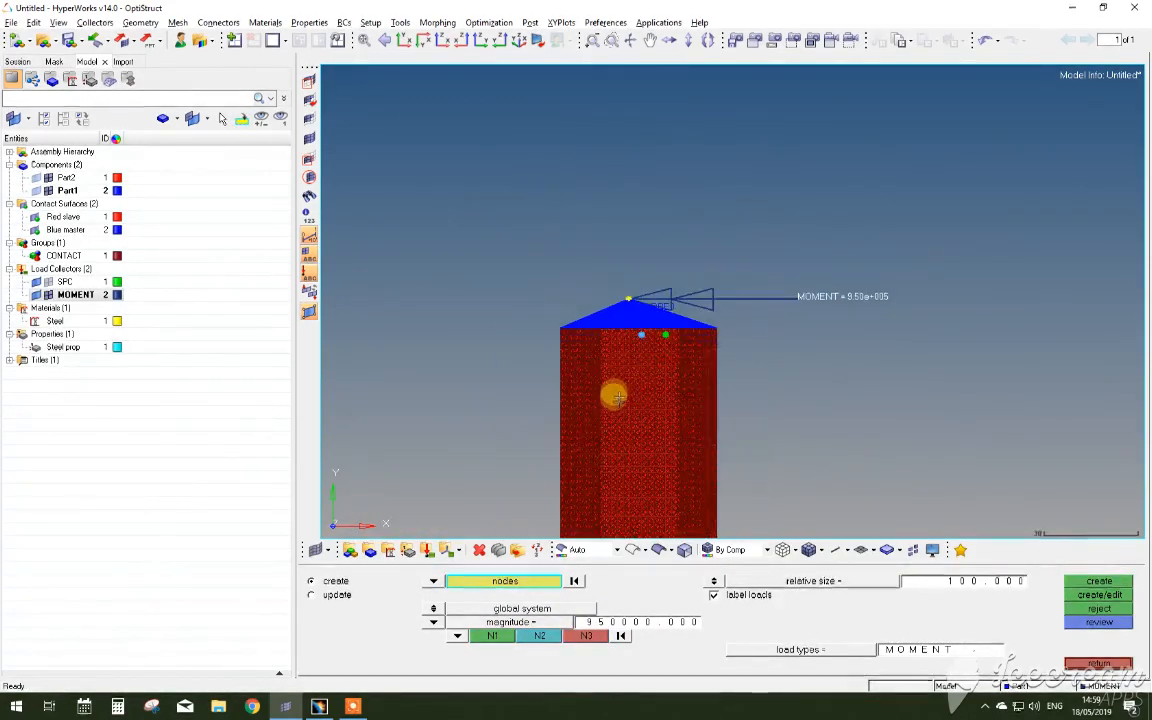
pyautogui.moveTo(615, 395); pyautogui.dragTo(480, 325)
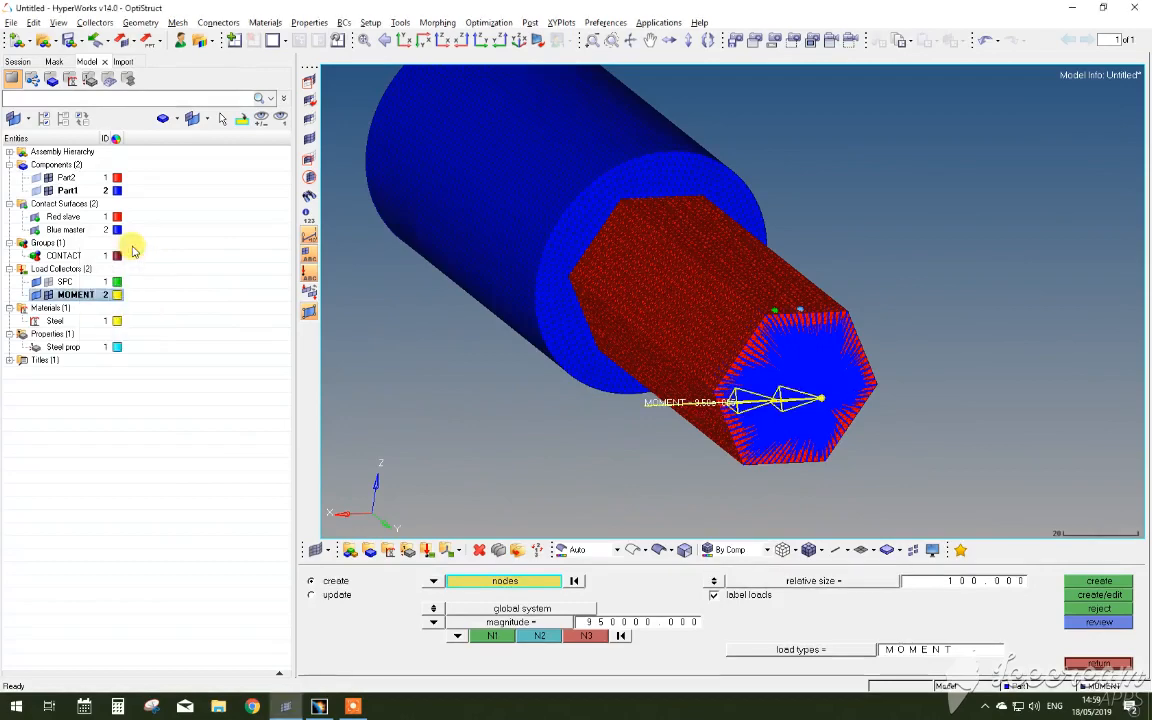
pyautogui.moveTo(687, 340)
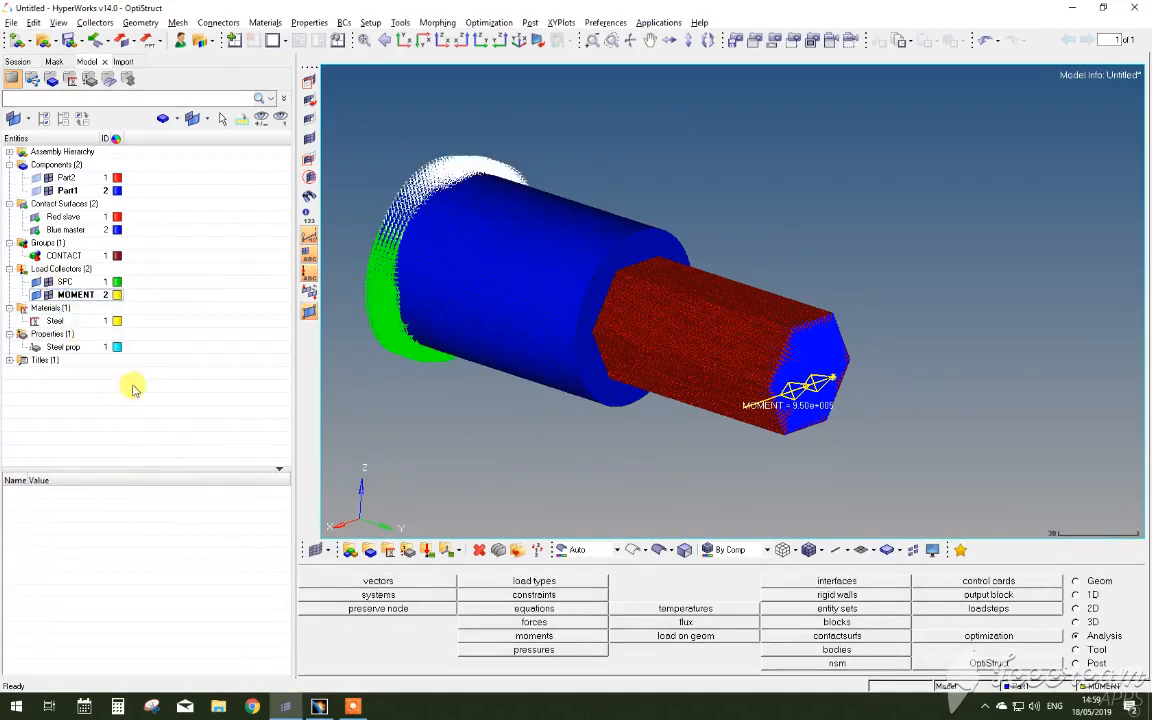
# Step: Define load step 1 as Linear Static with SPC constraints and MOMENT as its load
pyautogui.rightClick(135, 388)
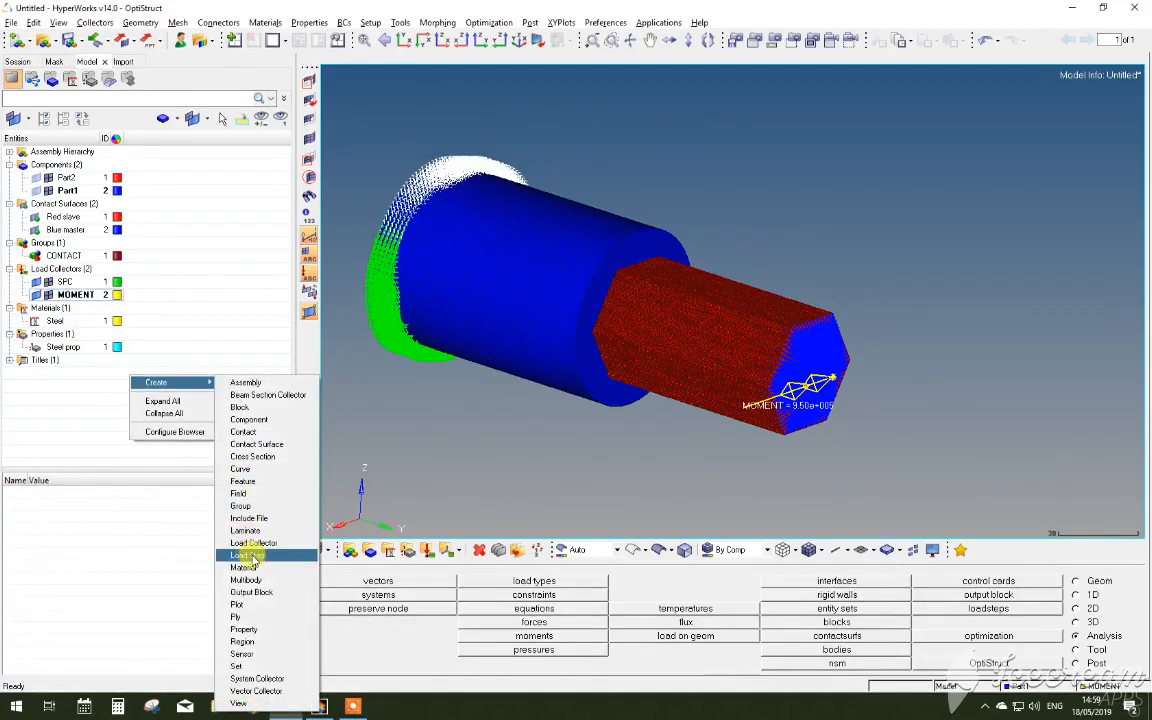
pyautogui.click(246, 555)
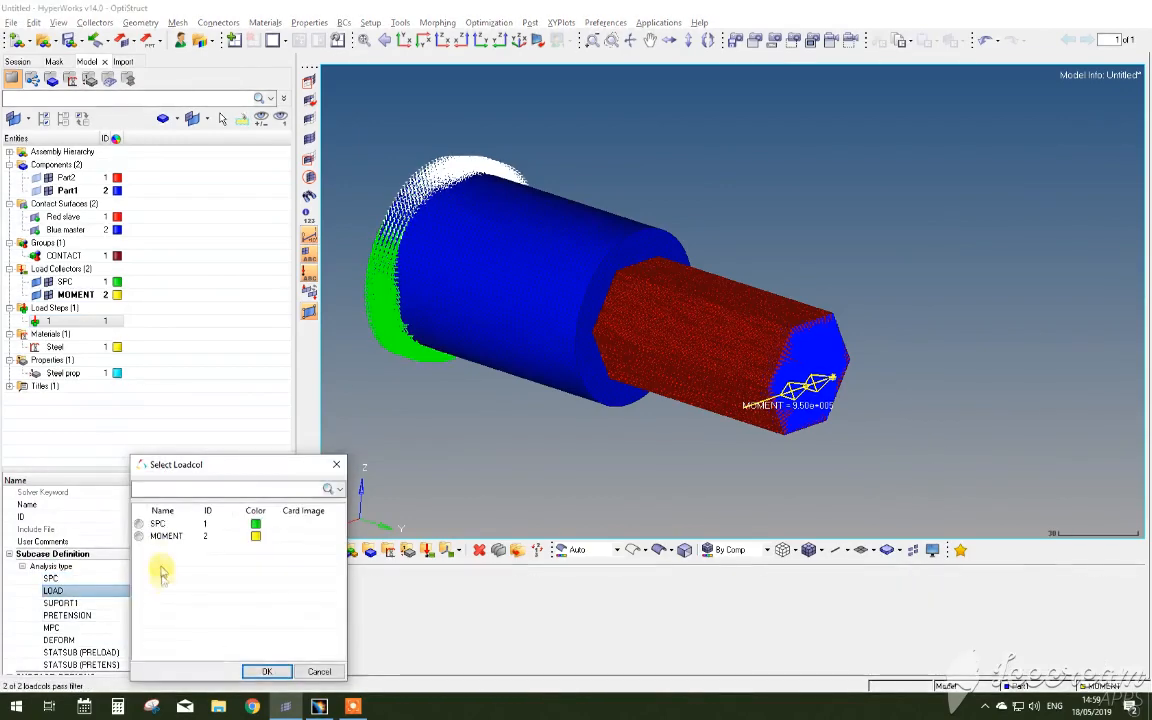
pyautogui.click(266, 671)
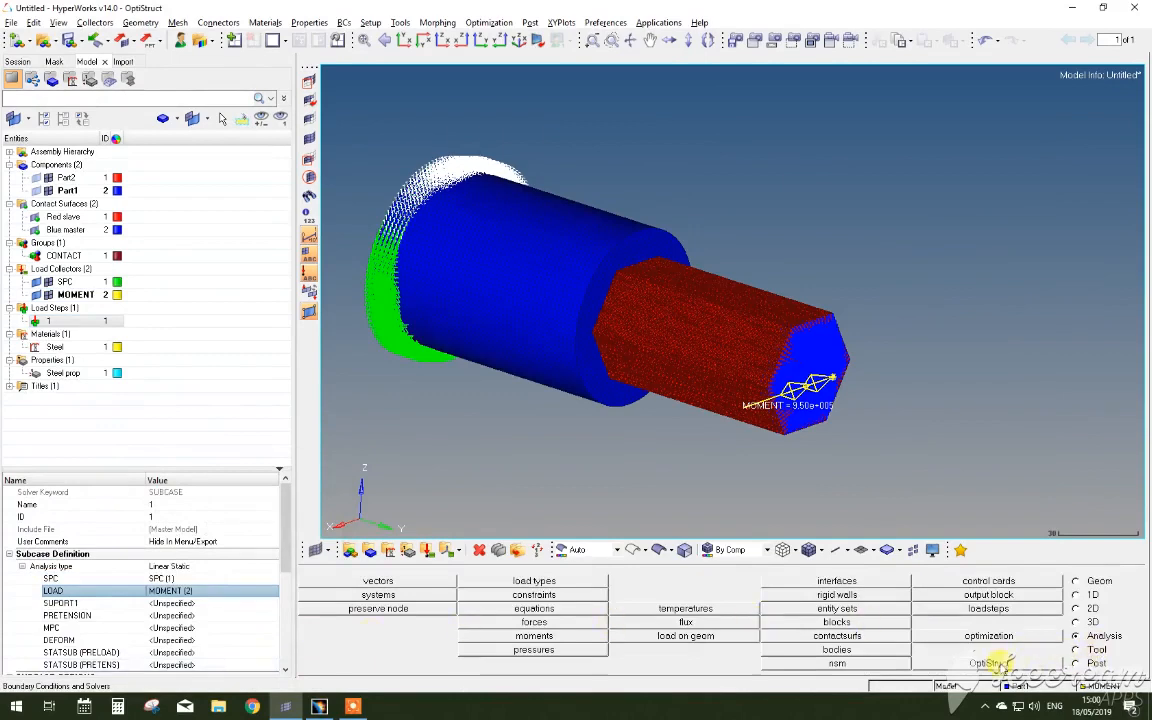
pyautogui.click(988, 662)
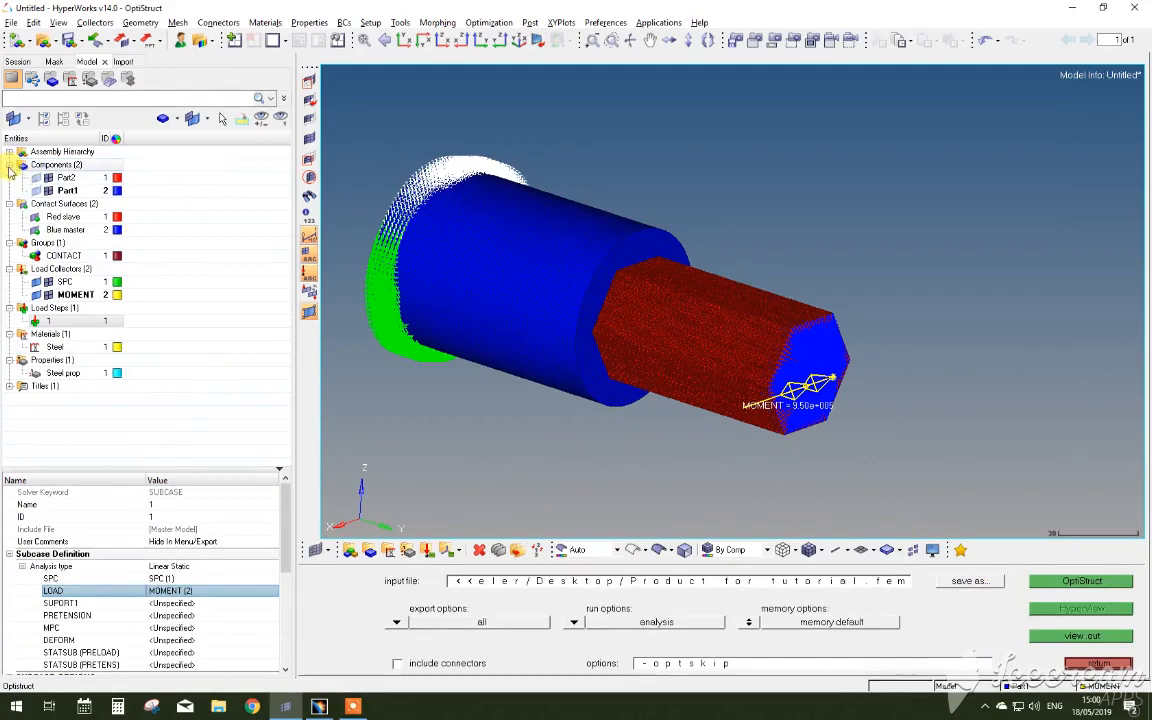
# Step: Collapse the Components and Load Steps groups in the model tree
pyautogui.click(9, 164)
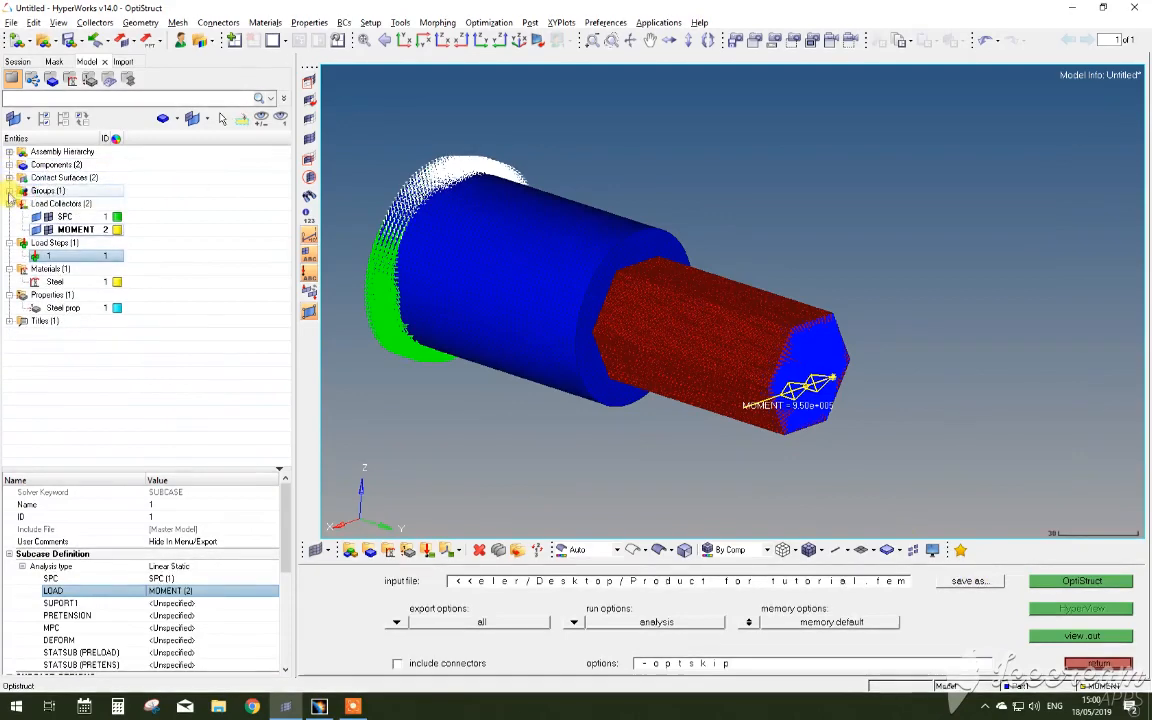
pyautogui.click(9, 216)
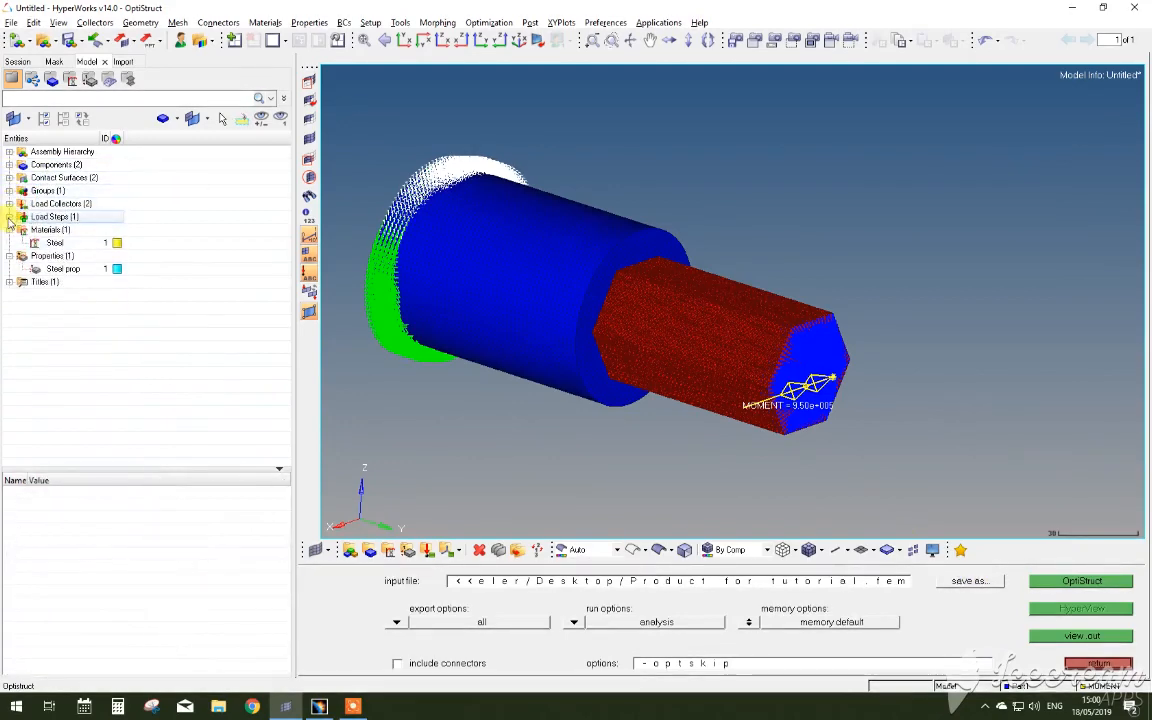
pyautogui.click(9, 217)
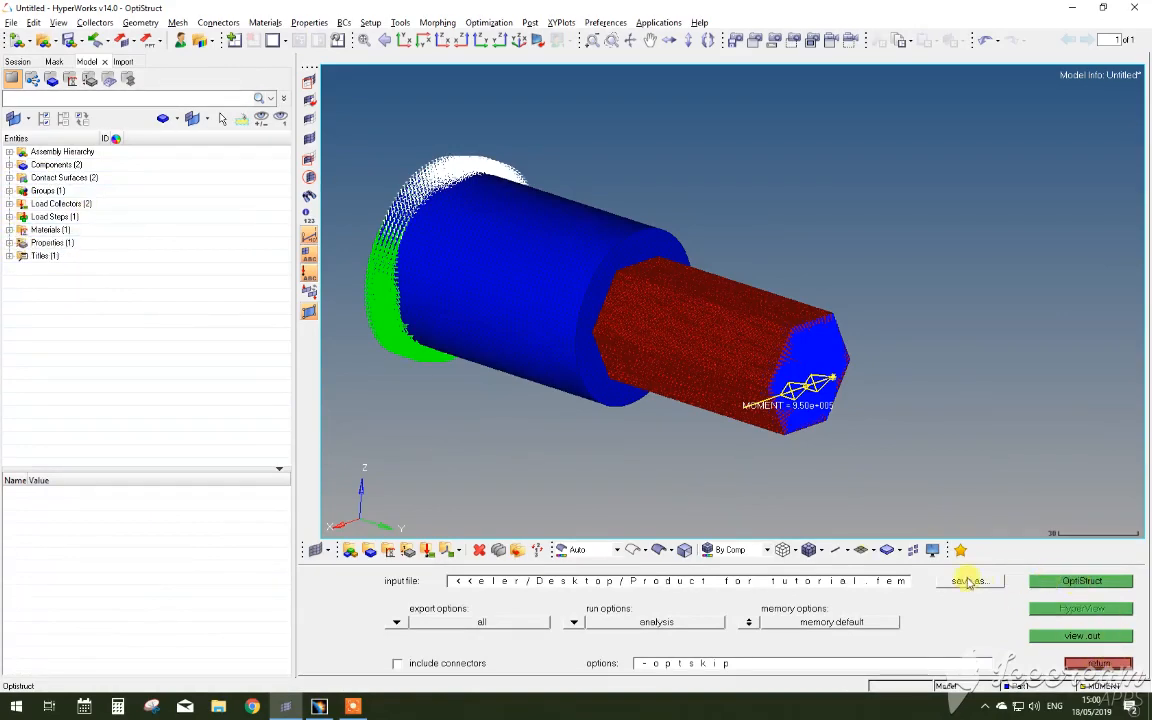
# Step: Set the OptiStruct input file to name.fem in a new Desktop folder 'delete'
pyautogui.click(968, 580)
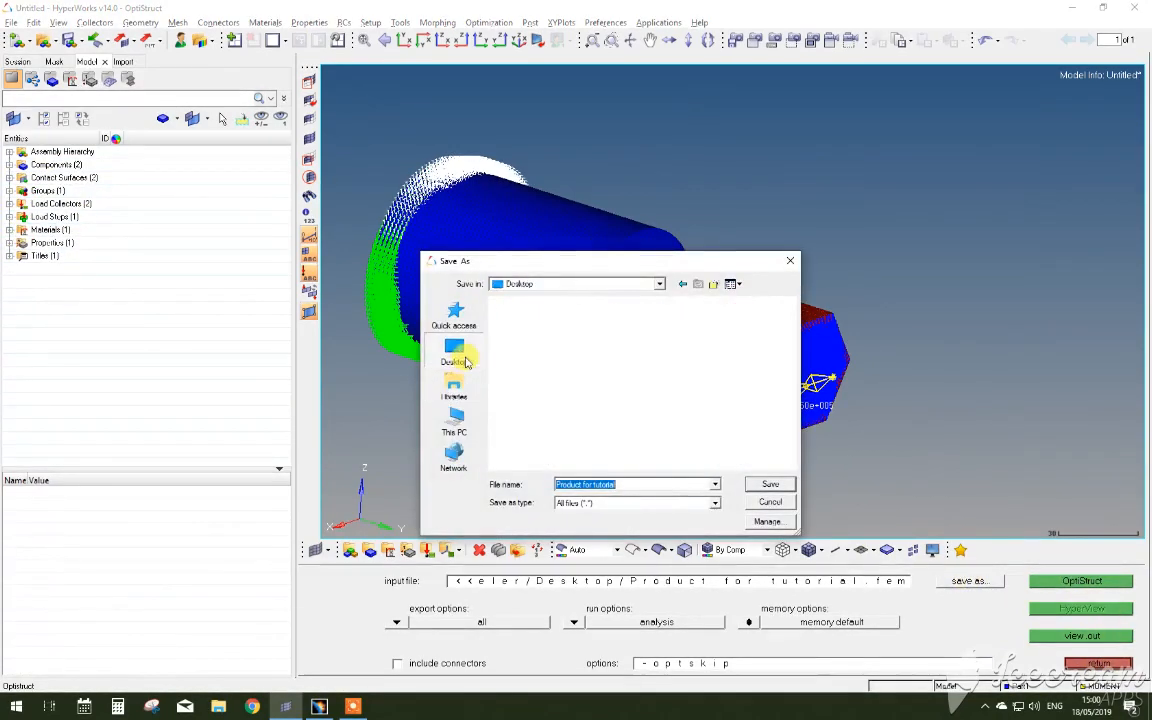
pyautogui.click(454, 355)
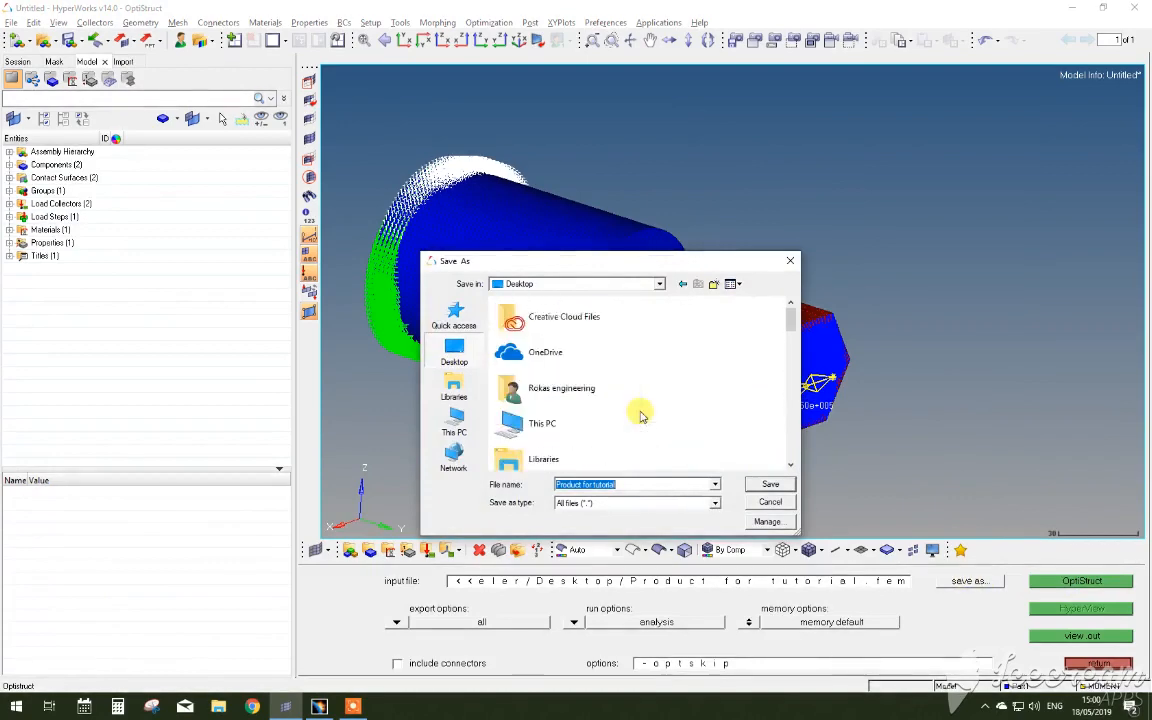
pyautogui.scroll(-3)
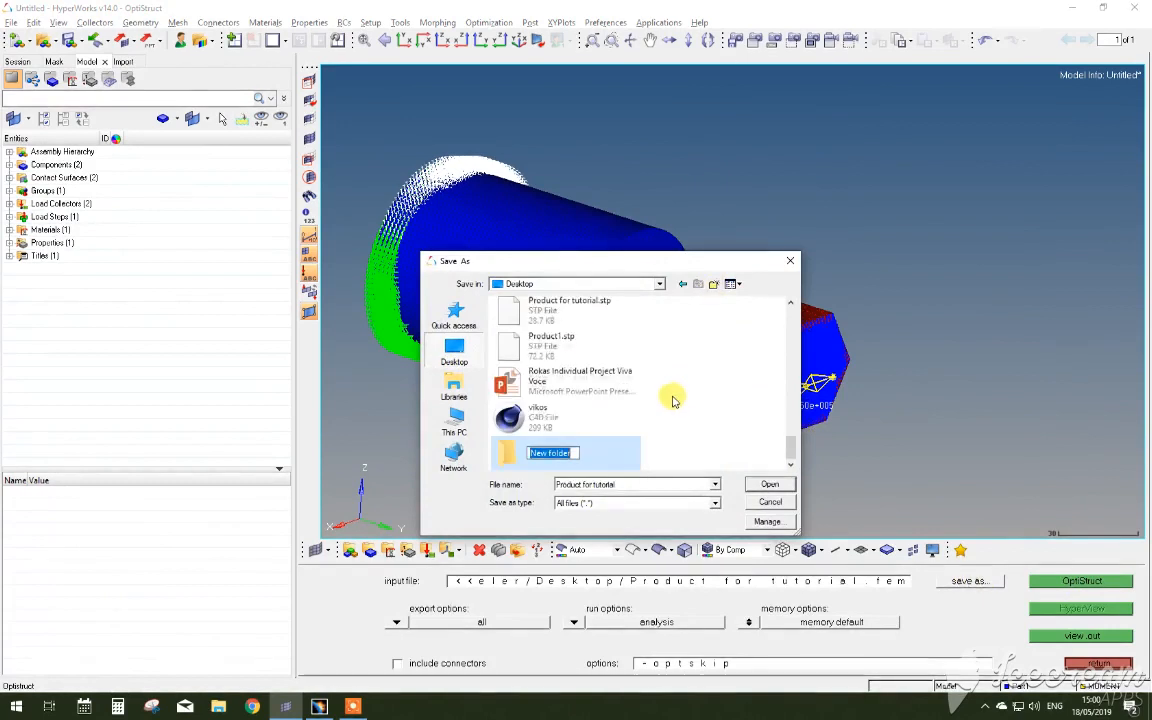
pyautogui.write('delete')
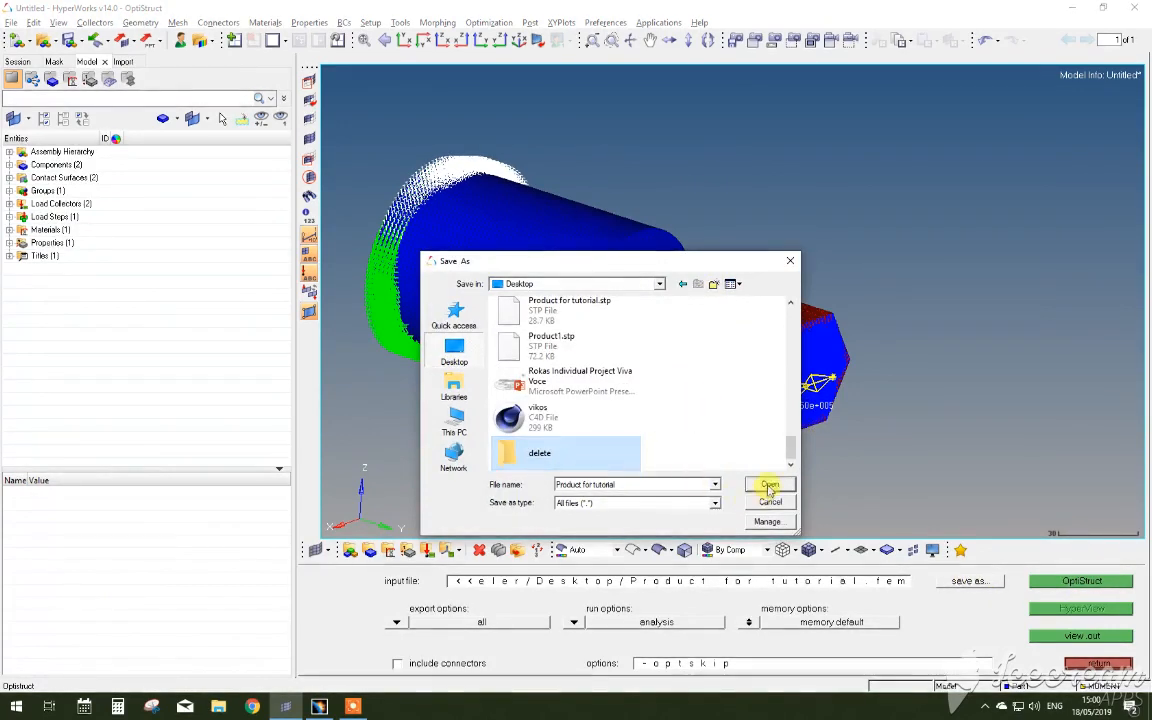
pyautogui.doubleClick(540, 453)
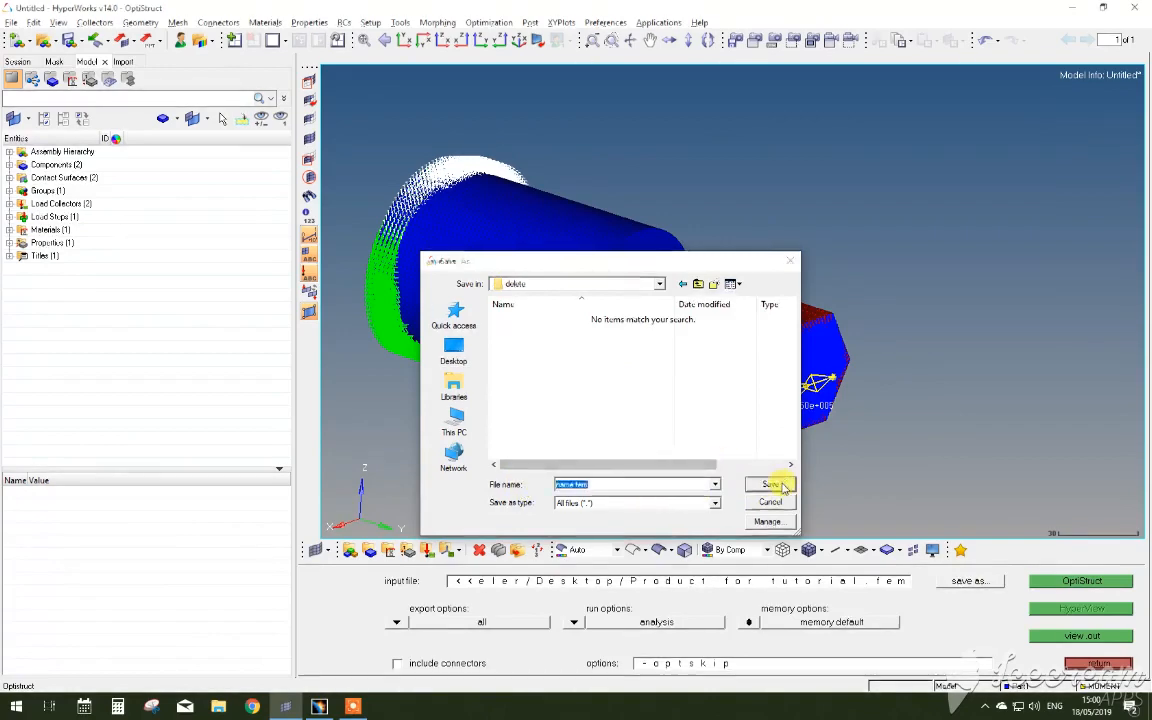
pyautogui.click(770, 484)
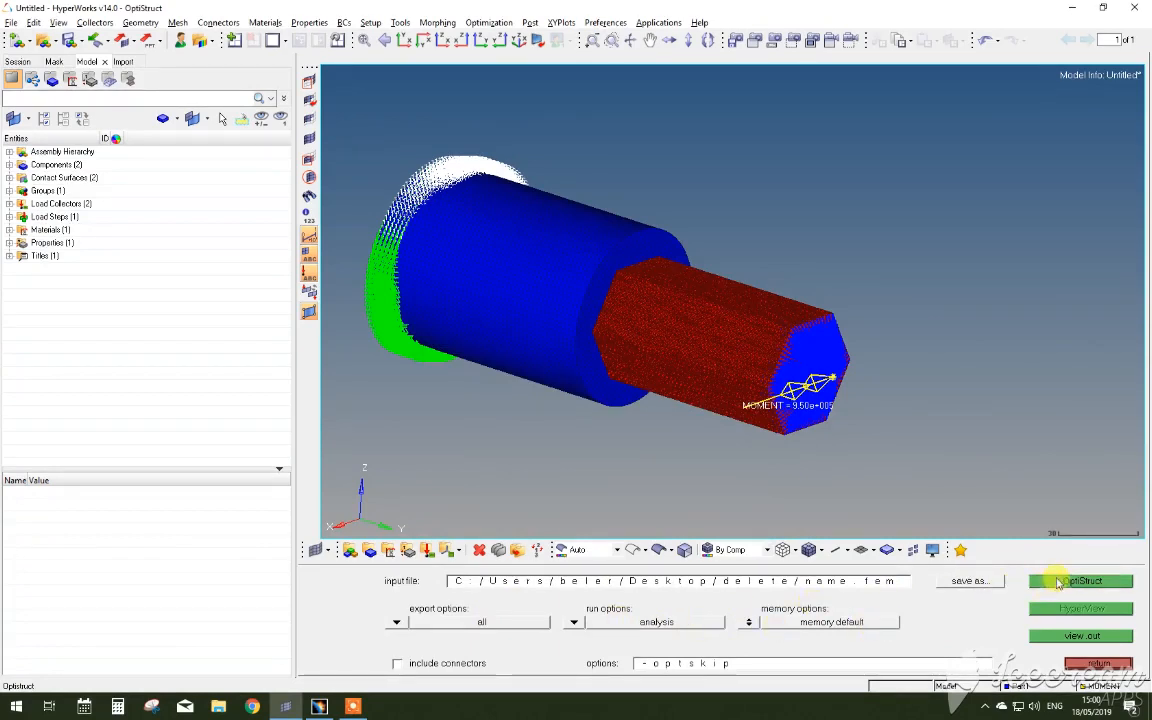
# Step: Run OptiStruct on name.fem and wait for Job completed in the Solver View
pyautogui.click(1081, 580)
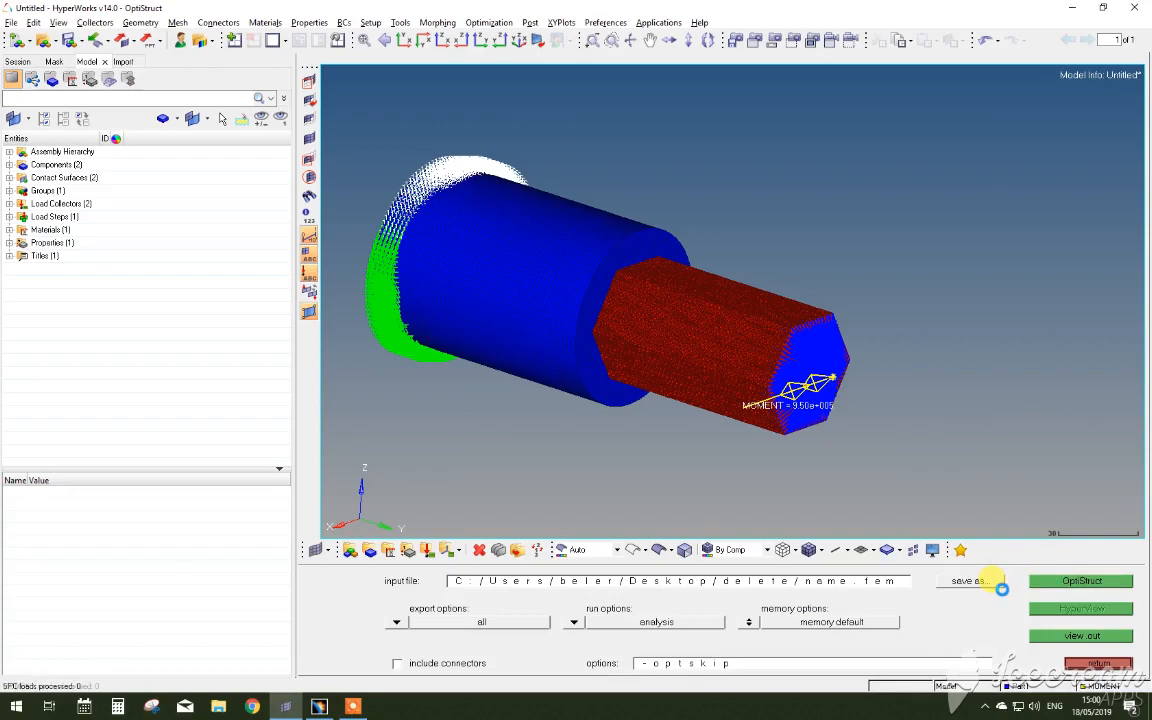
pyautogui.moveTo(1003, 593)
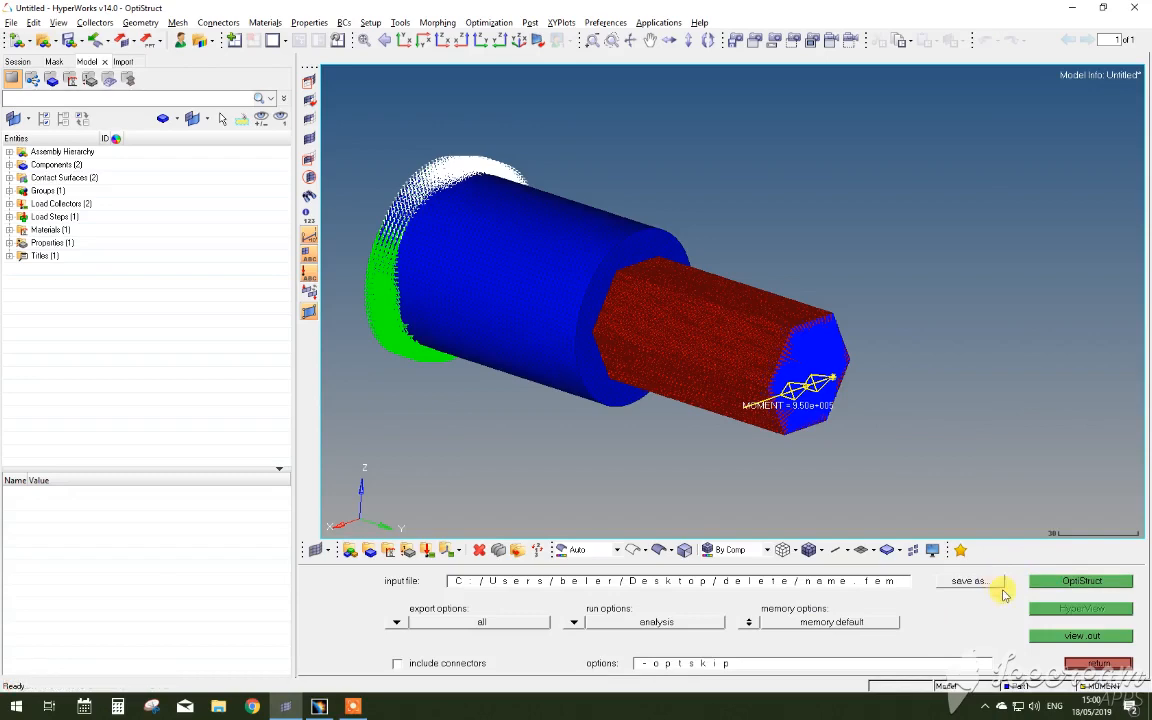
pyautogui.click(1081, 580)
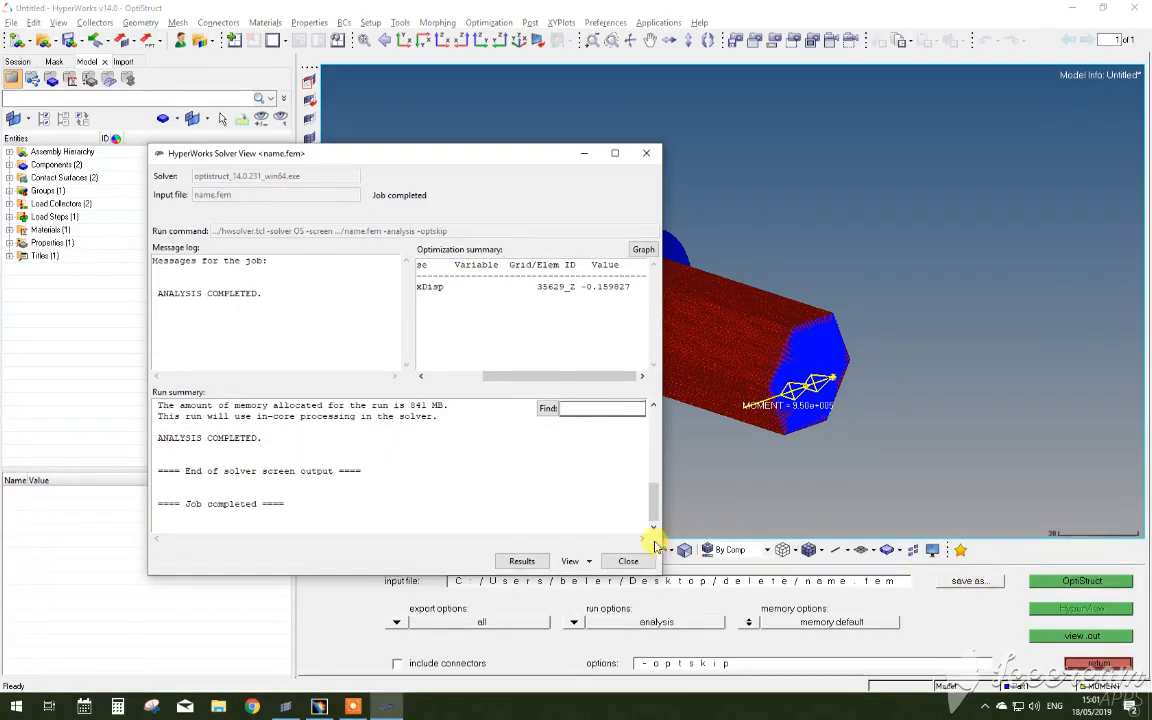
pyautogui.click(521, 561)
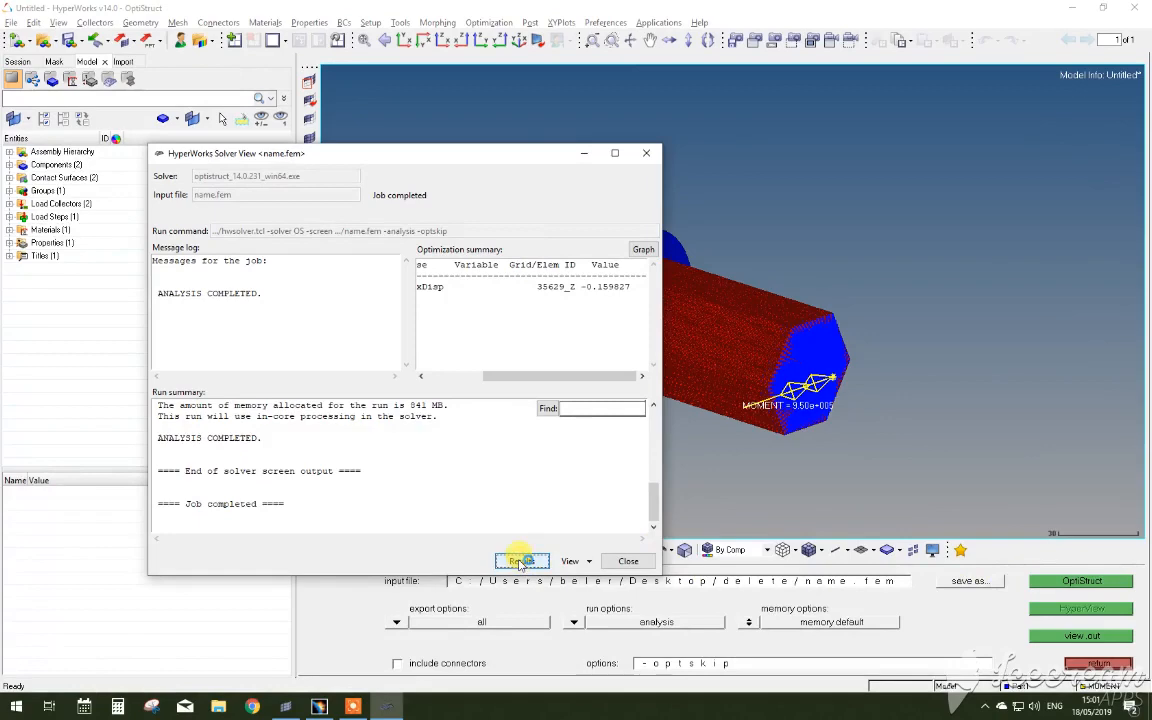
# Step: Load name.h3d with results, expand its two components, and orbit the assembly
pyautogui.click(627, 561)
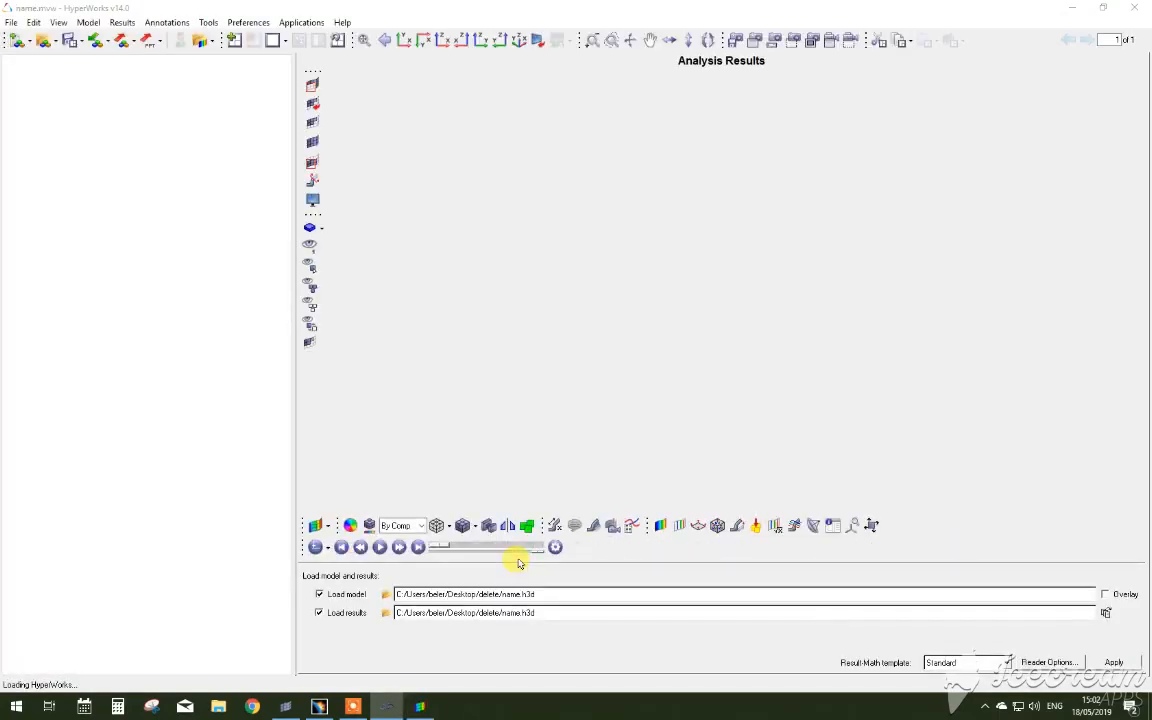
pyautogui.click(1114, 662)
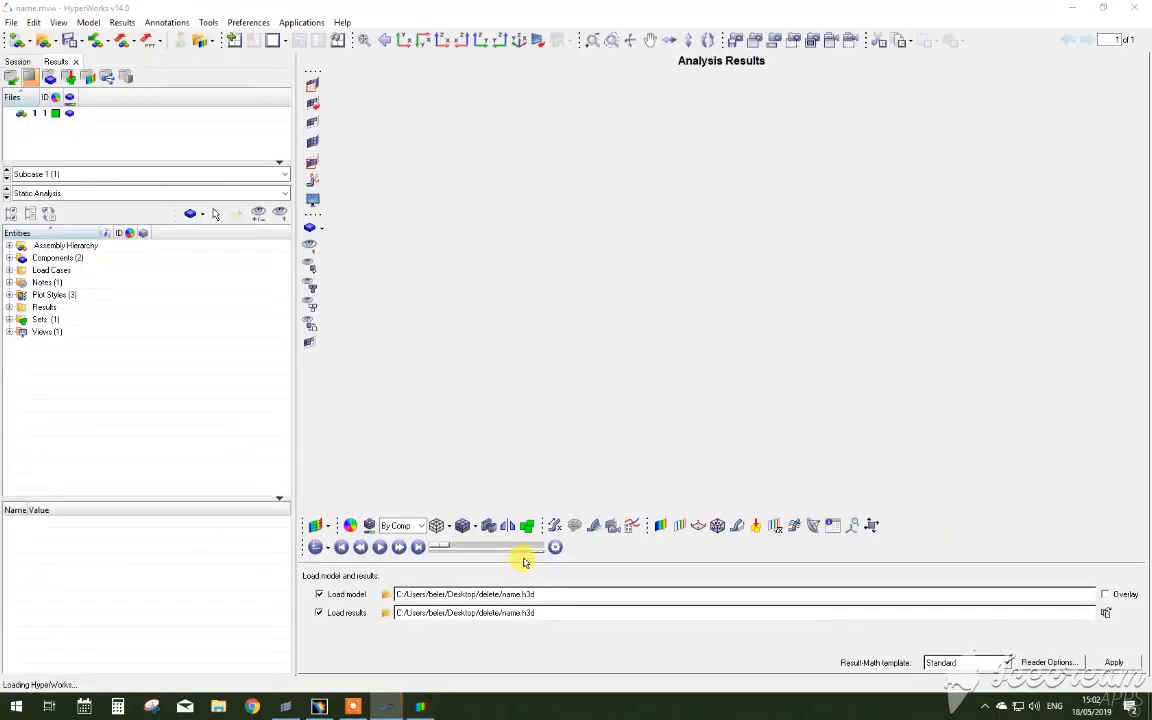
pyautogui.click(1113, 662)
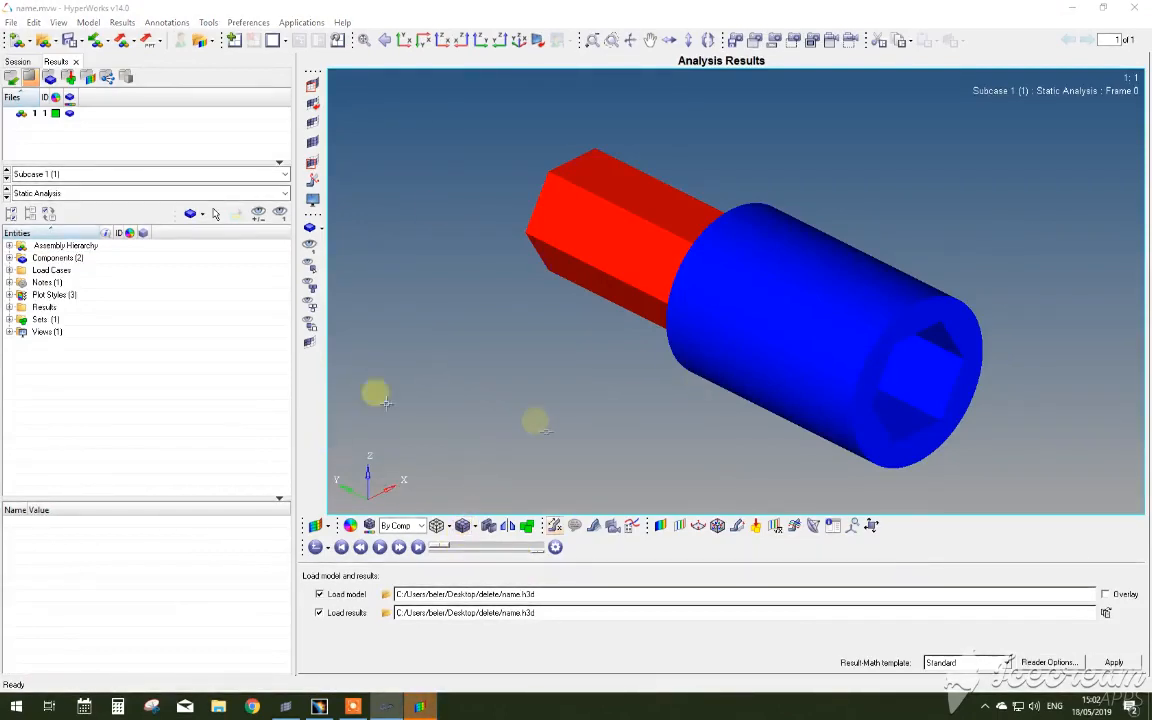
pyautogui.click(22, 257)
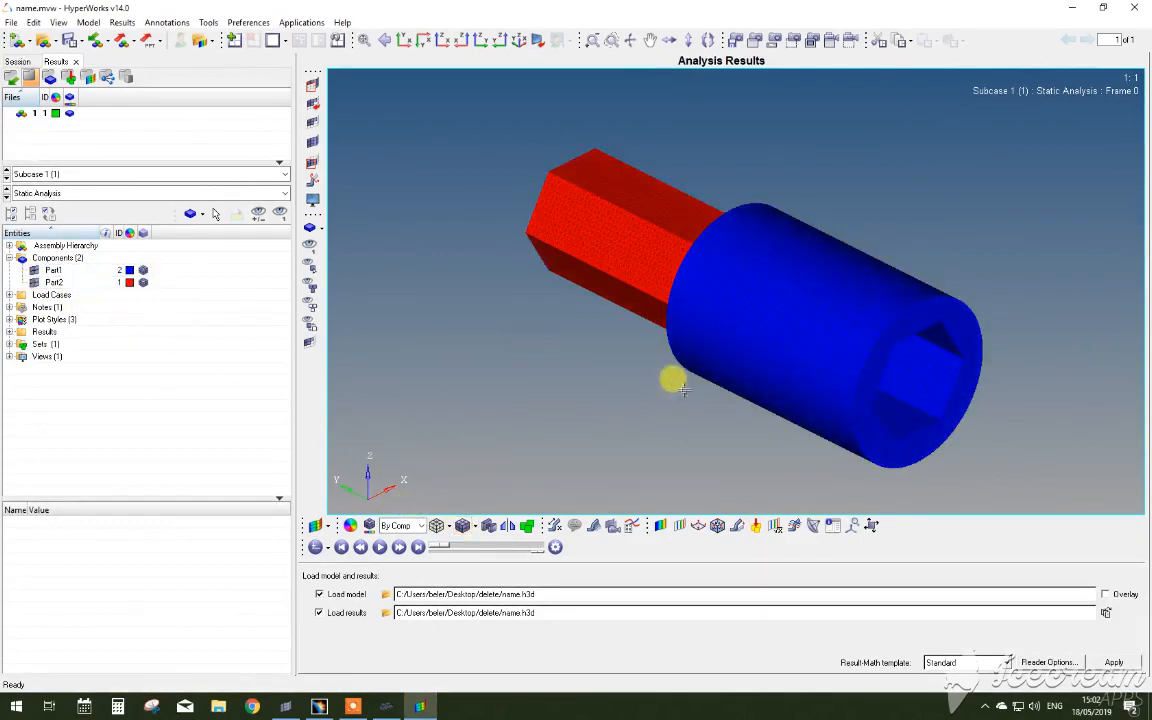
pyautogui.moveTo(683, 388); pyautogui.dragTo(965, 352)
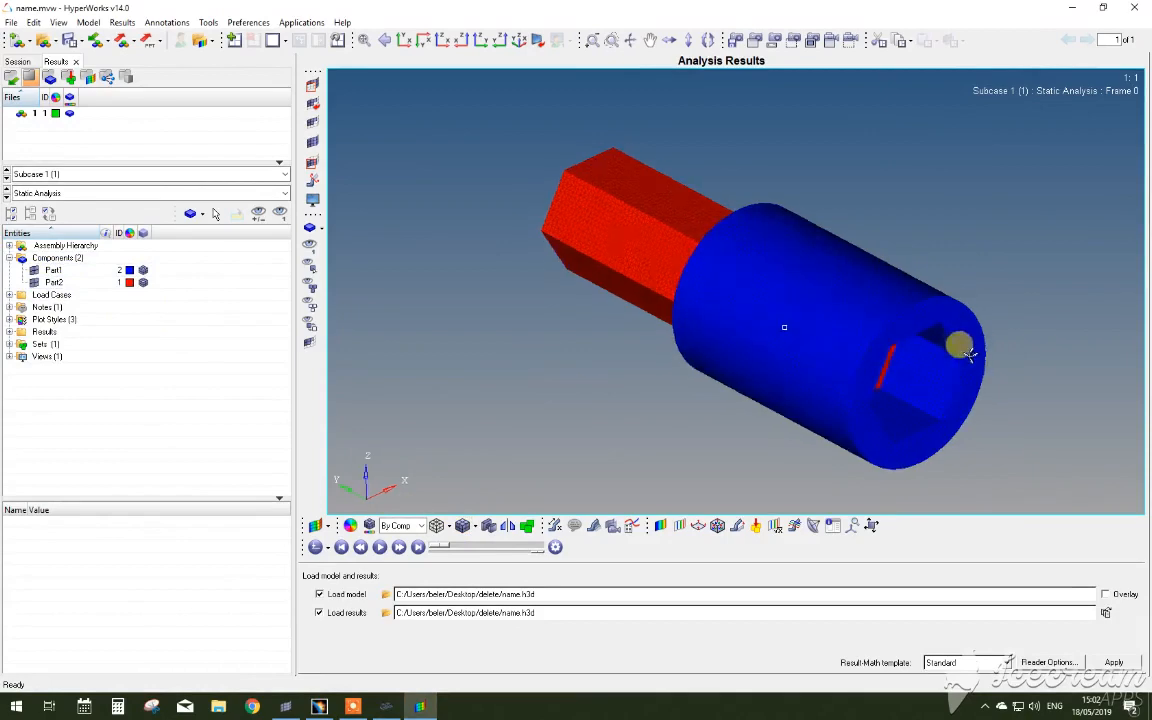
pyautogui.moveTo(955, 345); pyautogui.dragTo(670, 460)
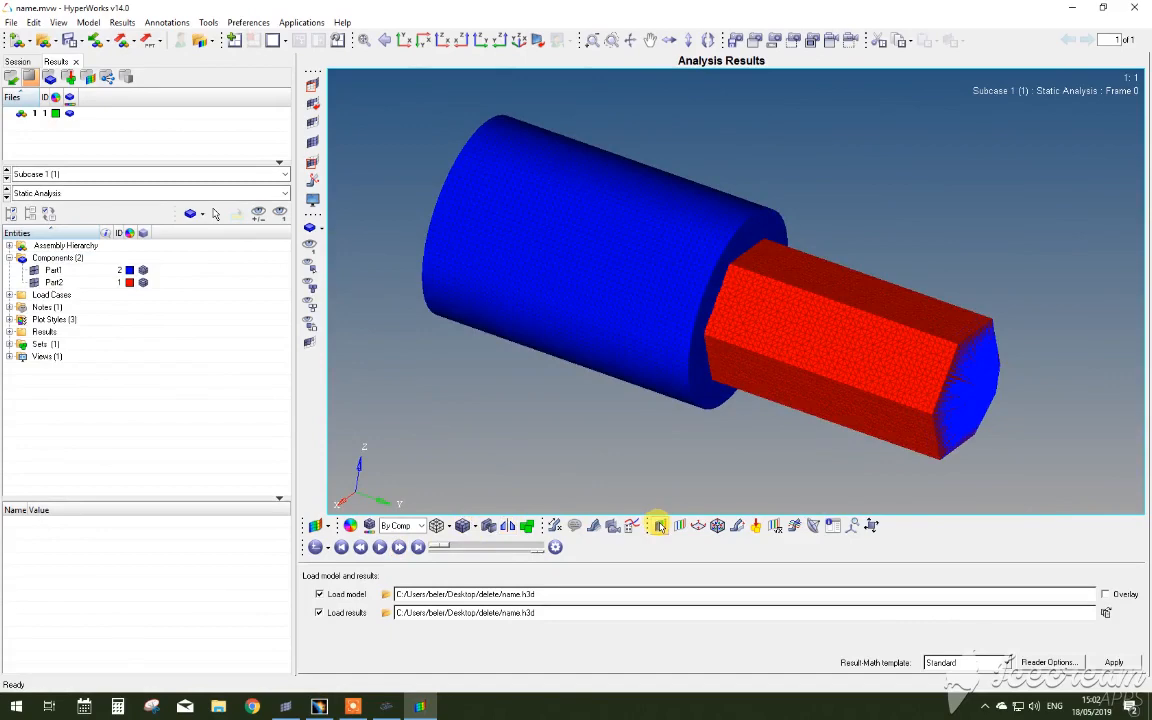
# Step: Contour Element Stresses vonMises with Simple averaging, showing only the hex bar
pyautogui.click(659, 525)
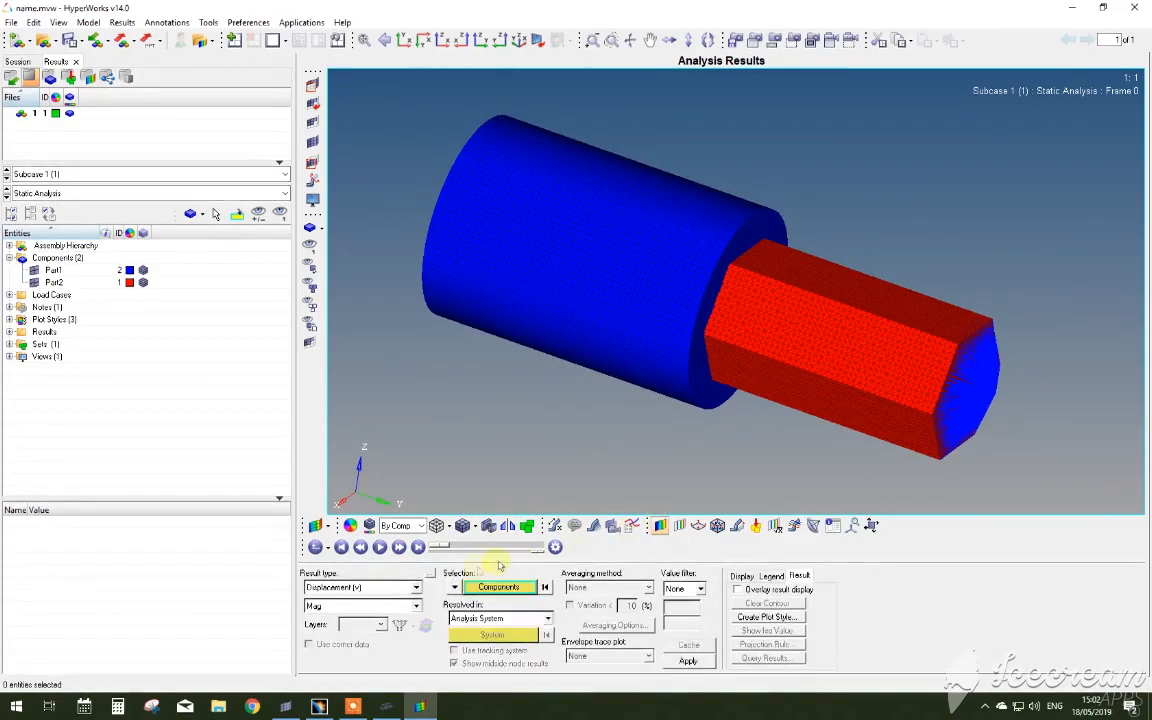
pyautogui.click(415, 587)
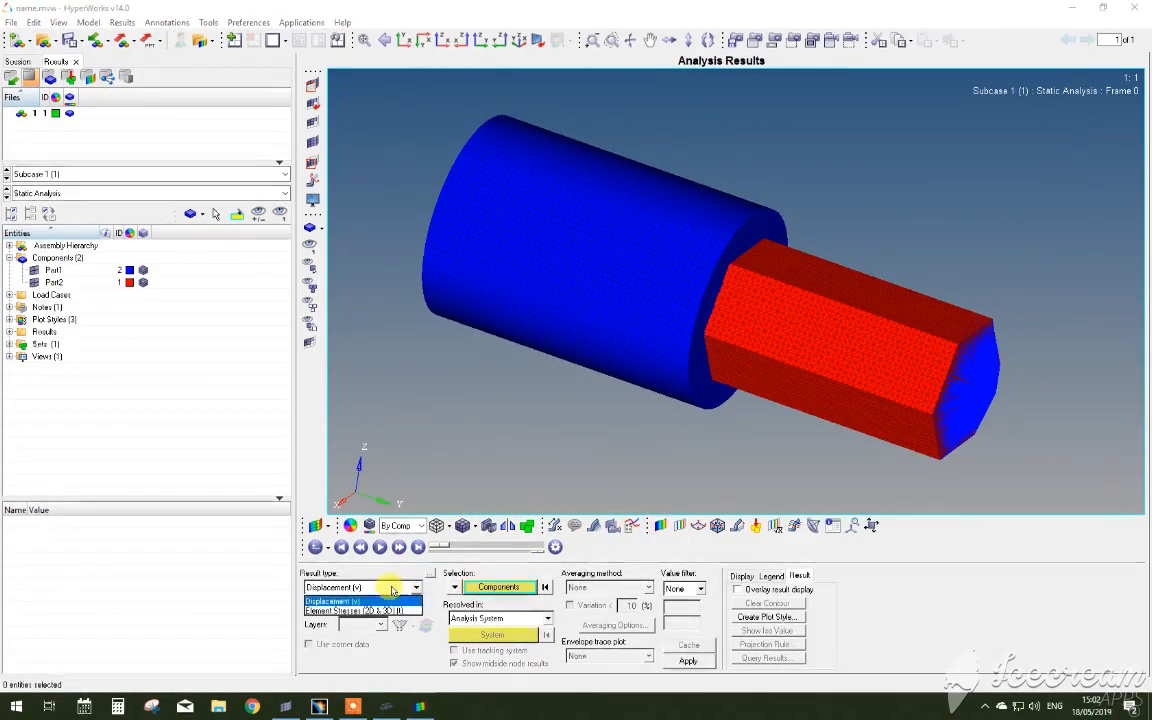
pyautogui.click(340, 610)
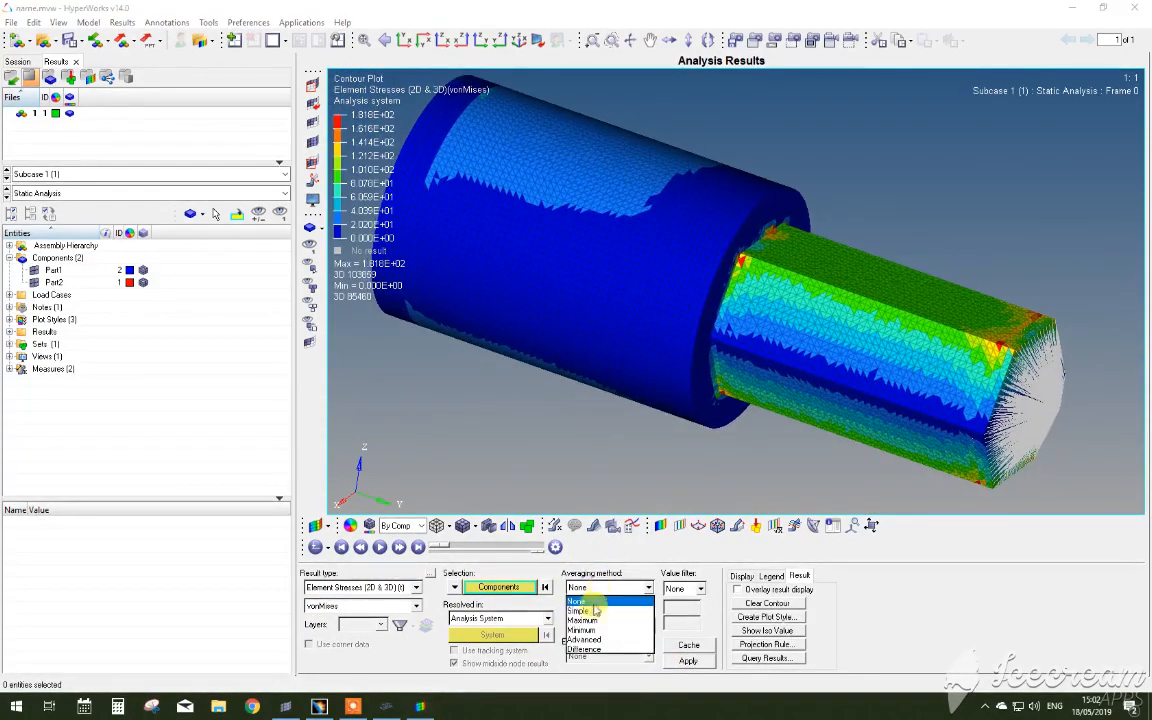
pyautogui.click(578, 611)
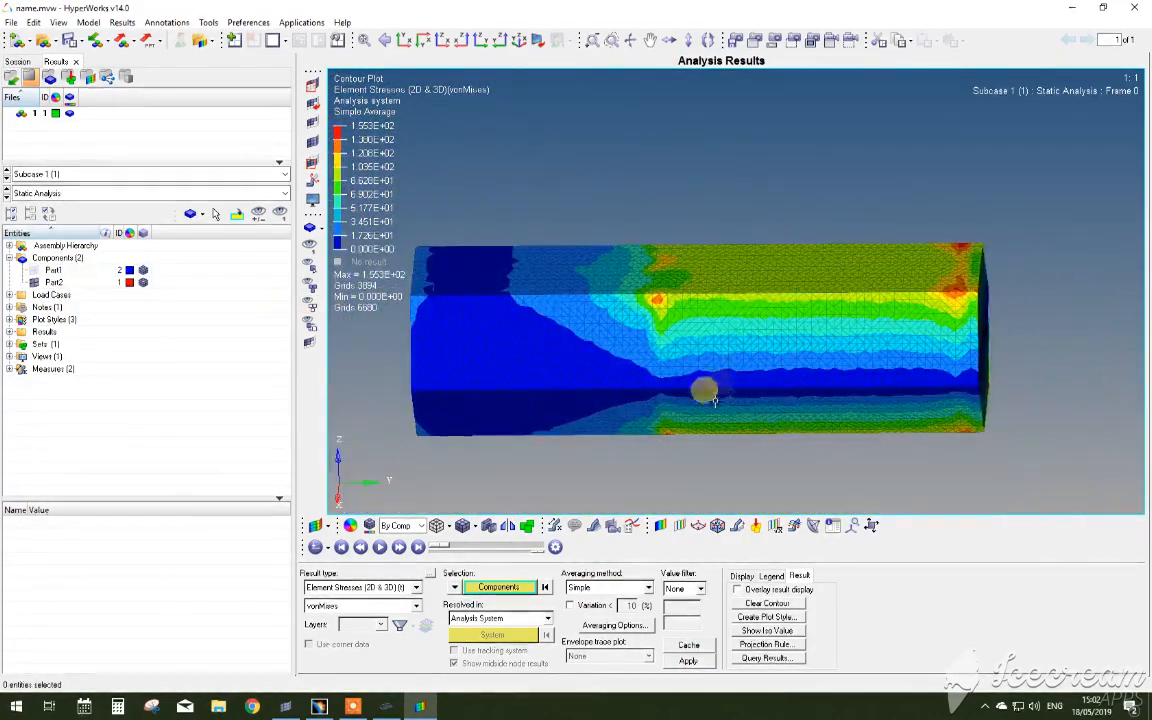
pyautogui.moveTo(705, 390); pyautogui.dragTo(690, 350)
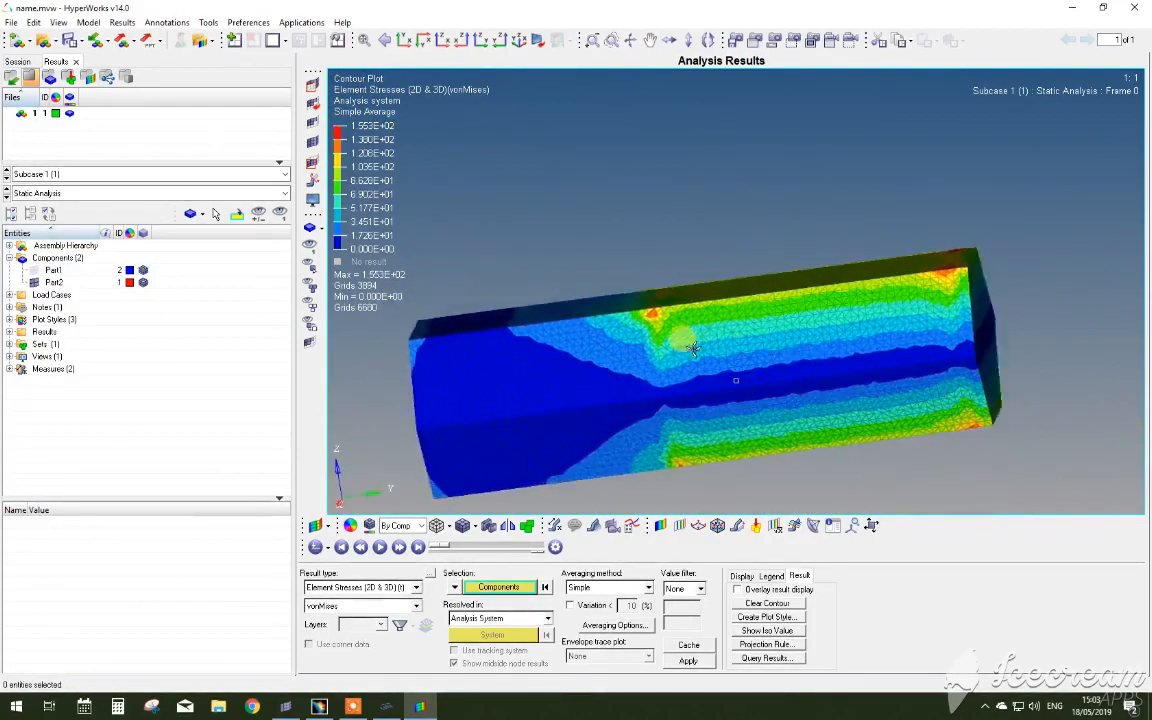
pyautogui.moveTo(695, 348); pyautogui.dragTo(730, 390)
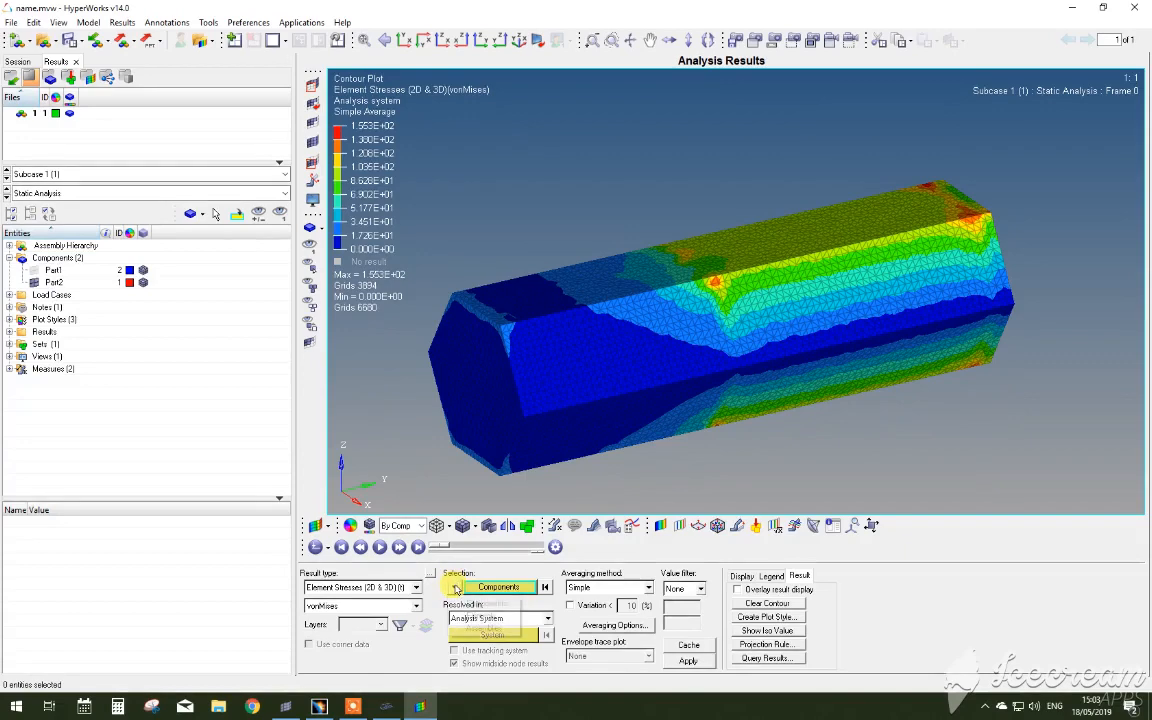
# Step: Contour von Mises on window-selected bar and socket elements, then on the whole assembly
pyautogui.click(497, 587)
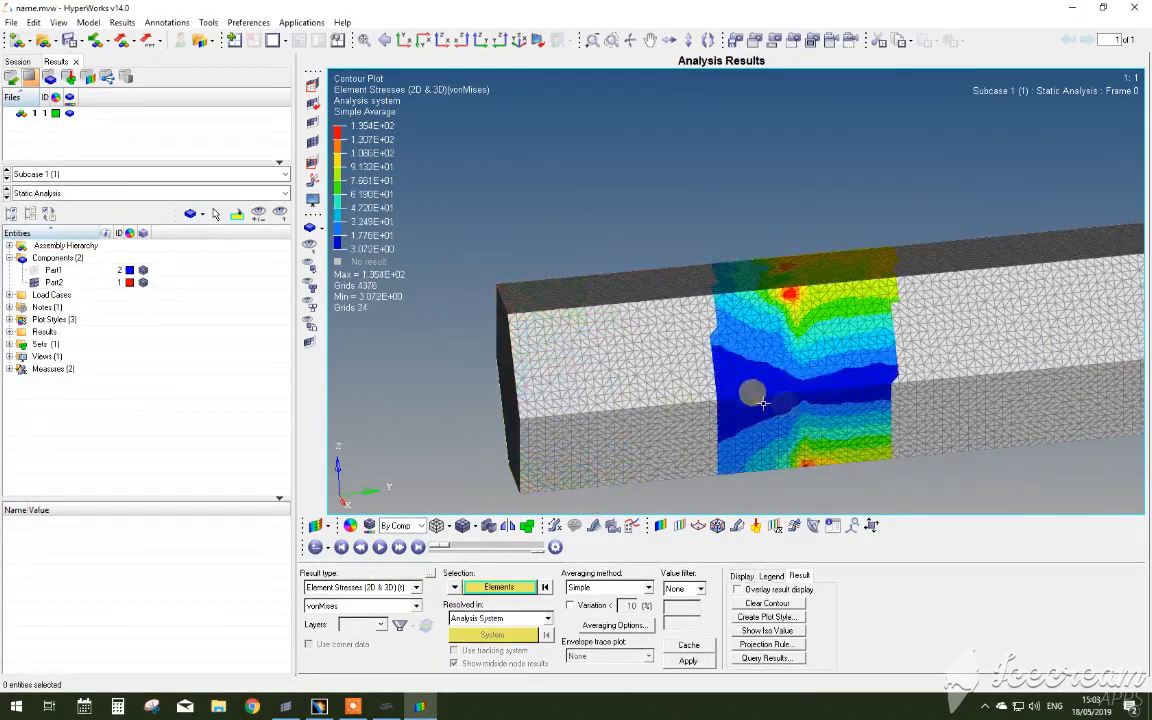
pyautogui.moveTo(760, 400); pyautogui.dragTo(850, 495)
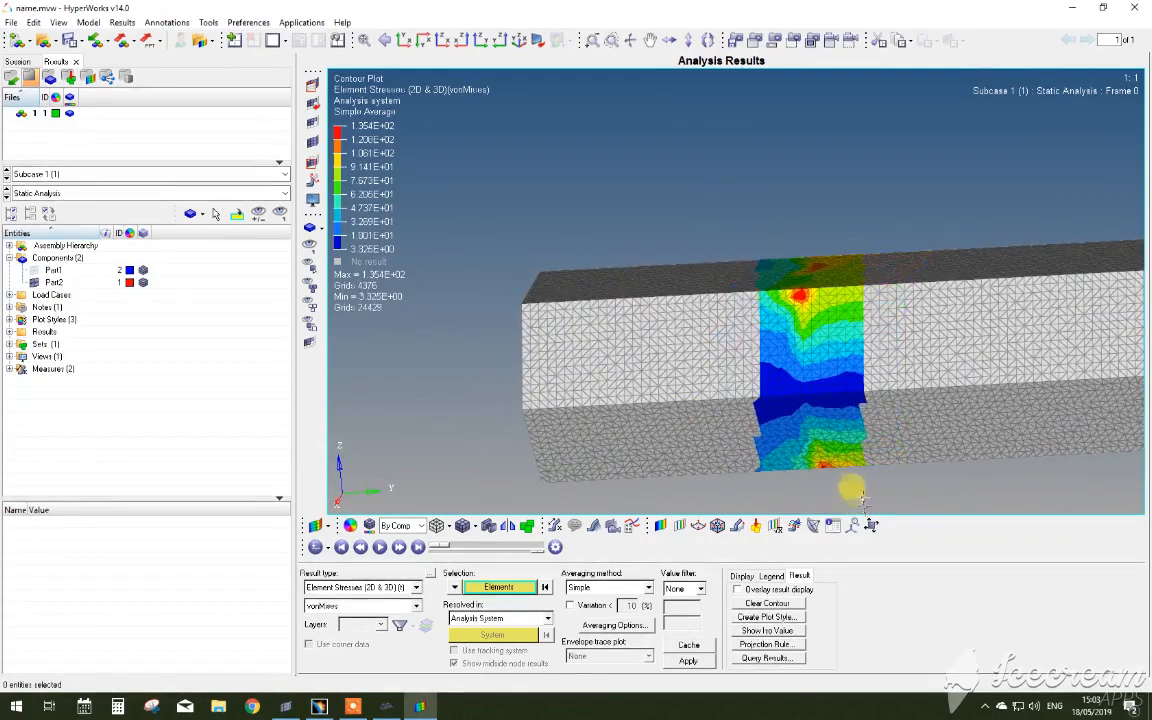
pyautogui.moveTo(855, 495); pyautogui.dragTo(665, 370)
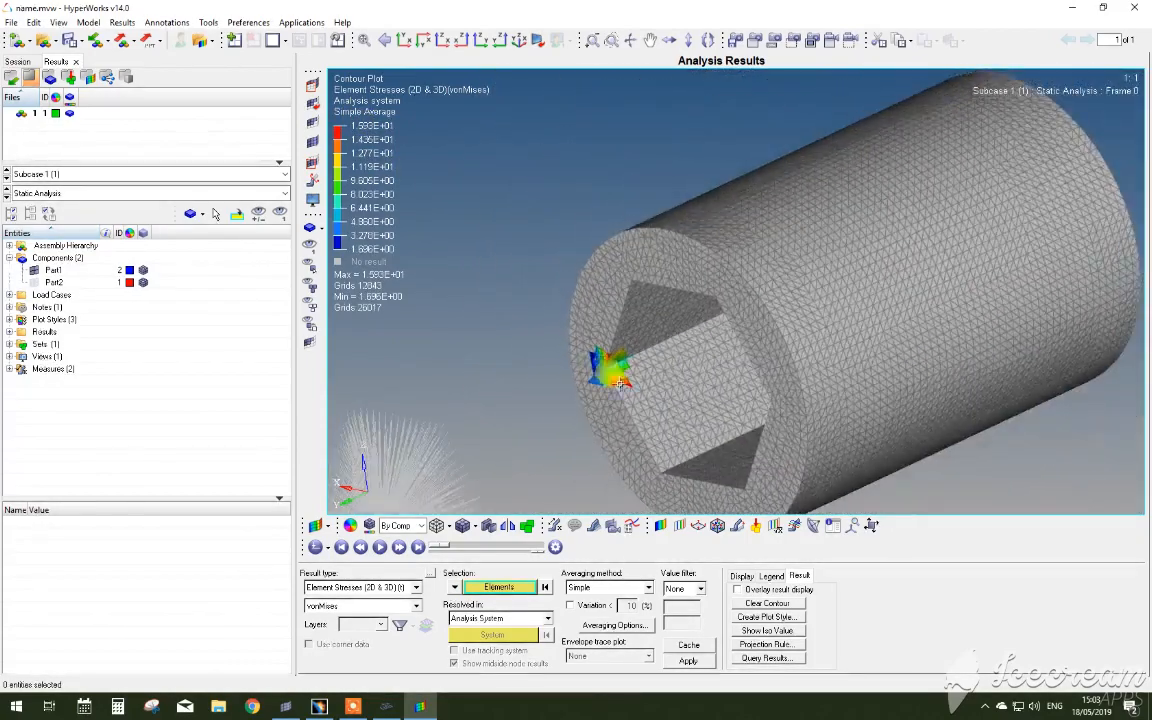
pyautogui.click(688, 662)
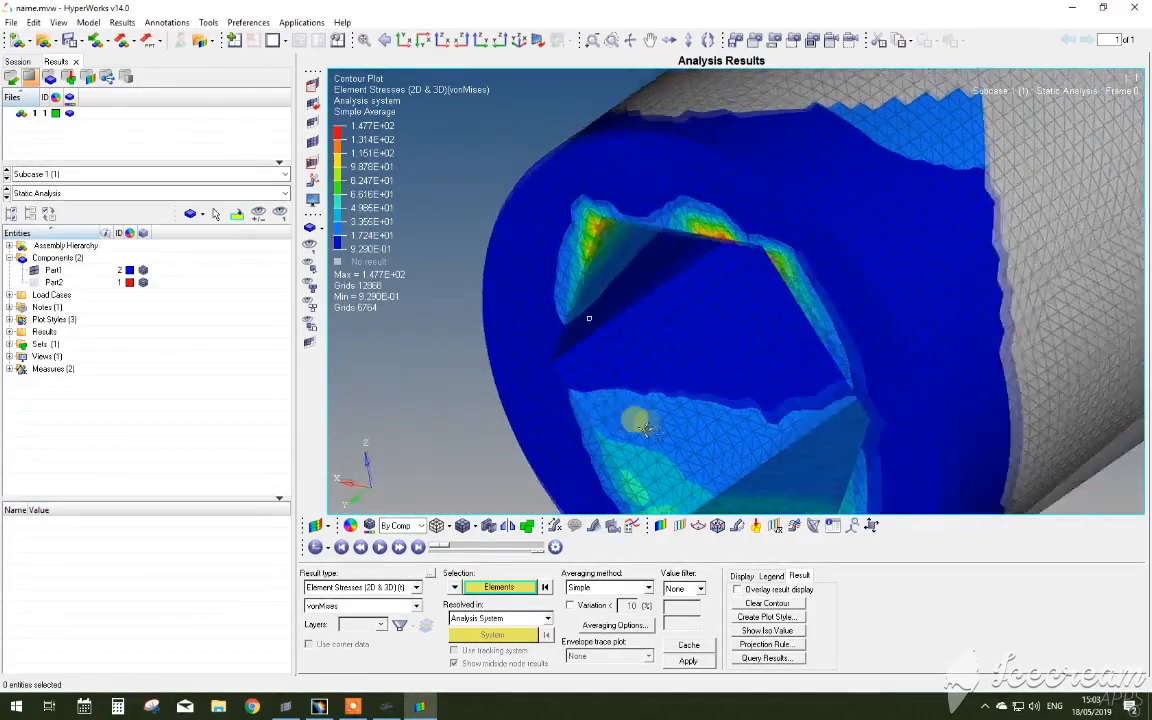
pyautogui.moveTo(650, 430); pyautogui.dragTo(780, 240)
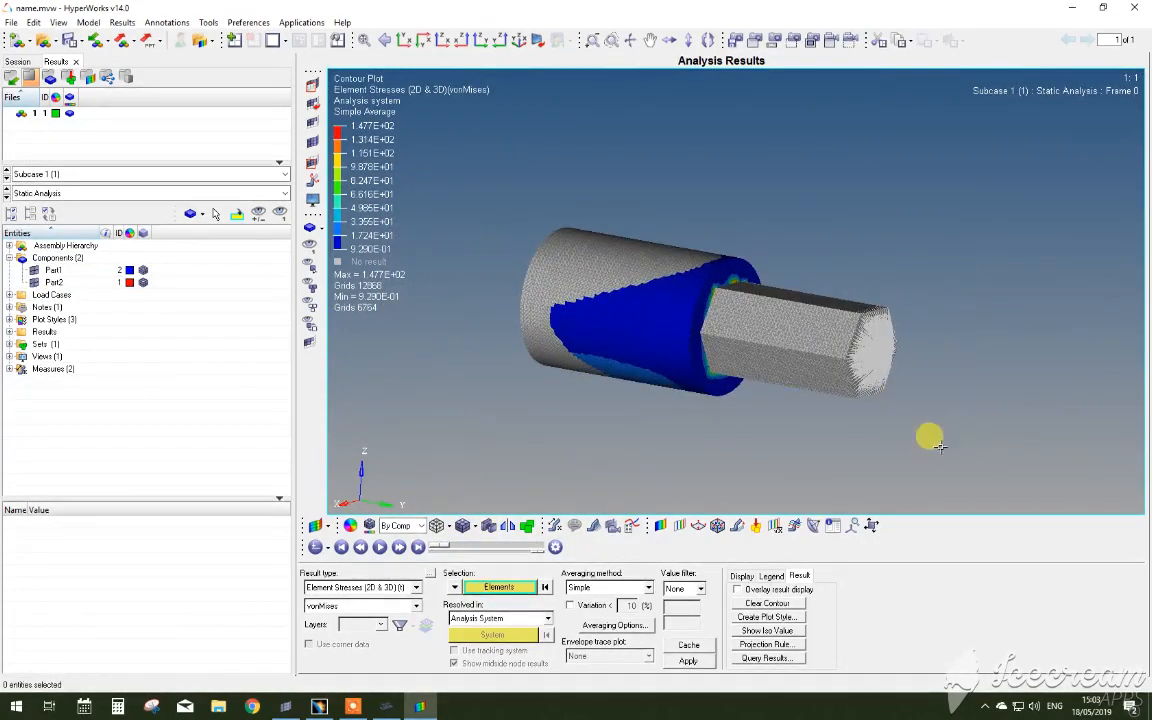
pyautogui.click(415, 587)
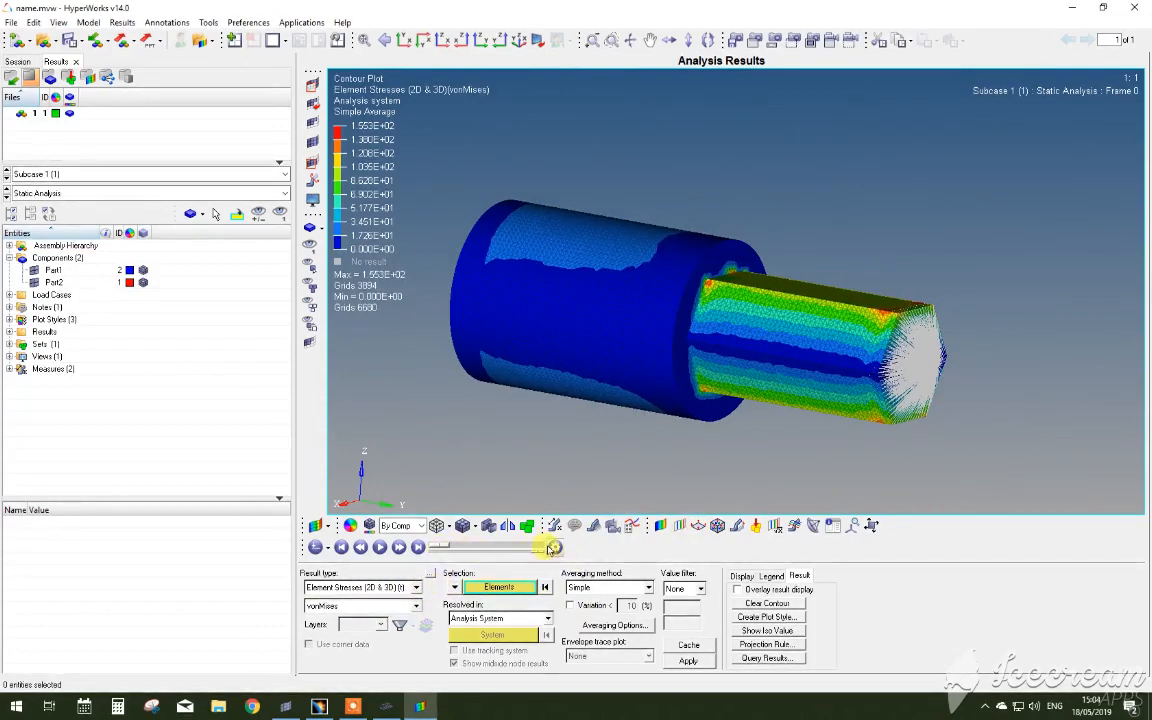
# Step: Play the result animation with Bounce playback enabled
pyautogui.click(379, 547)
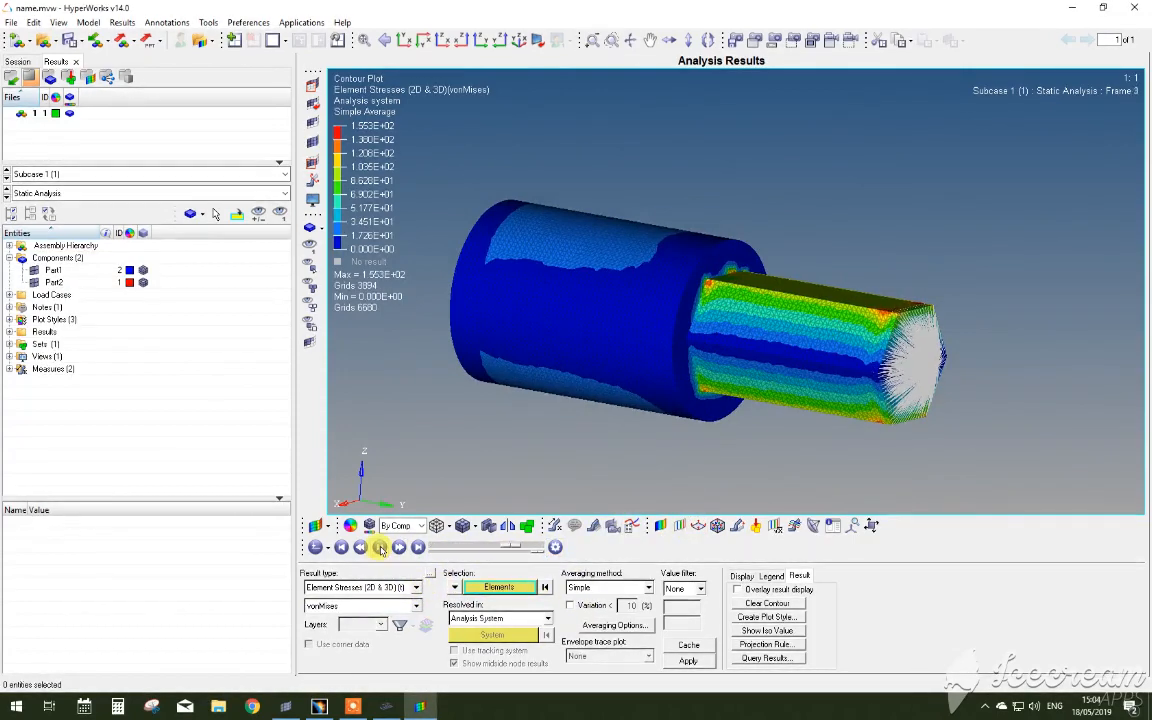
pyautogui.click(378, 547)
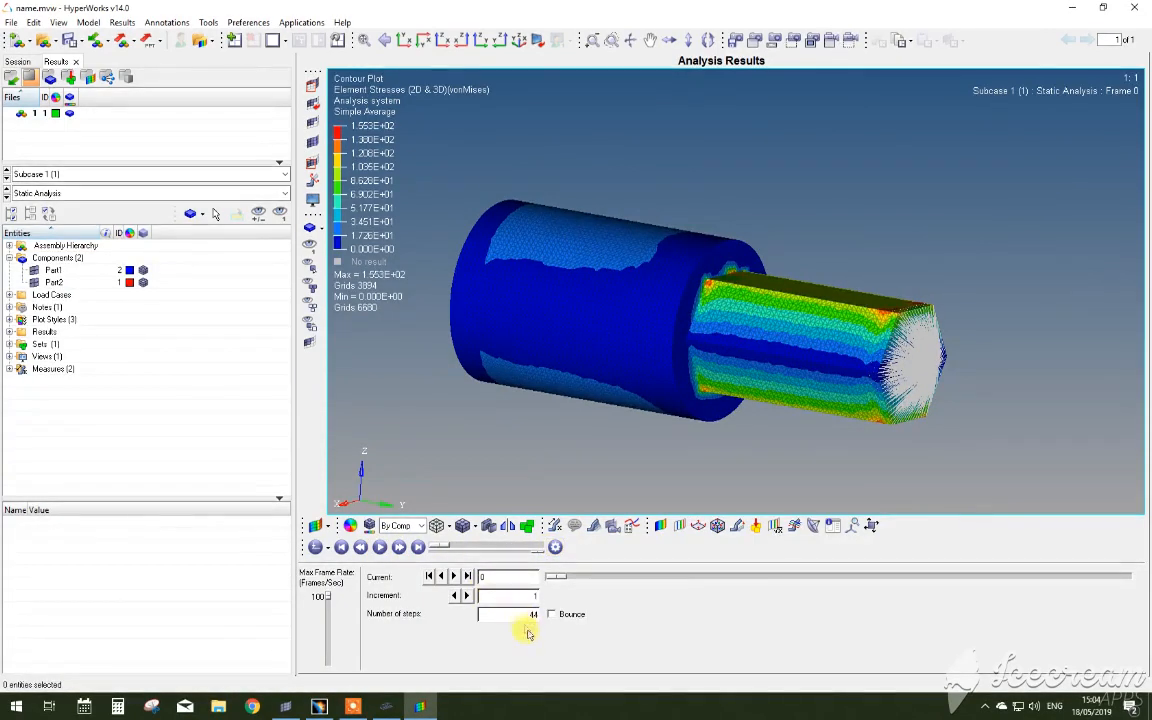
pyautogui.click(550, 614)
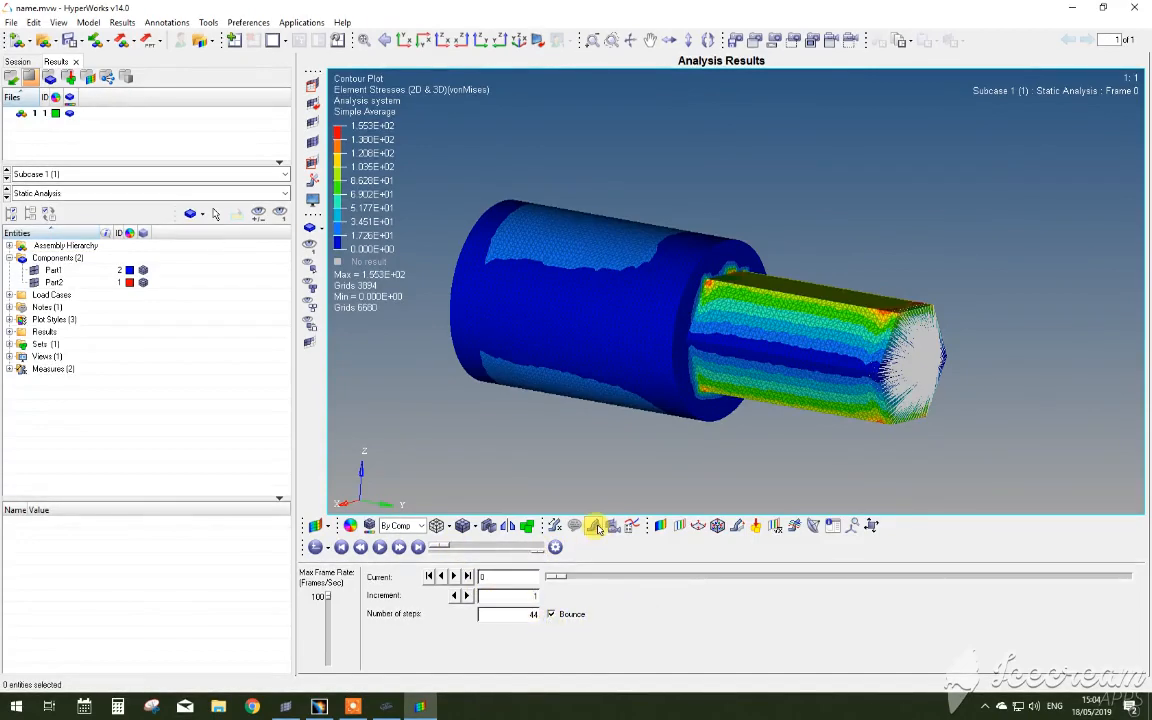
# Step: Exaggerate the deformed shape with a scale factor of 20
pyautogui.click(730, 525)
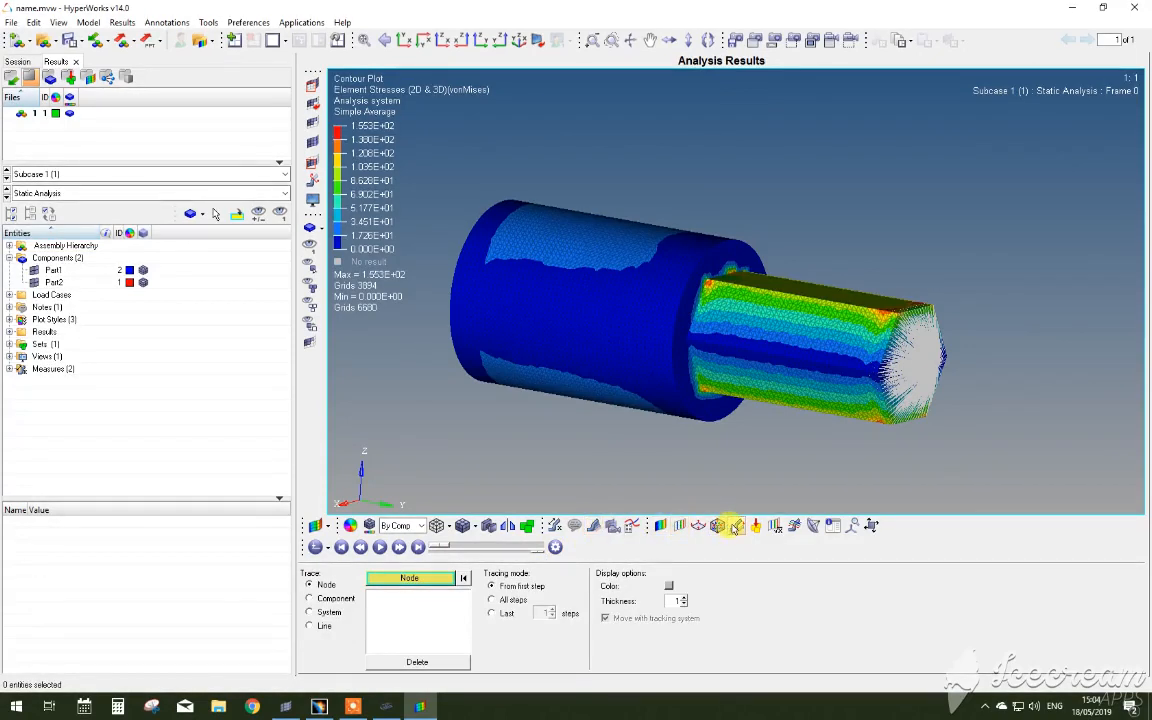
pyautogui.click(731, 525)
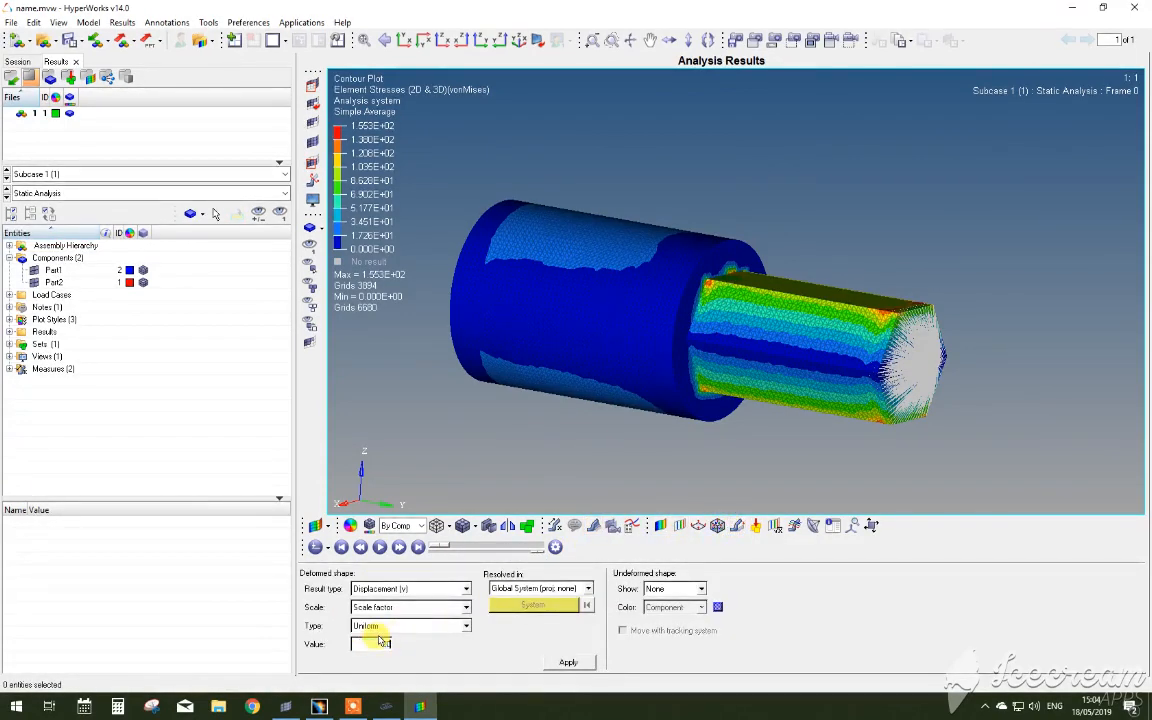
pyautogui.write('20')
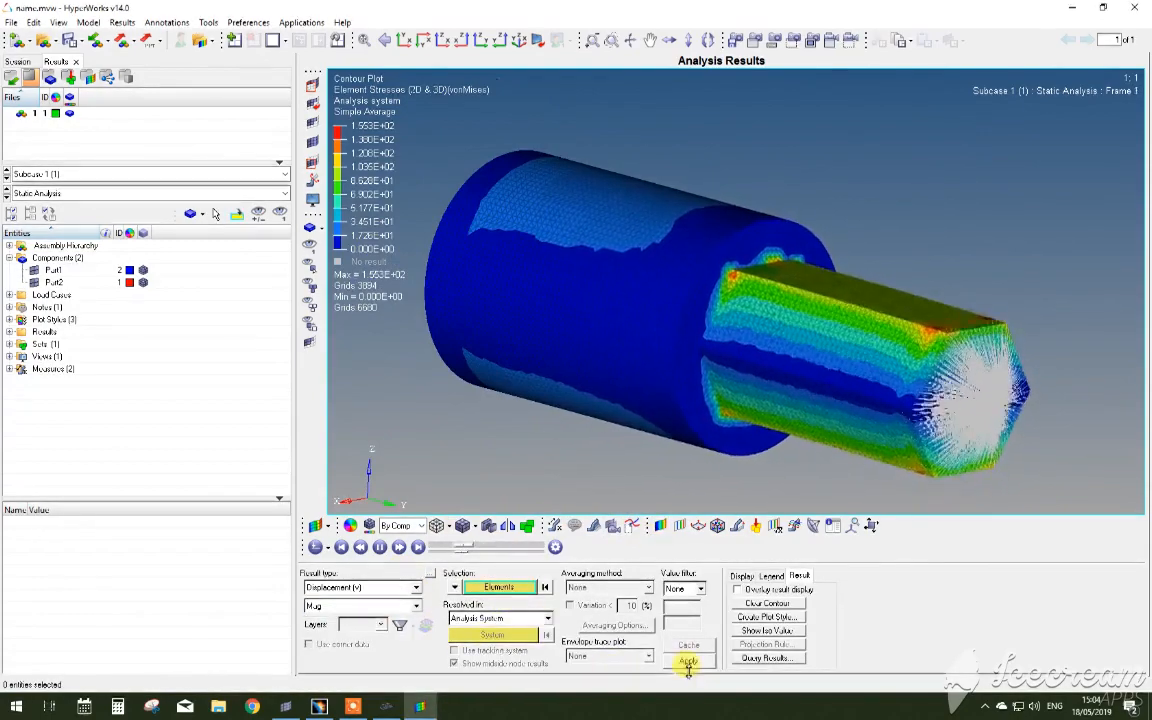
# Step: Apply the displacement magnitude contour with interpolated colours and discrete colour off
pyautogui.click(688, 662)
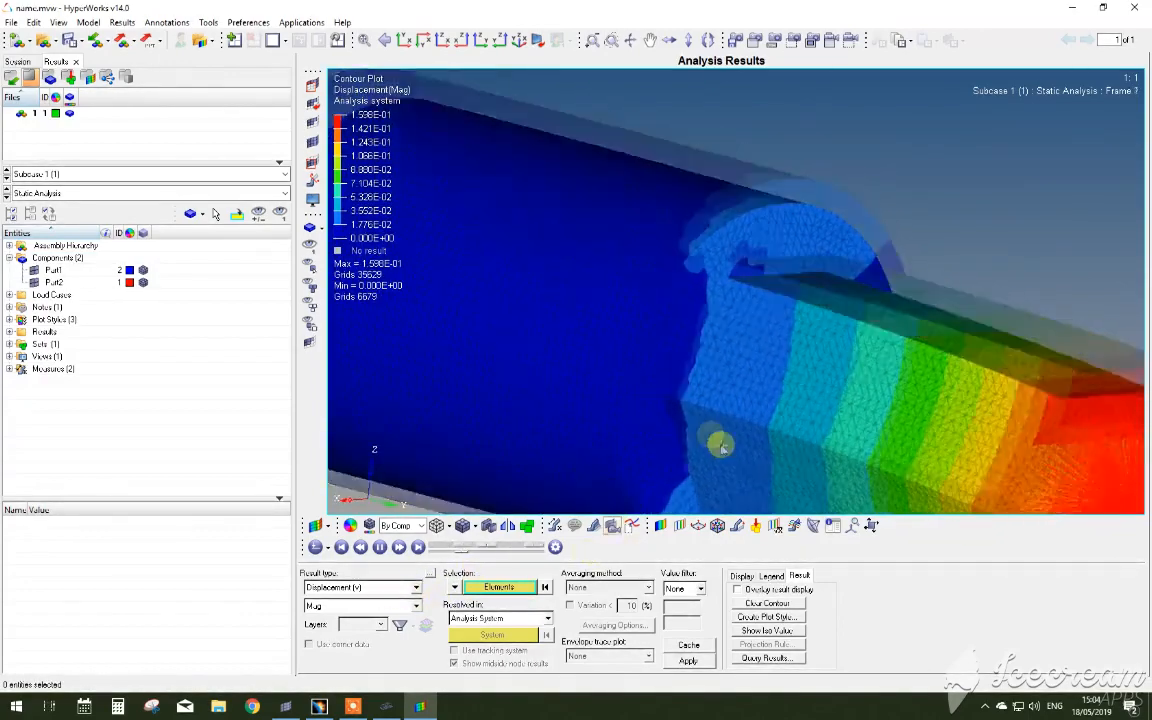
pyautogui.click(744, 575)
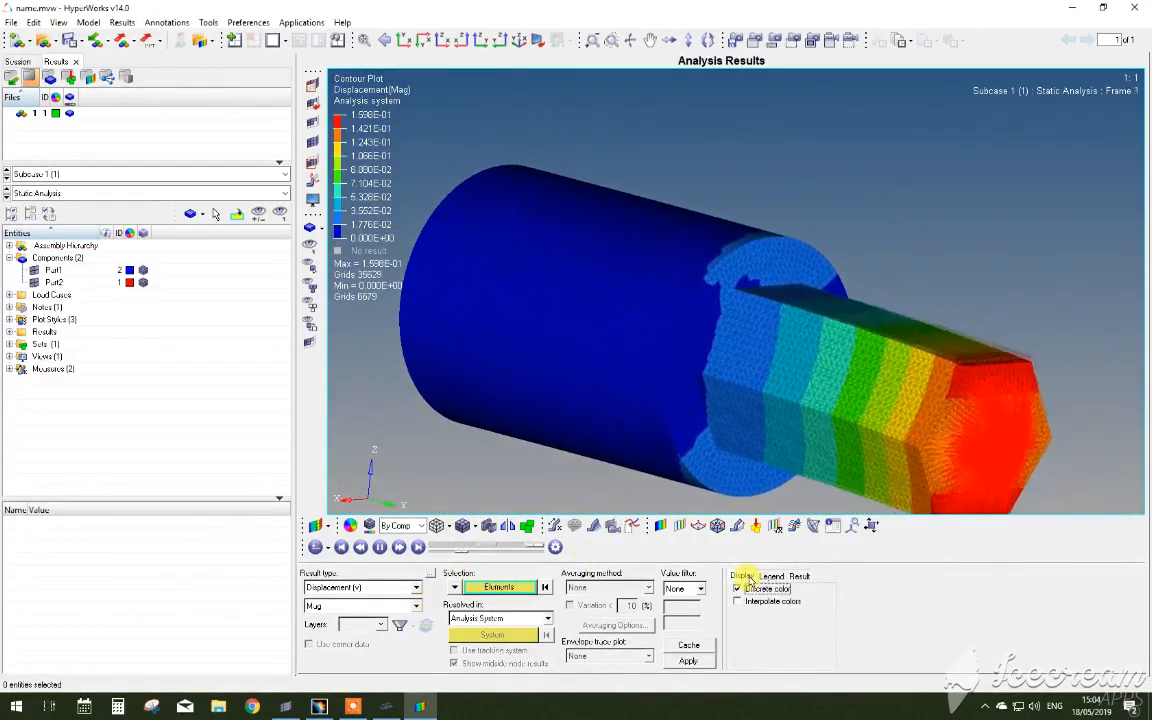
pyautogui.click(737, 600)
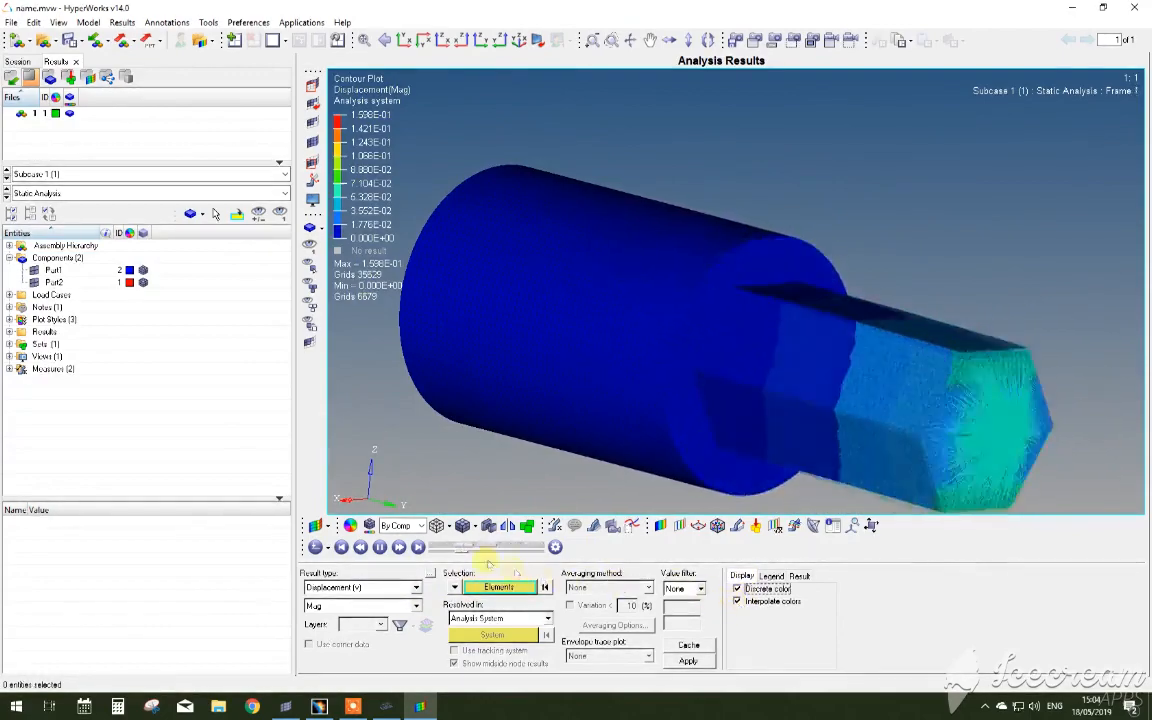
pyautogui.click(399, 546)
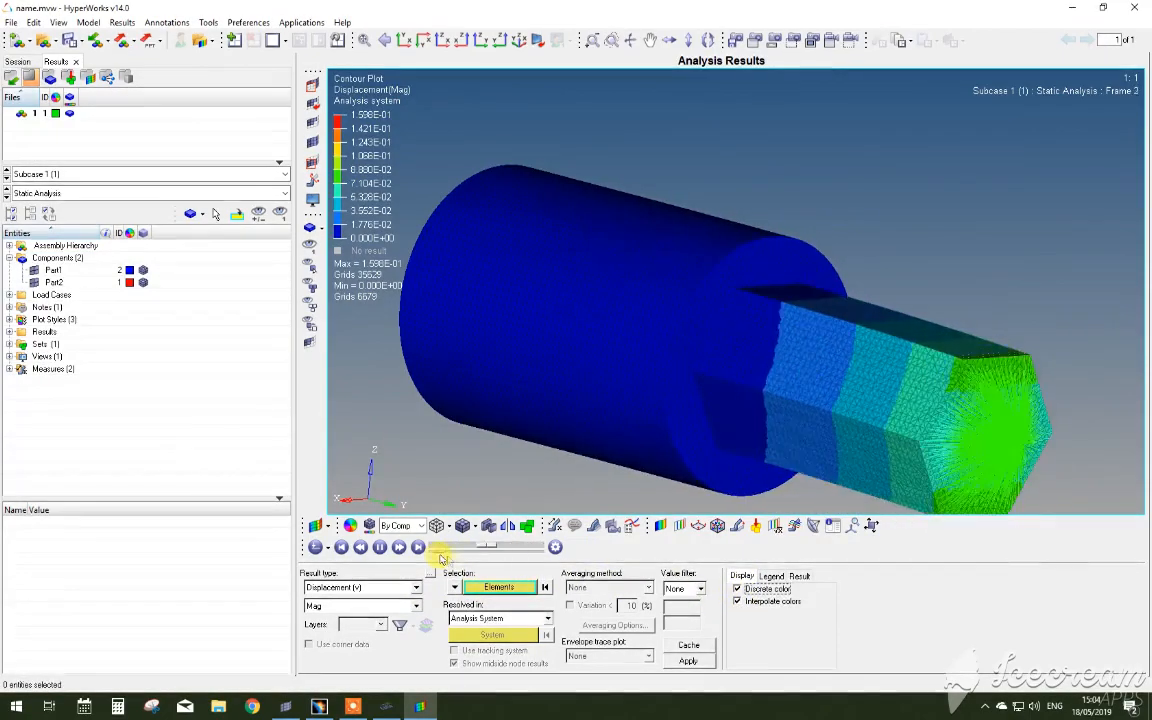
pyautogui.click(738, 589)
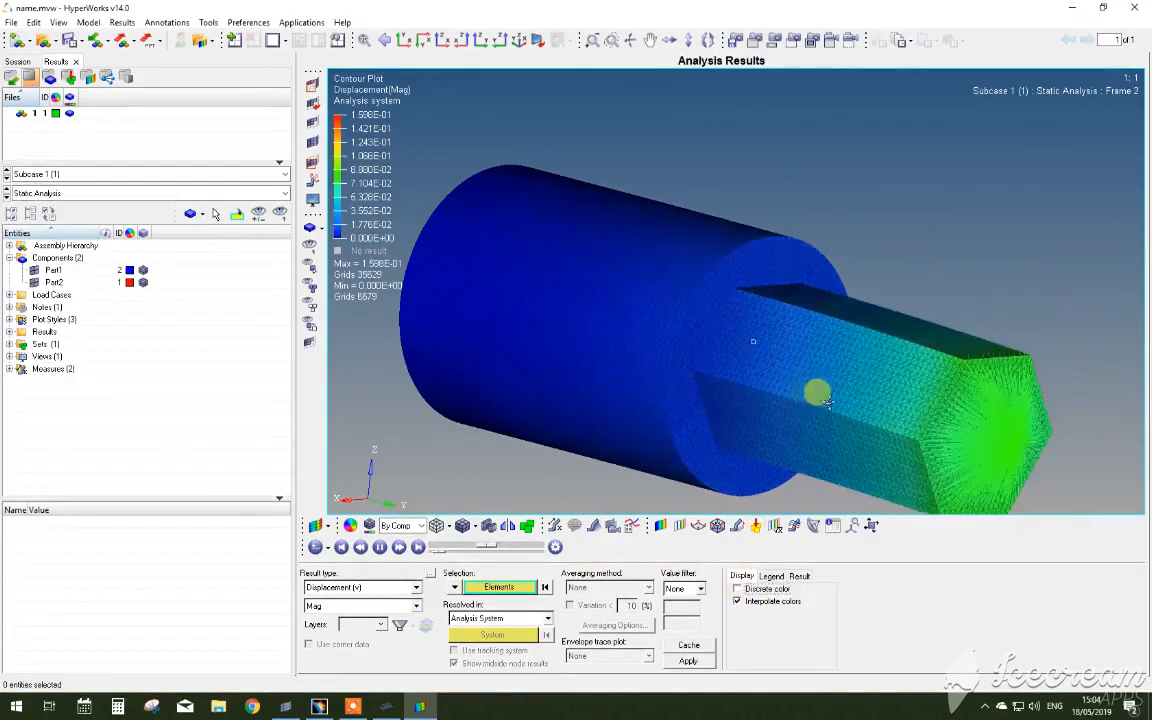